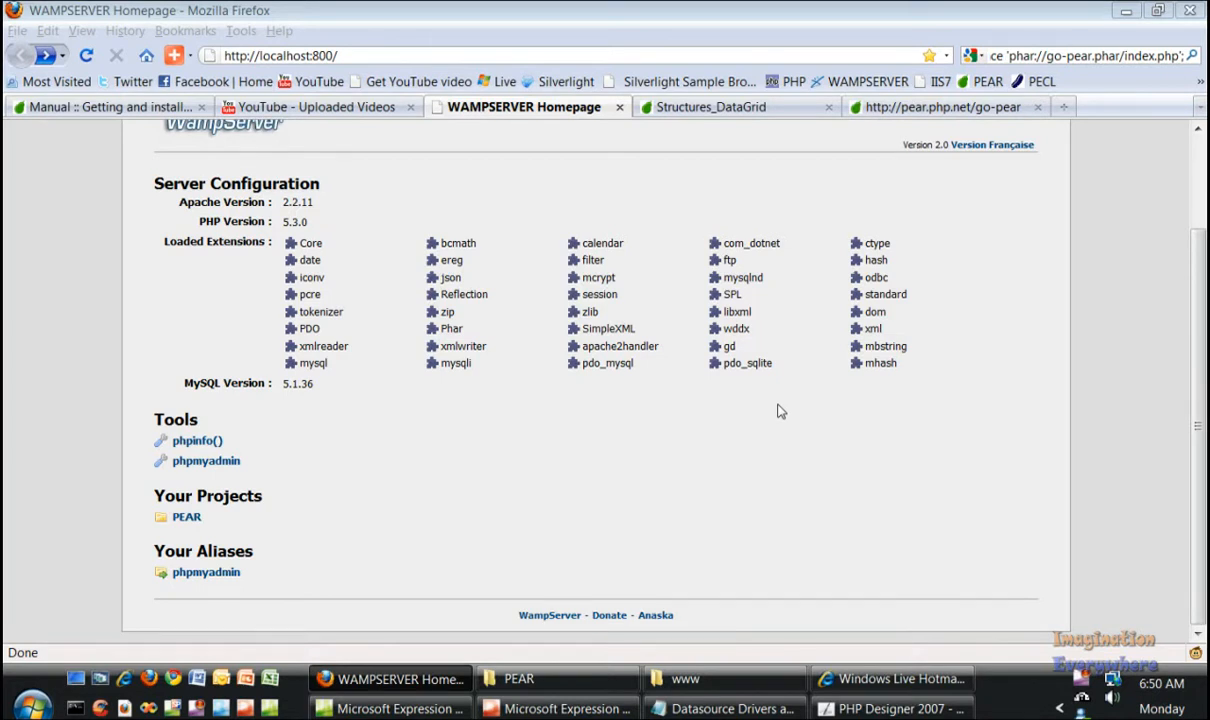
Step: Browse the local PEAR library folder, looking into the HTML and Renderer package folders
{"action": "left_click", "coordinate": [558, 678]}
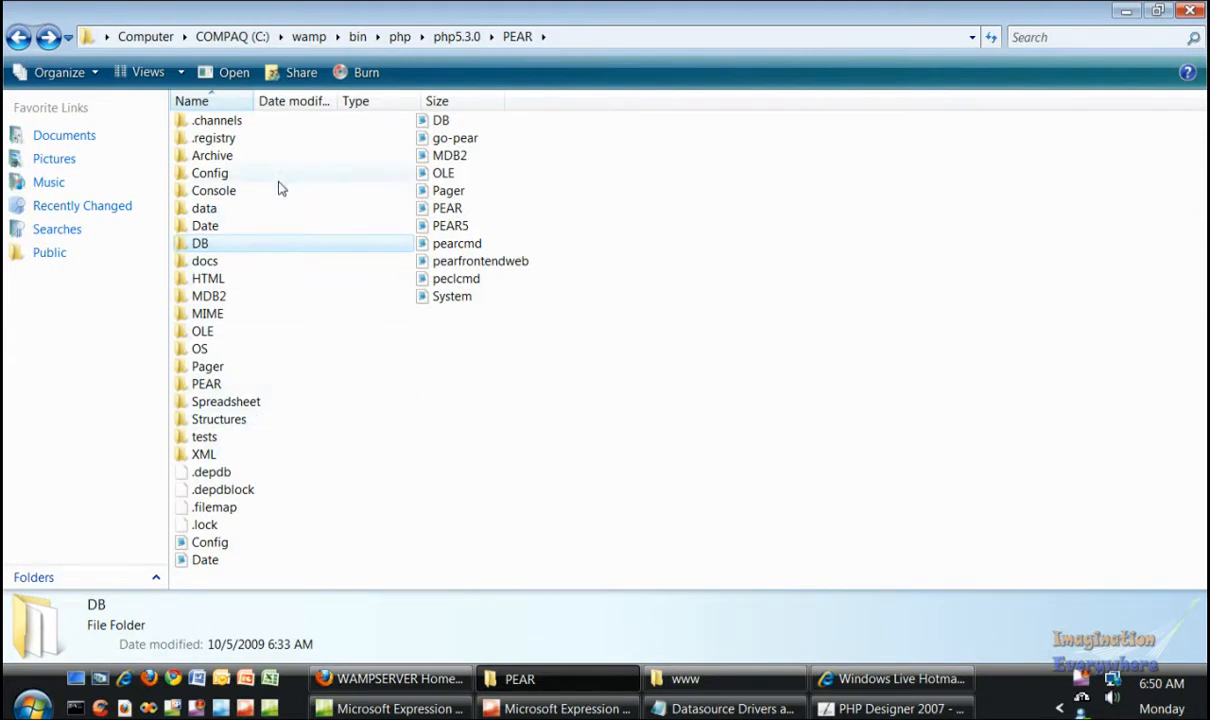
{"action": "mouse_move", "coordinate": [244, 380]}
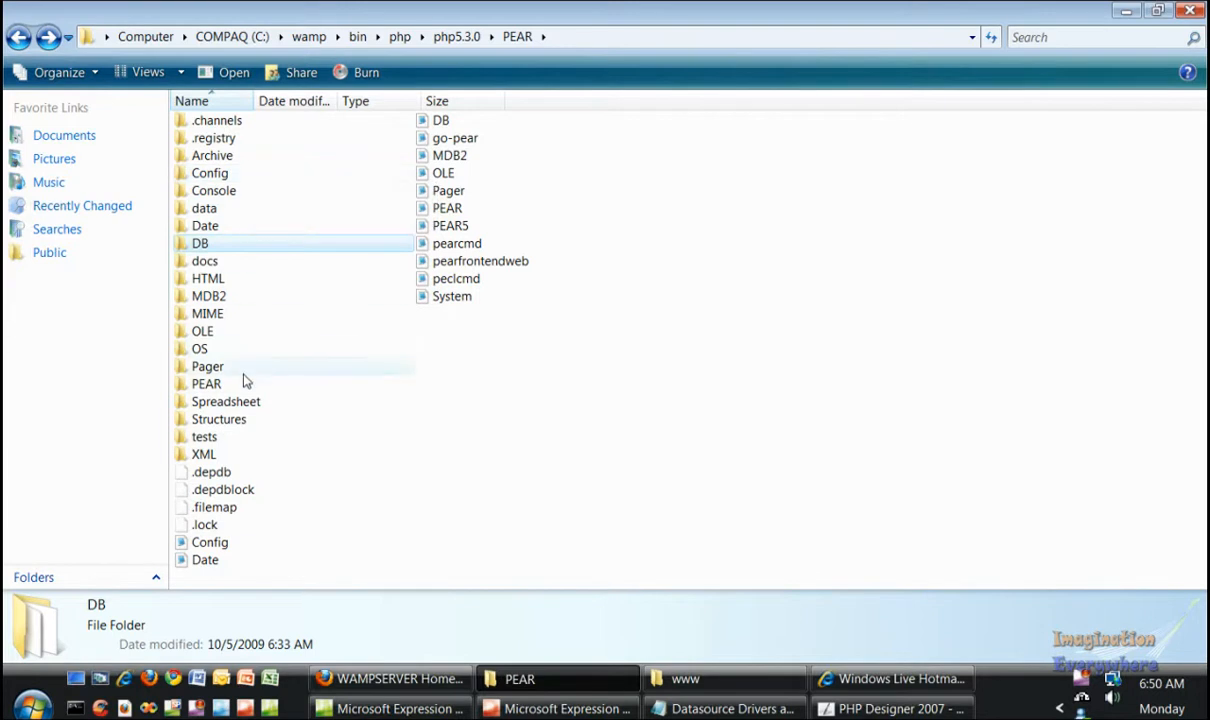
{"action": "double_click", "coordinate": [208, 278]}
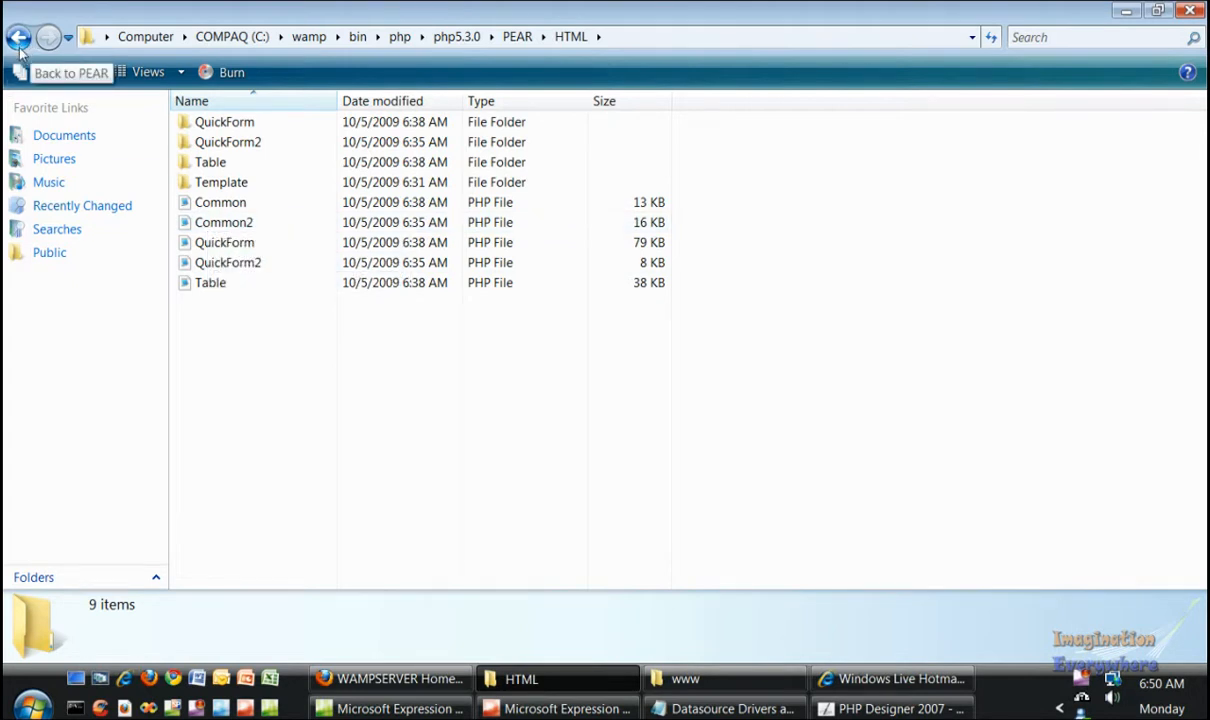
{"action": "left_click", "coordinate": [18, 36]}
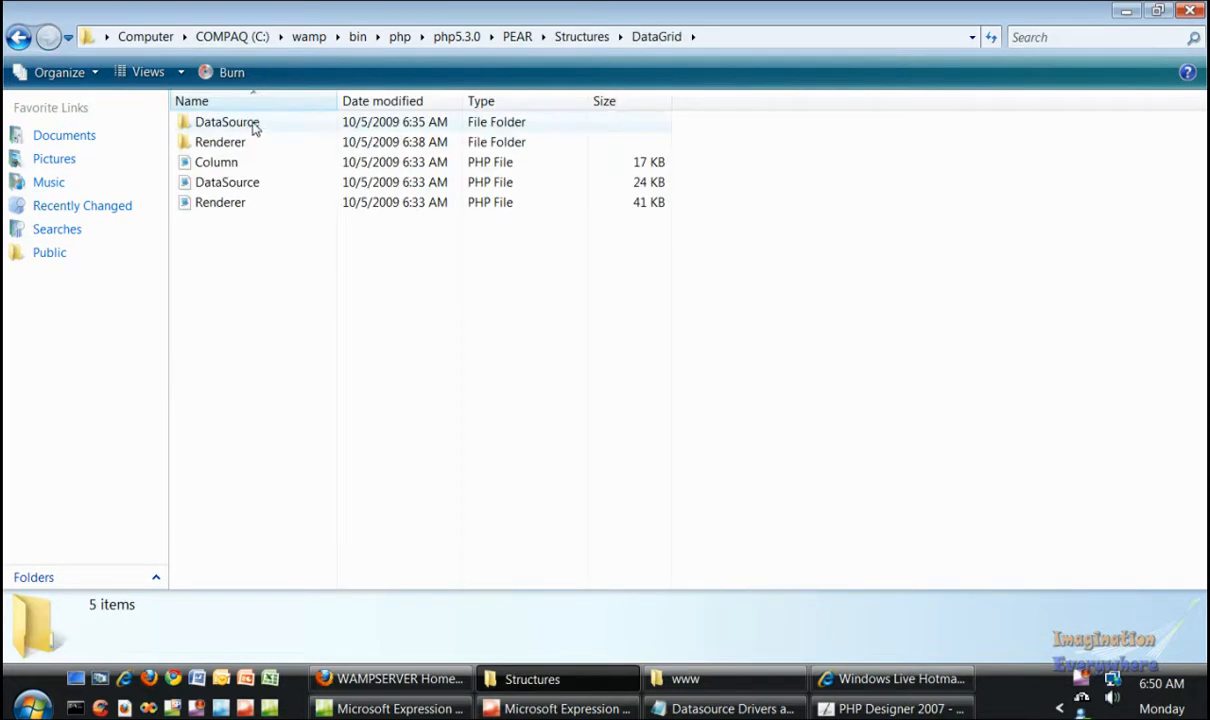
{"action": "double_click", "coordinate": [226, 122]}
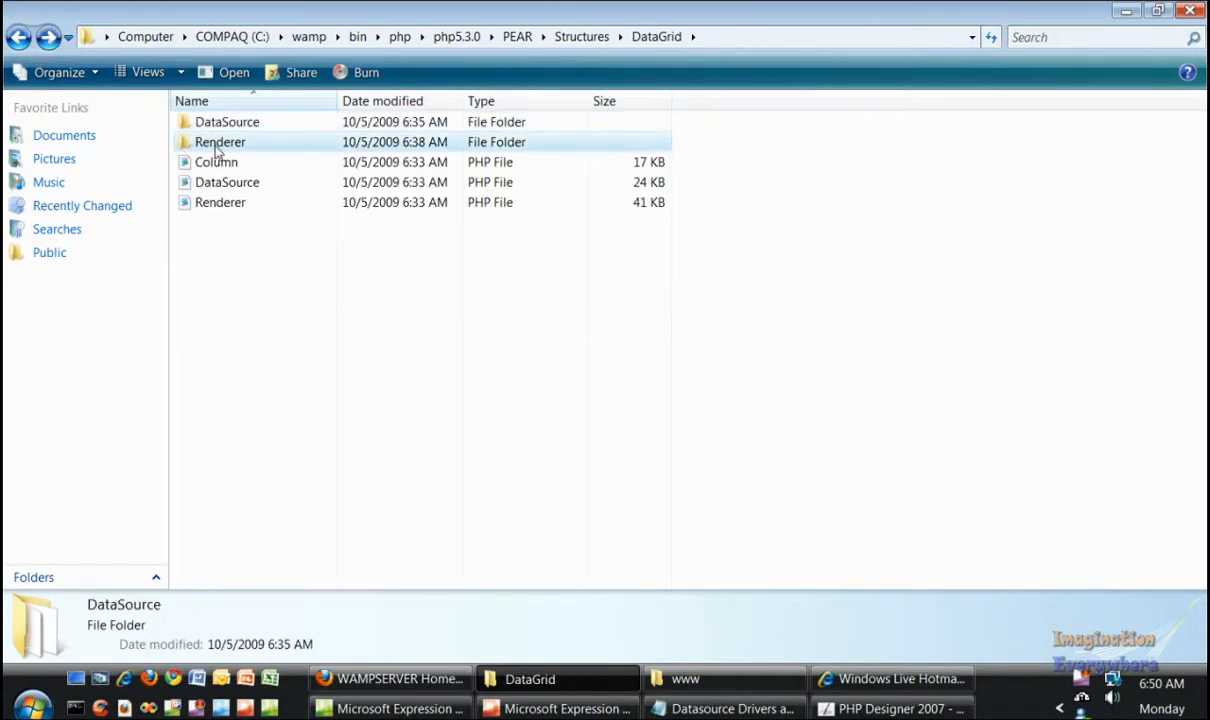
{"action": "double_click", "coordinate": [220, 140]}
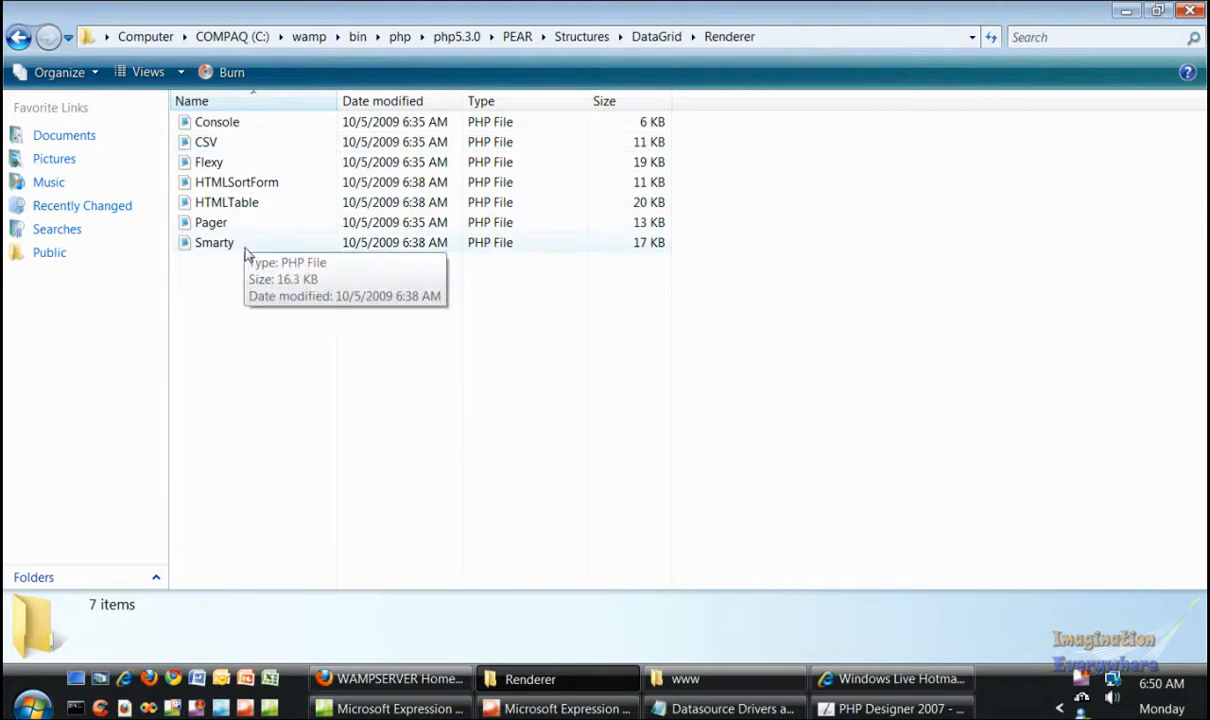
{"action": "mouse_move", "coordinate": [16, 36]}
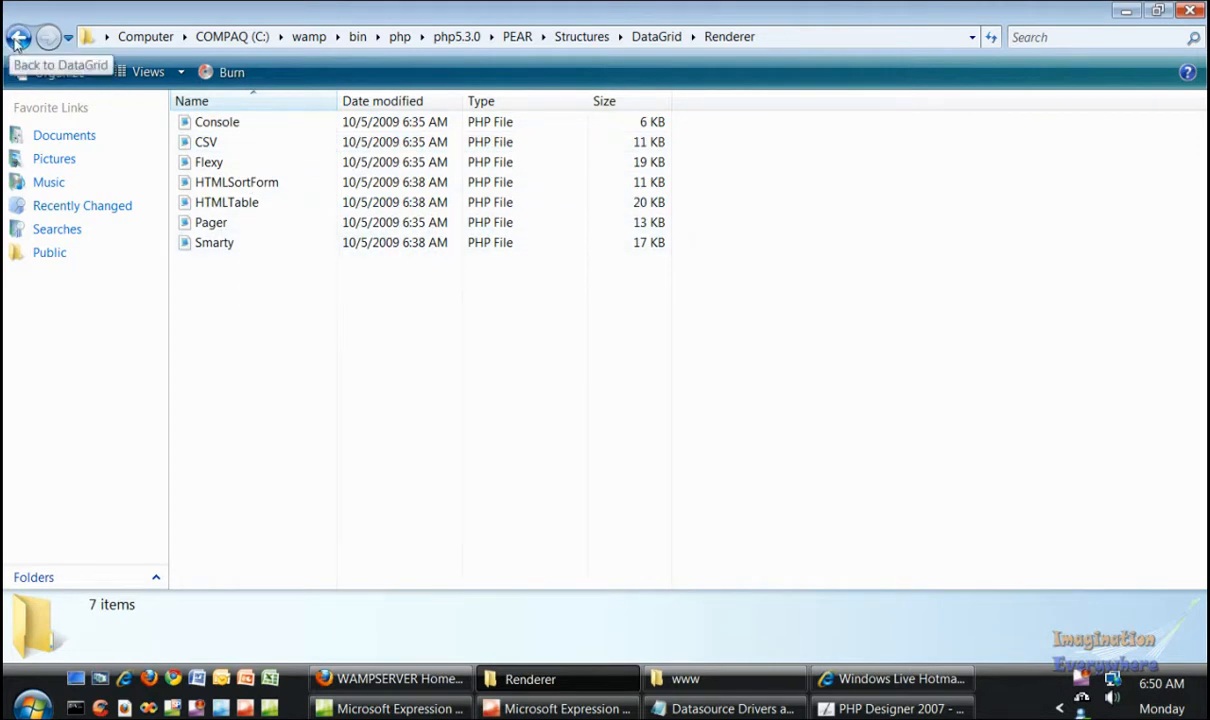
{"action": "left_click", "coordinate": [16, 36]}
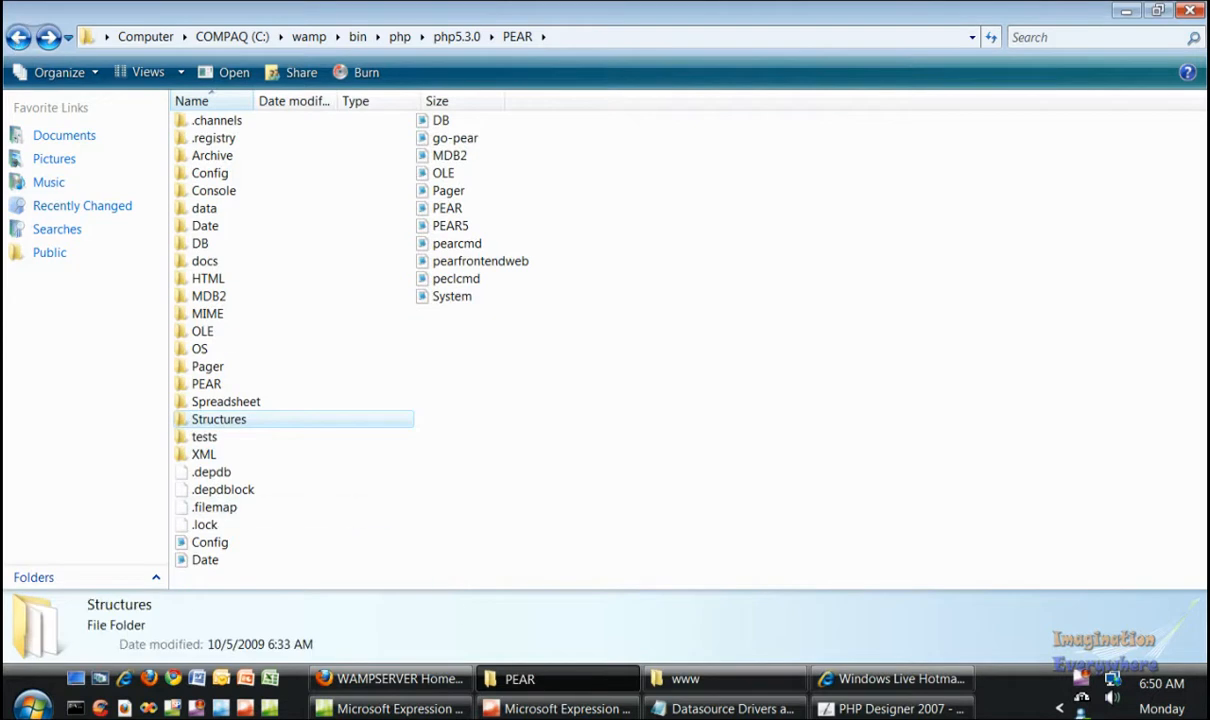
{"action": "mouse_move", "coordinate": [400, 708]}
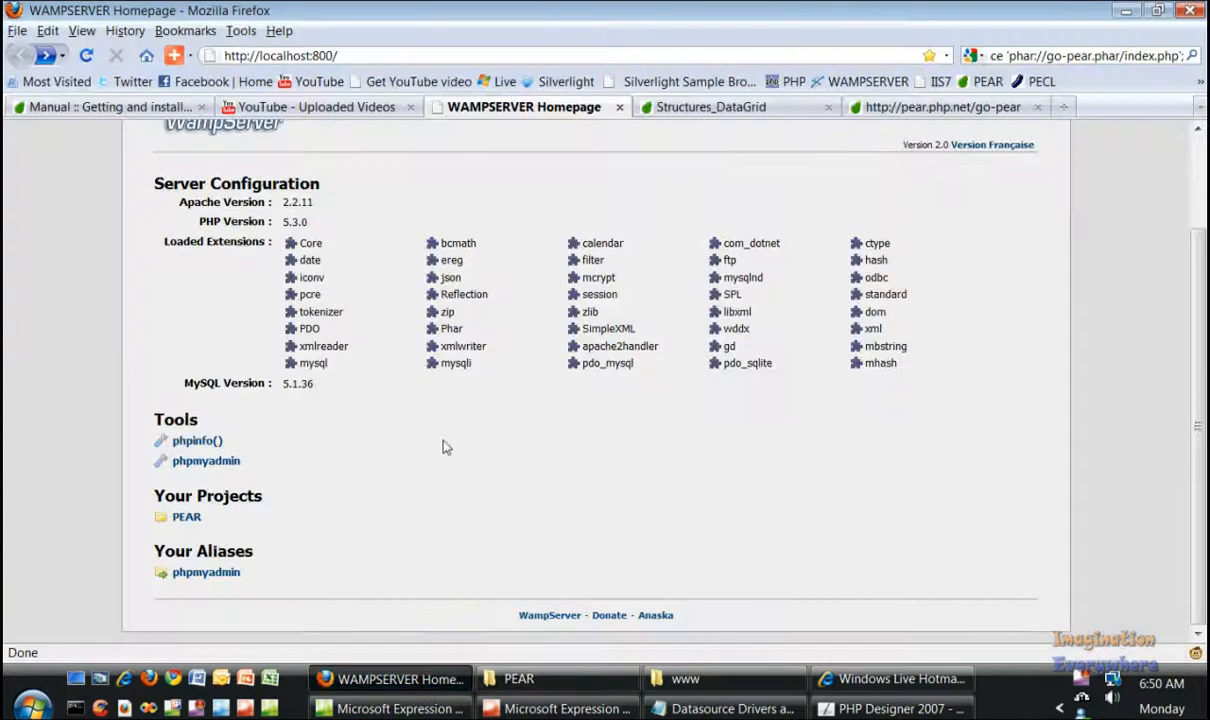
Step: Show the Structures_DataGrid 'Example - Quick' manual page and its SQL datasource sample code
{"action": "left_click", "coordinate": [712, 108]}
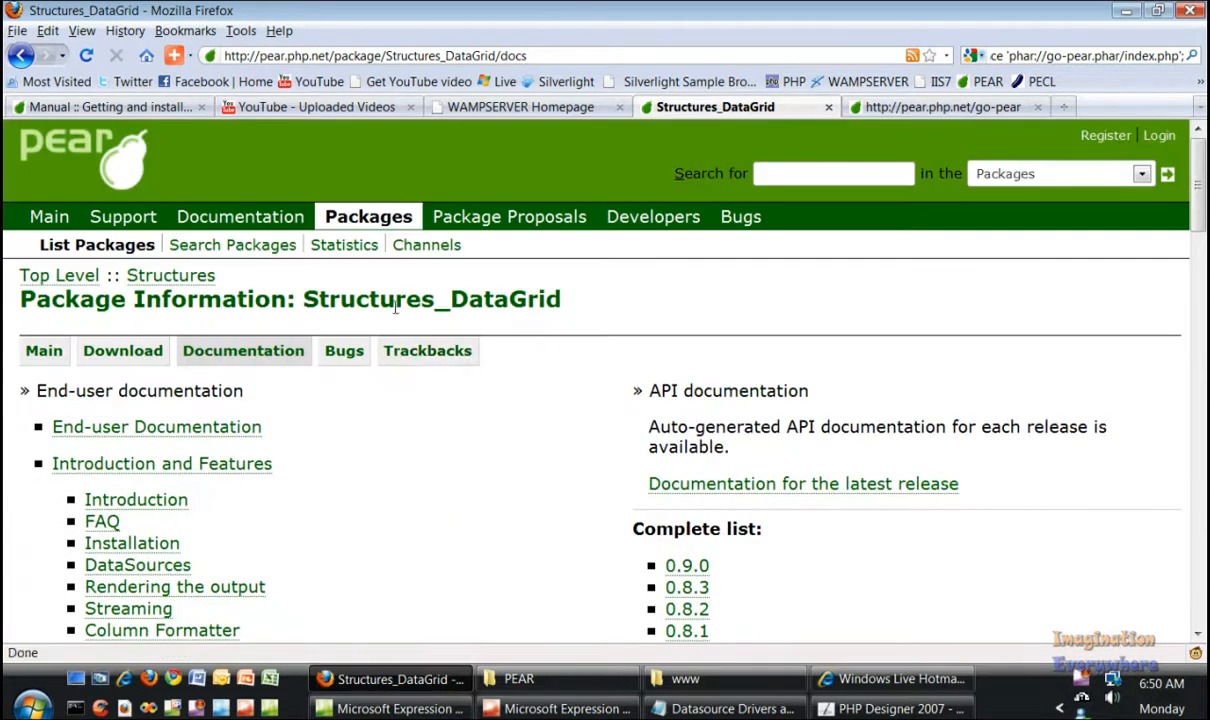
{"action": "scroll", "scroll_direction": "down", "scroll_amount": 3}
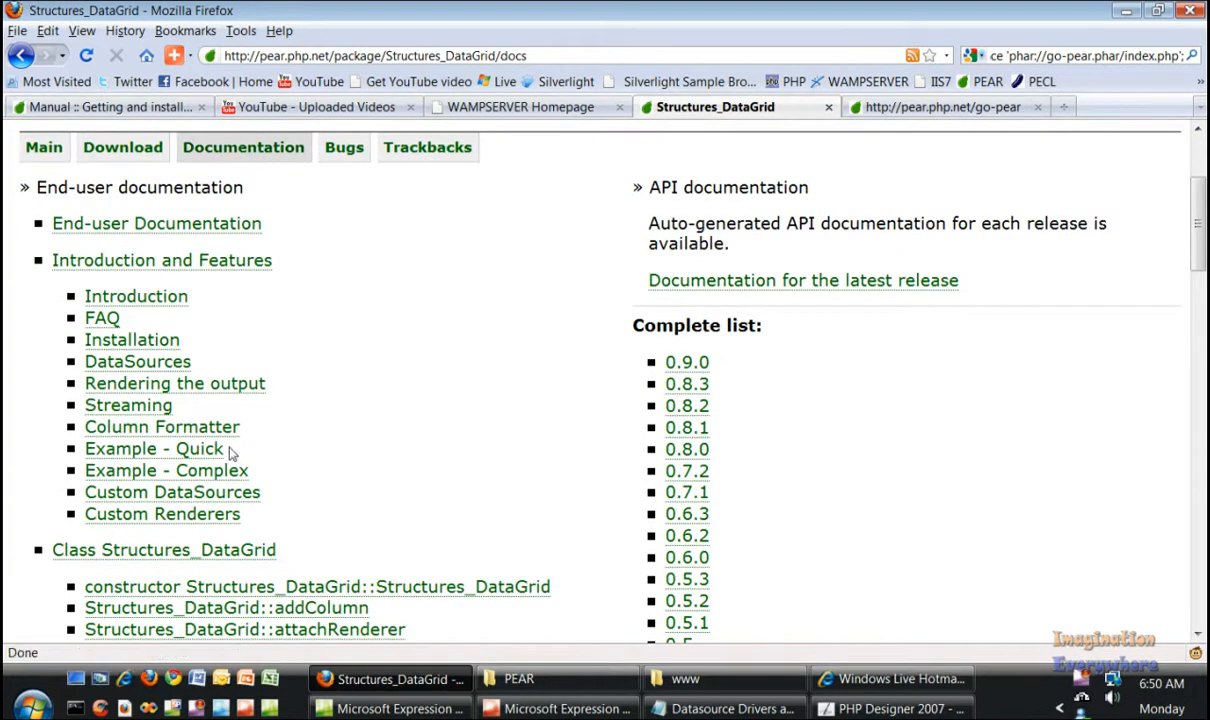
{"action": "left_click", "coordinate": [154, 448]}
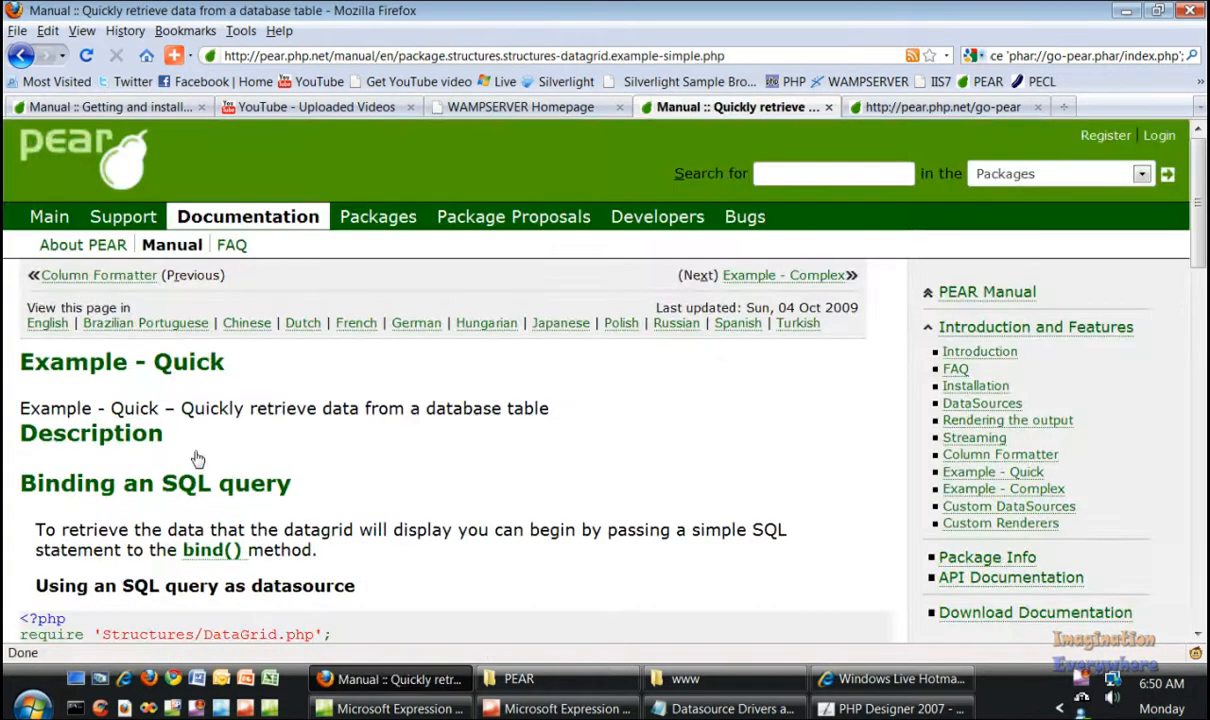
{"action": "scroll", "scroll_direction": "down", "scroll_amount": 3}
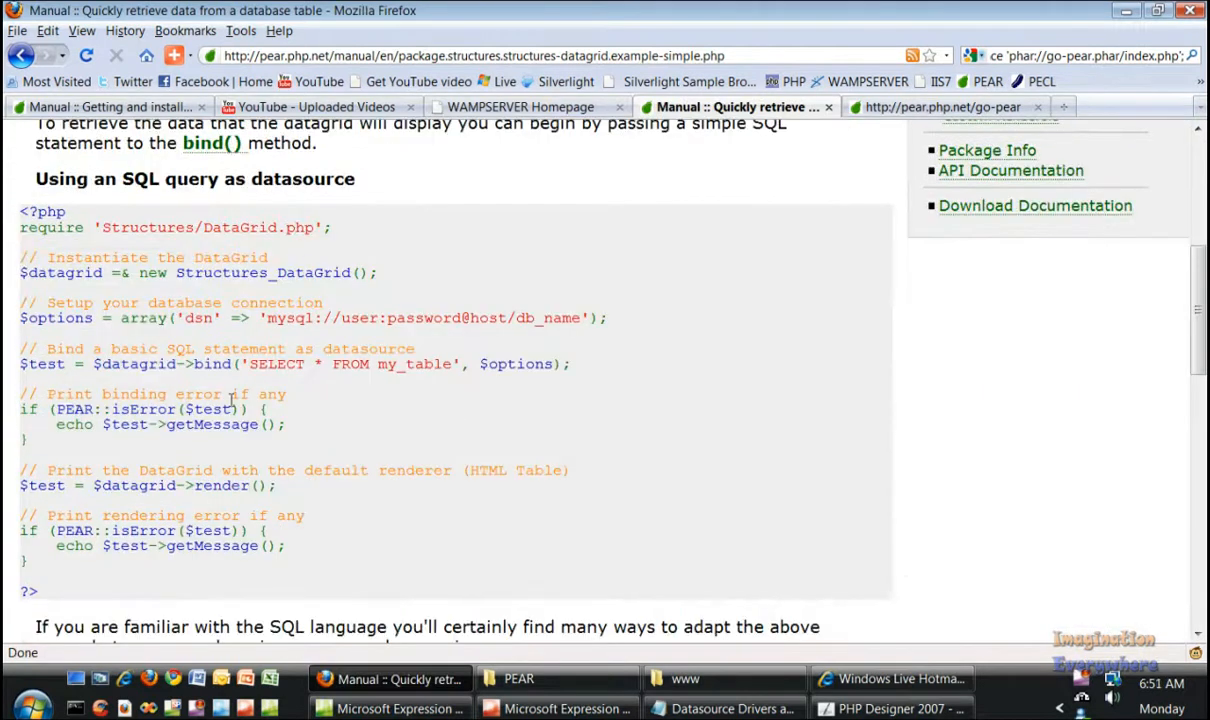
{"action": "mouse_move", "coordinate": [184, 564]}
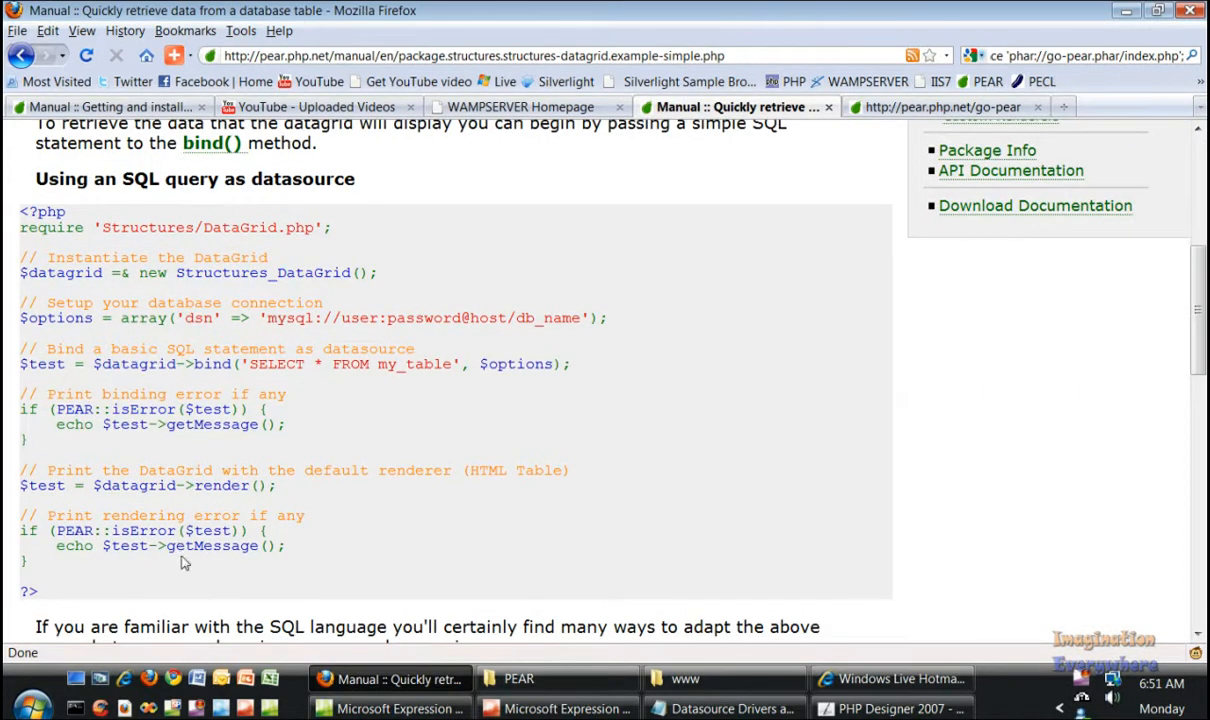
{"action": "mouse_move", "coordinate": [298, 584]}
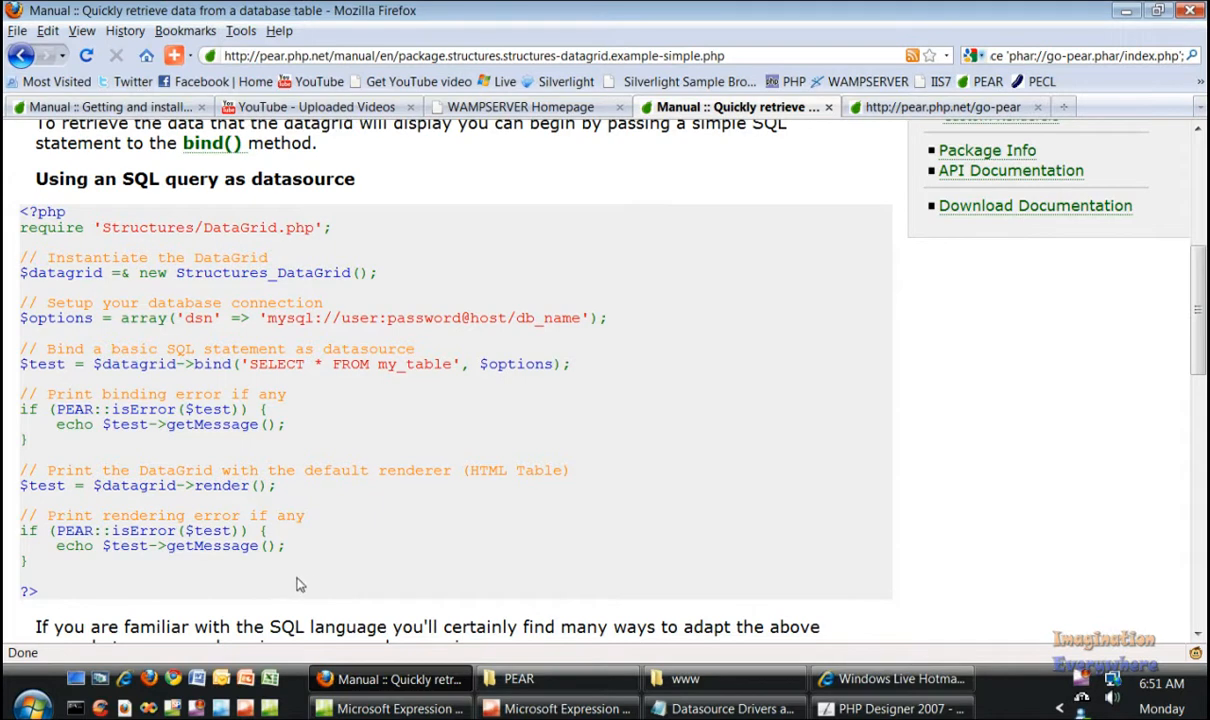
{"action": "left_click_drag", "start_coordinate": [210, 486], "coordinate": [30, 590]}
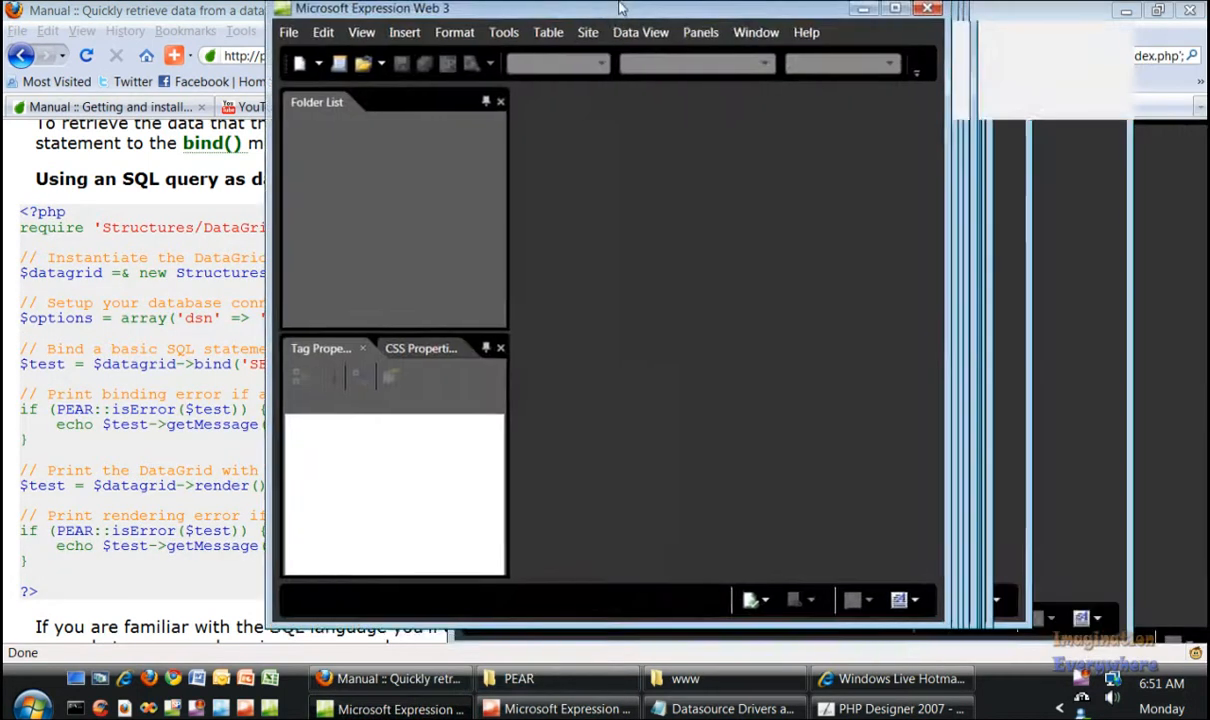
Step: Maximize Expression Web and load the recent site C:\wamp\www\PEAR
{"action": "left_click", "coordinate": [896, 8]}
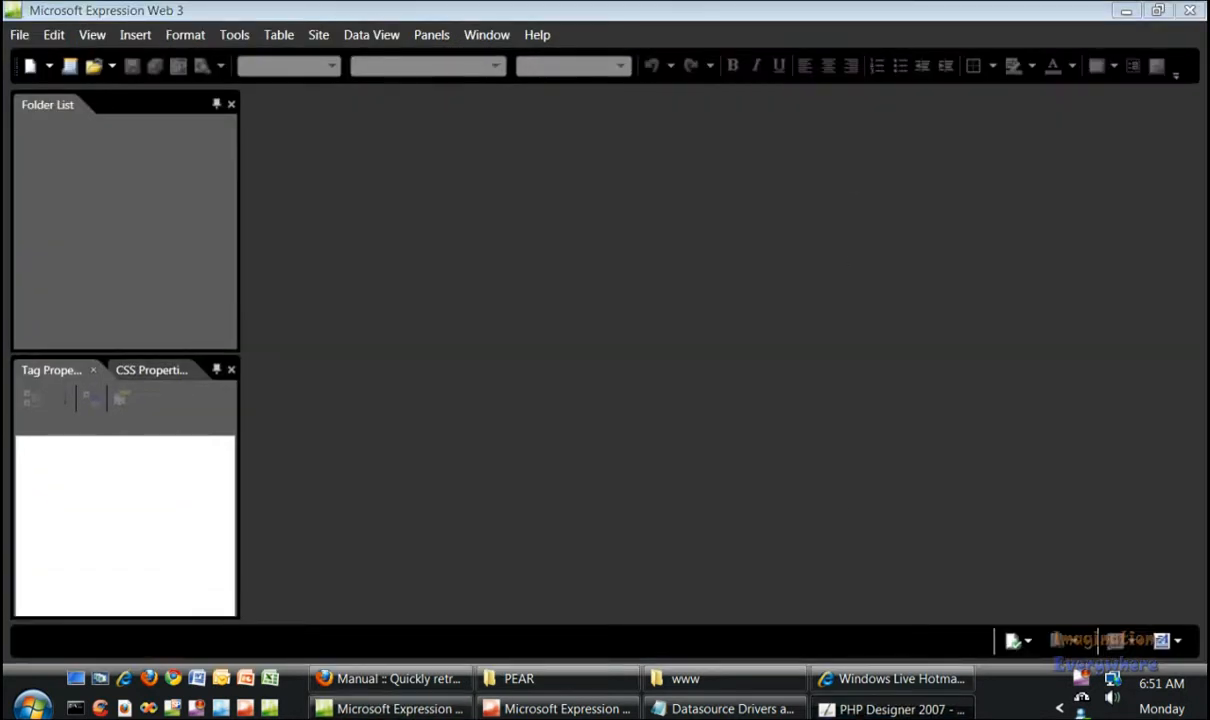
{"action": "left_click", "coordinate": [892, 708]}
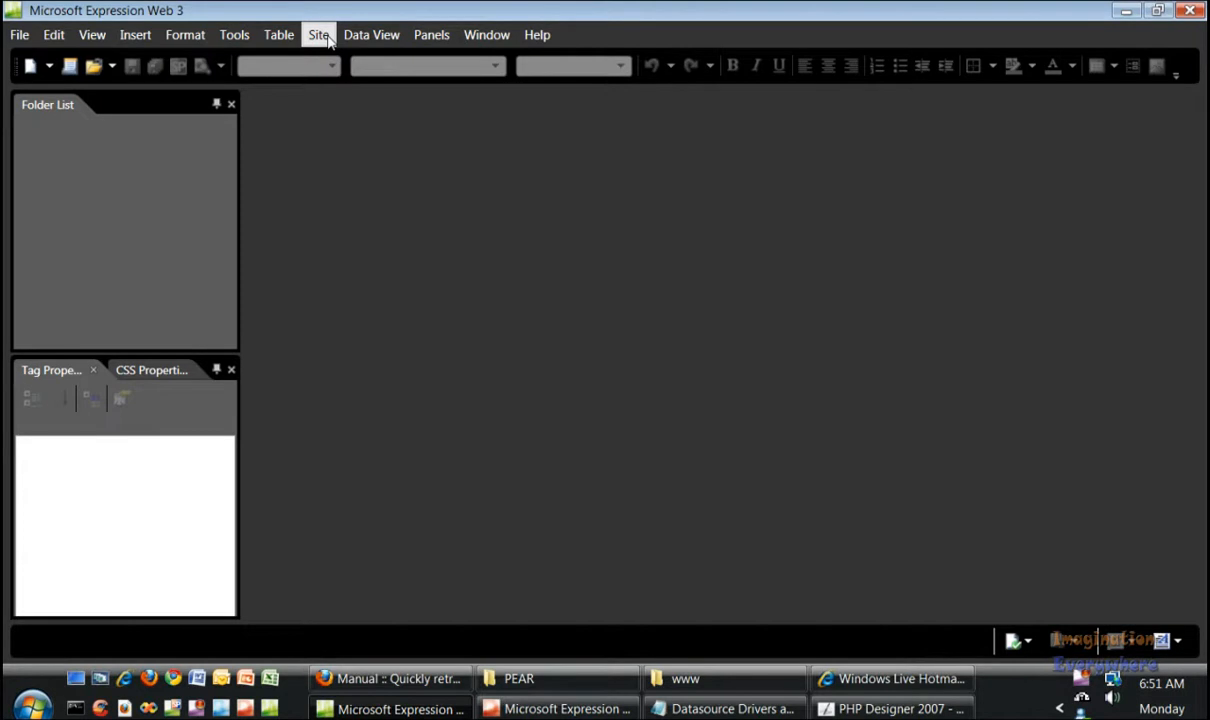
{"action": "left_click", "coordinate": [318, 34]}
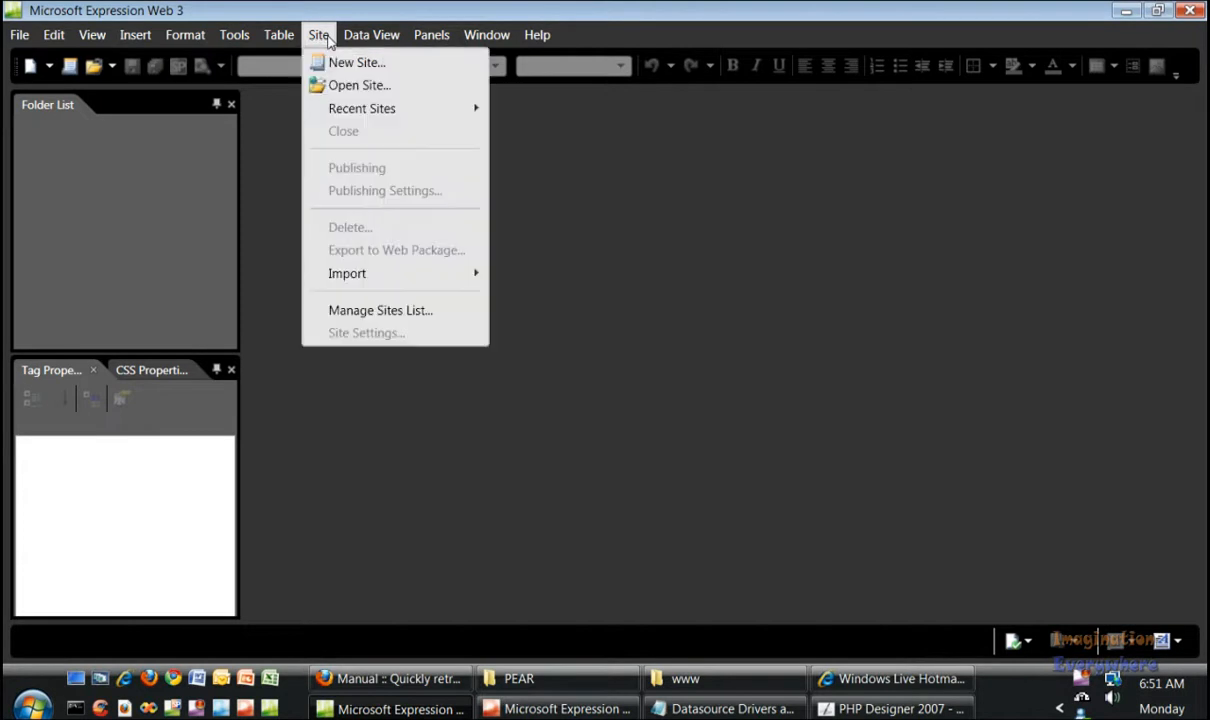
{"action": "mouse_move", "coordinate": [360, 108]}
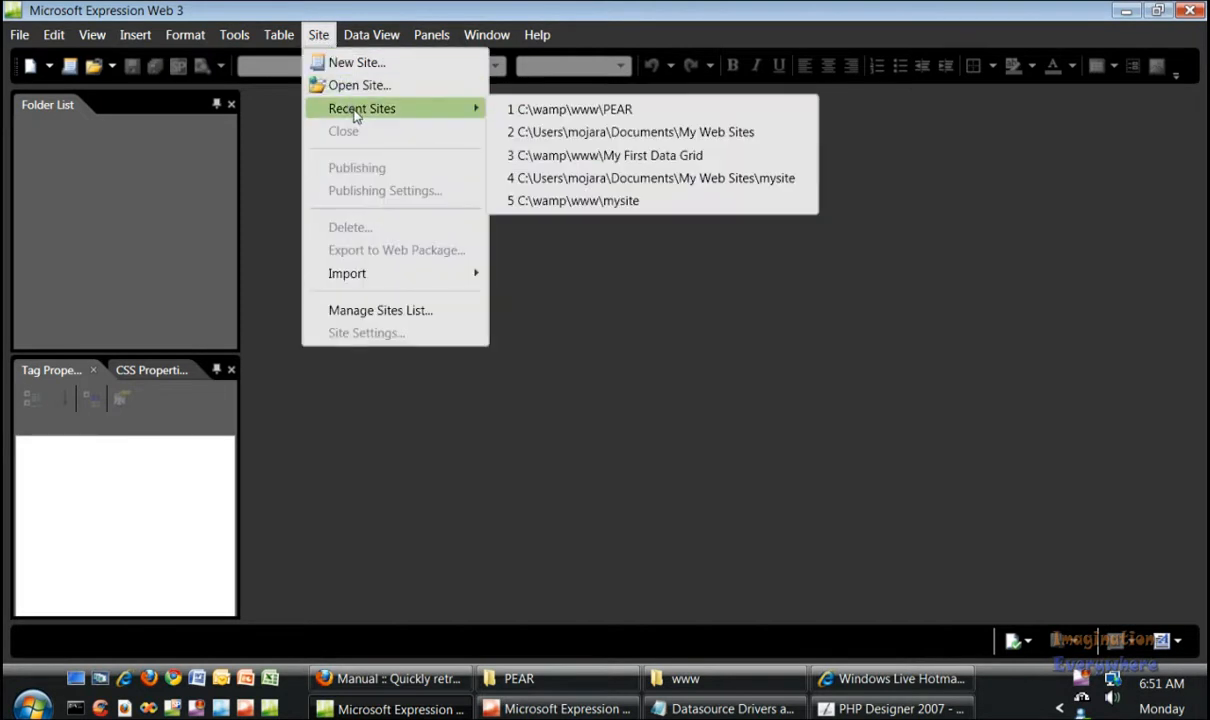
{"action": "left_click", "coordinate": [576, 108]}
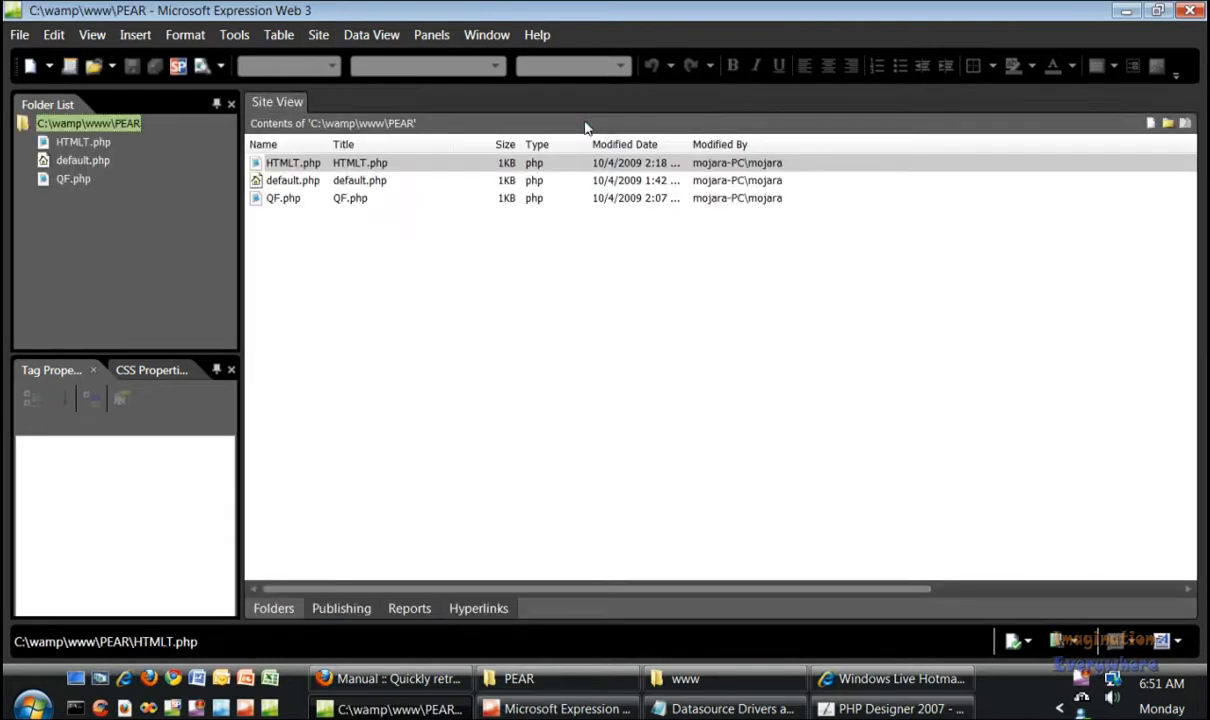
{"action": "mouse_move", "coordinate": [268, 216]}
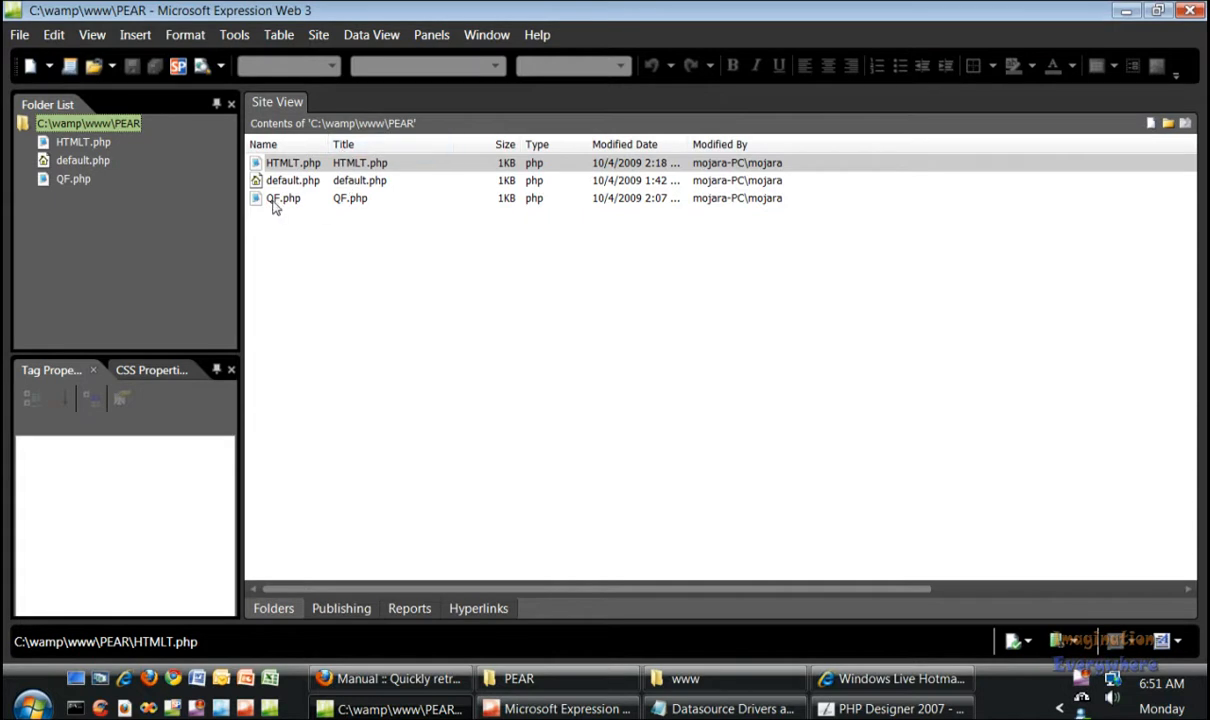
{"action": "mouse_move", "coordinate": [344, 204]}
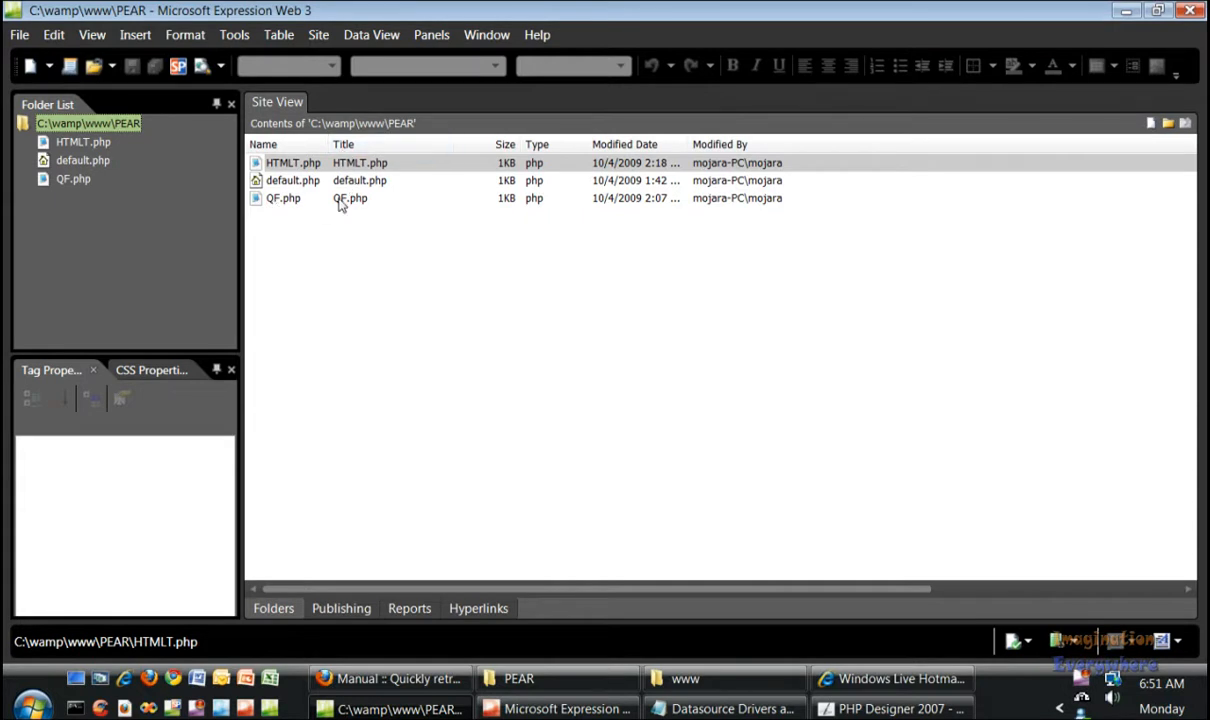
Step: Display QF.php from Site View in code view, then return to the browser
{"action": "left_click", "coordinate": [284, 198]}
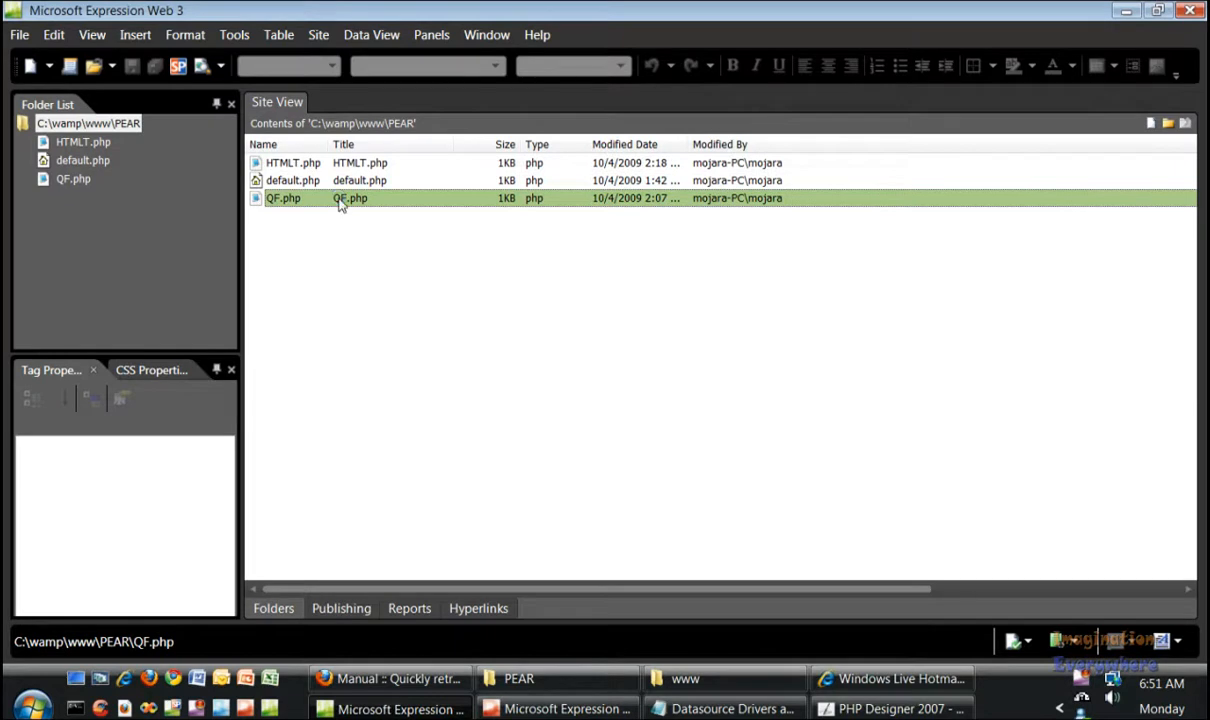
{"action": "double_click", "coordinate": [284, 198]}
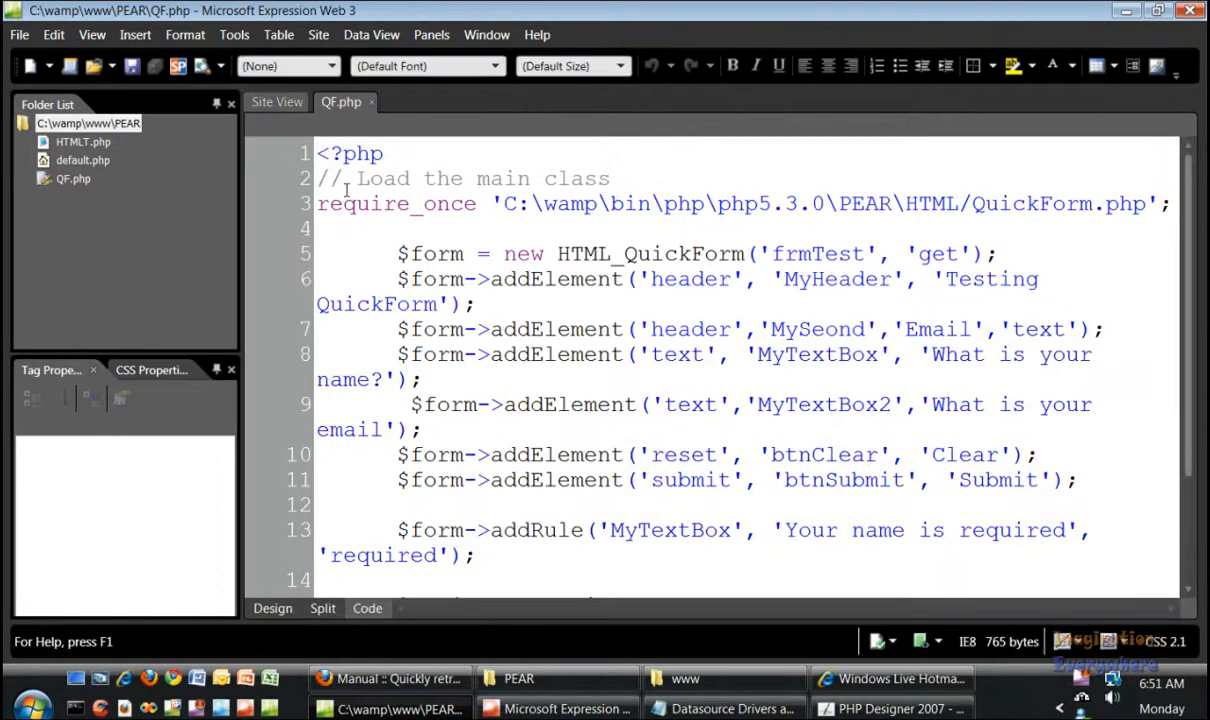
{"action": "scroll", "scroll_direction": "down", "scroll_amount": 3}
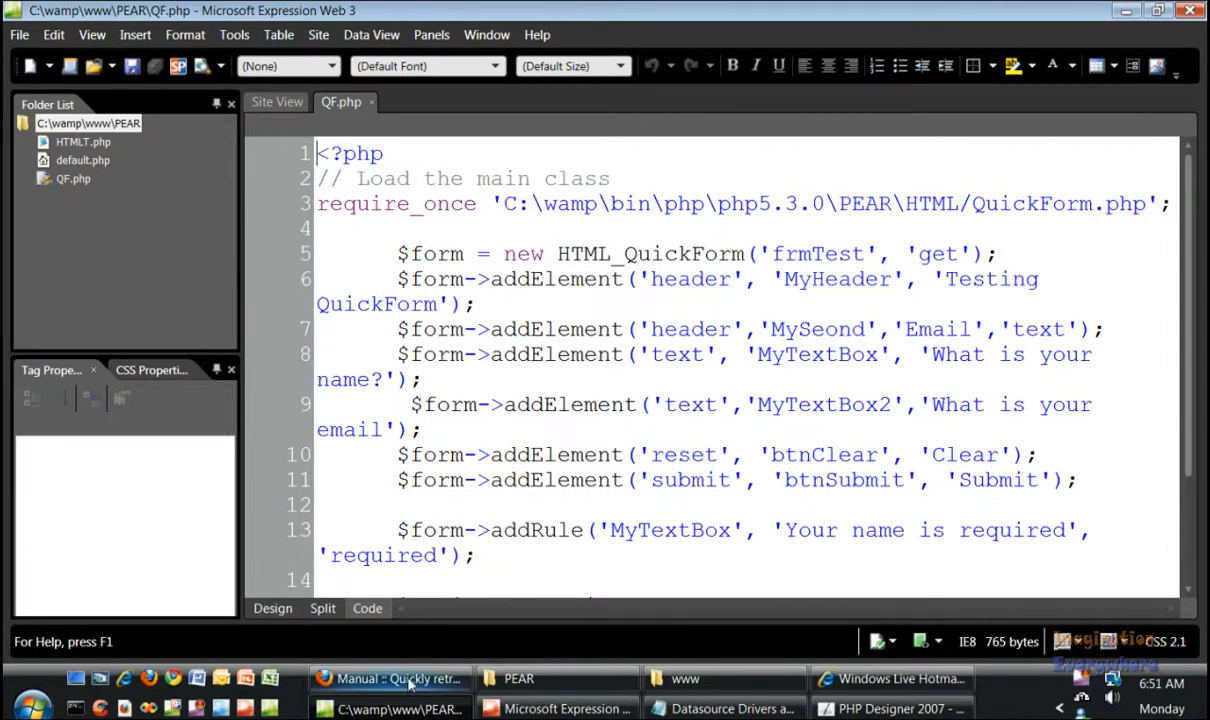
{"action": "left_click", "coordinate": [390, 680]}
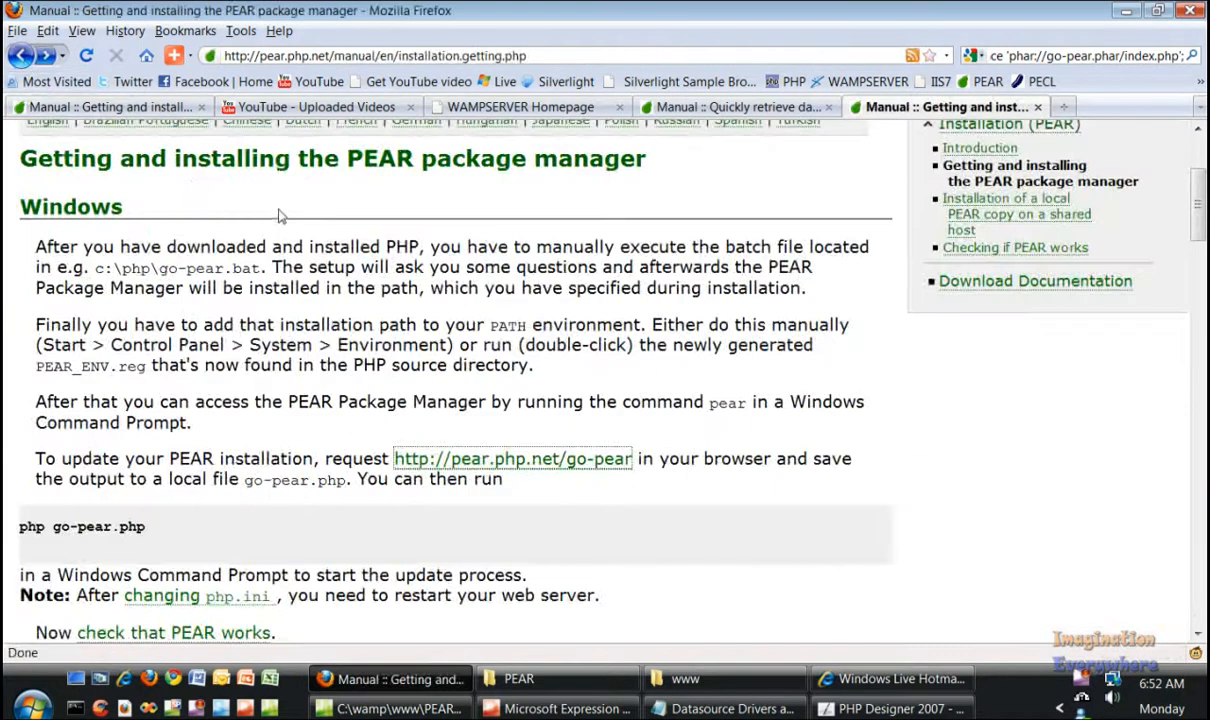
Step: Navigate the PEAR package browser to HTML_QuickForm's documentation and its QuickStart tutorial
{"action": "left_click", "coordinate": [368, 216]}
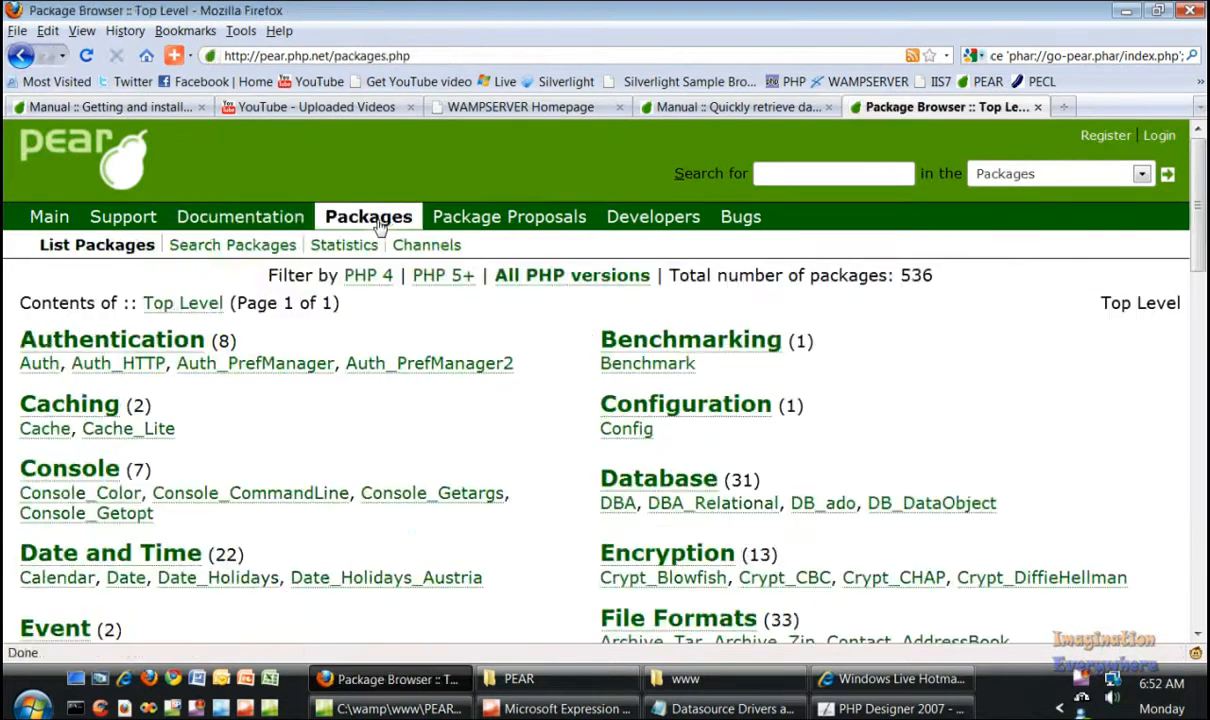
{"action": "scroll", "scroll_direction": "down", "scroll_amount": 3}
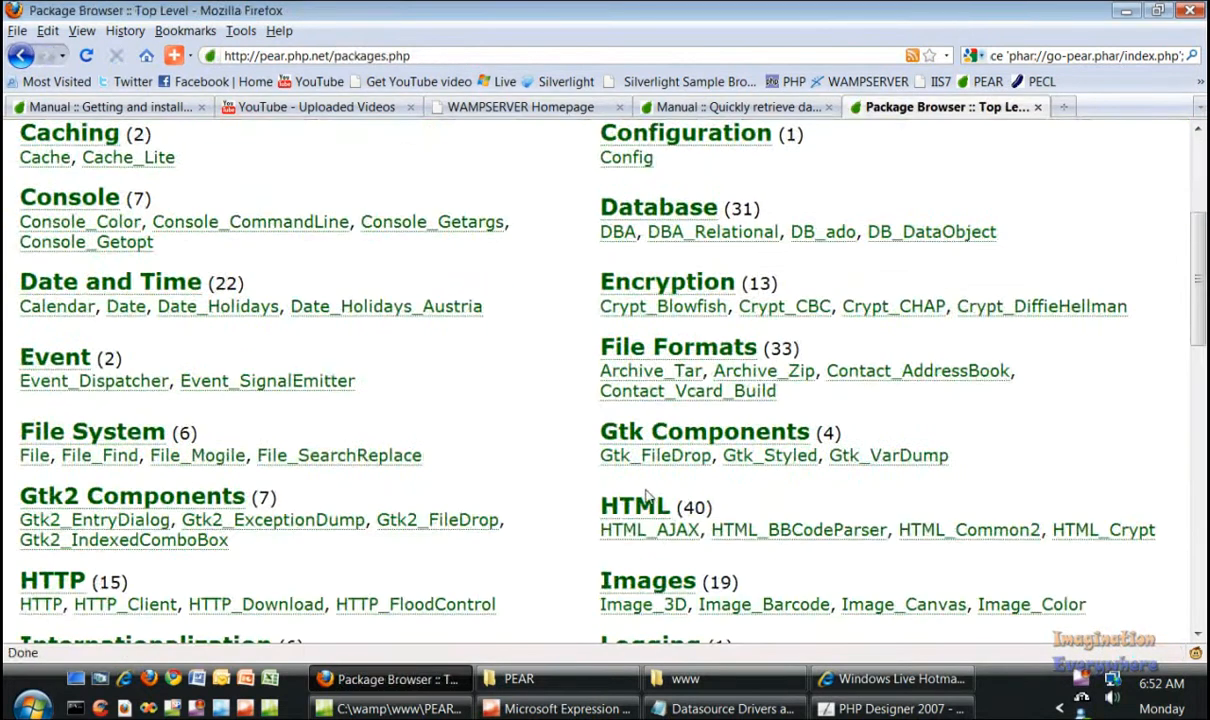
{"action": "scroll", "scroll_direction": "down", "scroll_amount": 3}
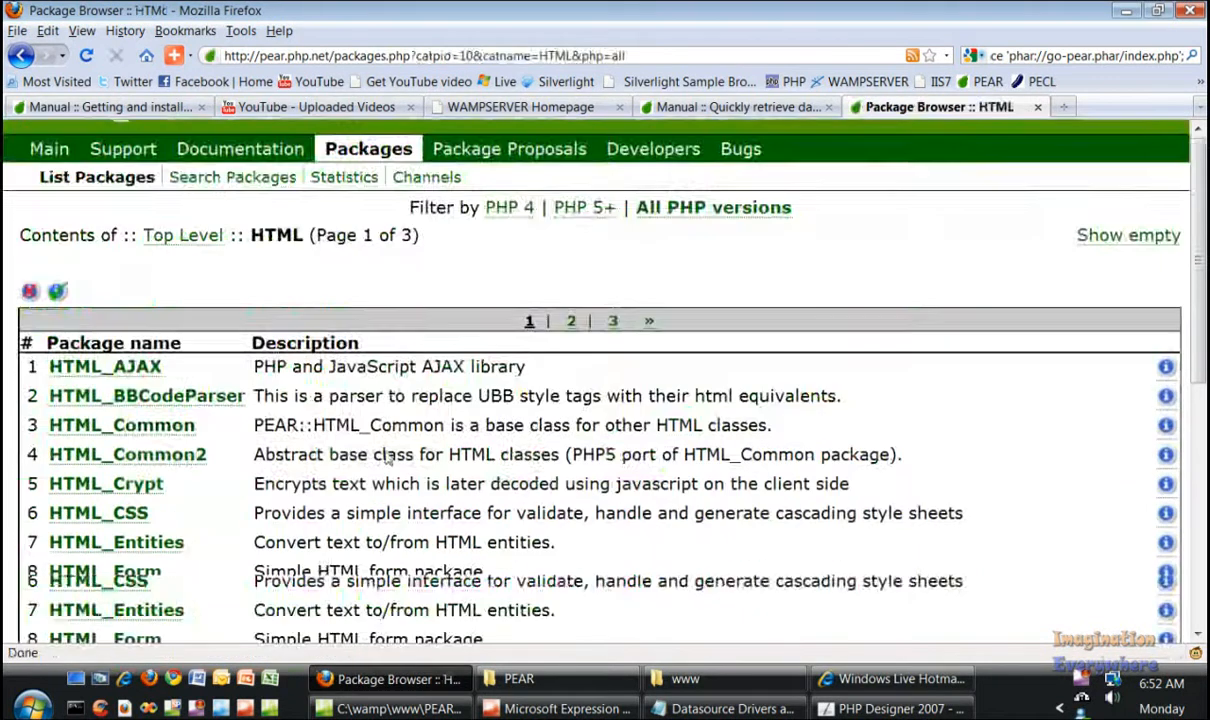
{"action": "scroll", "scroll_direction": "down", "scroll_amount": 3}
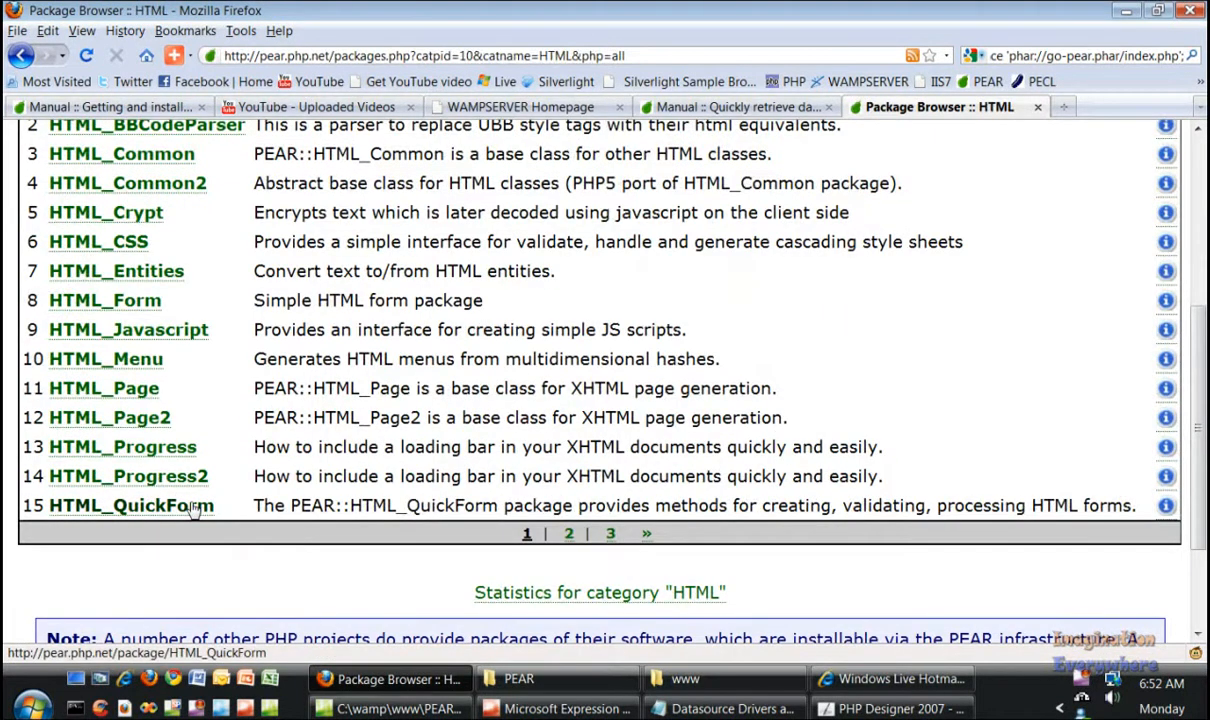
{"action": "left_click", "coordinate": [130, 504]}
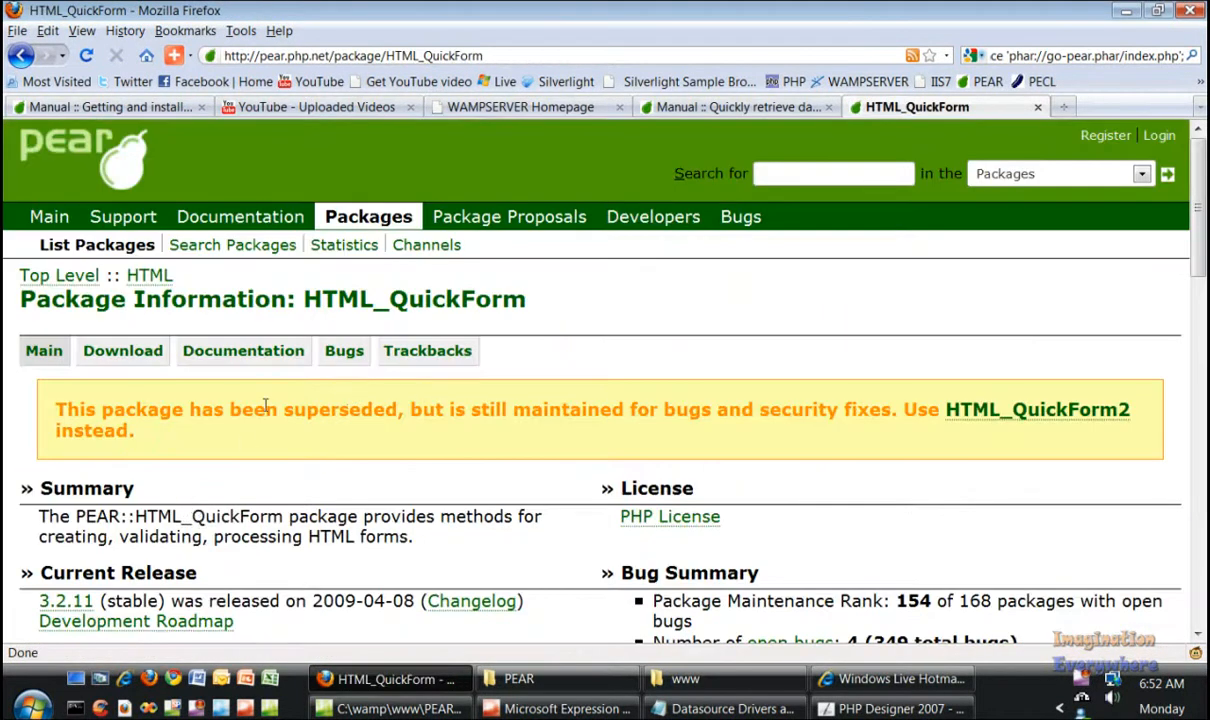
{"action": "left_click", "coordinate": [242, 350]}
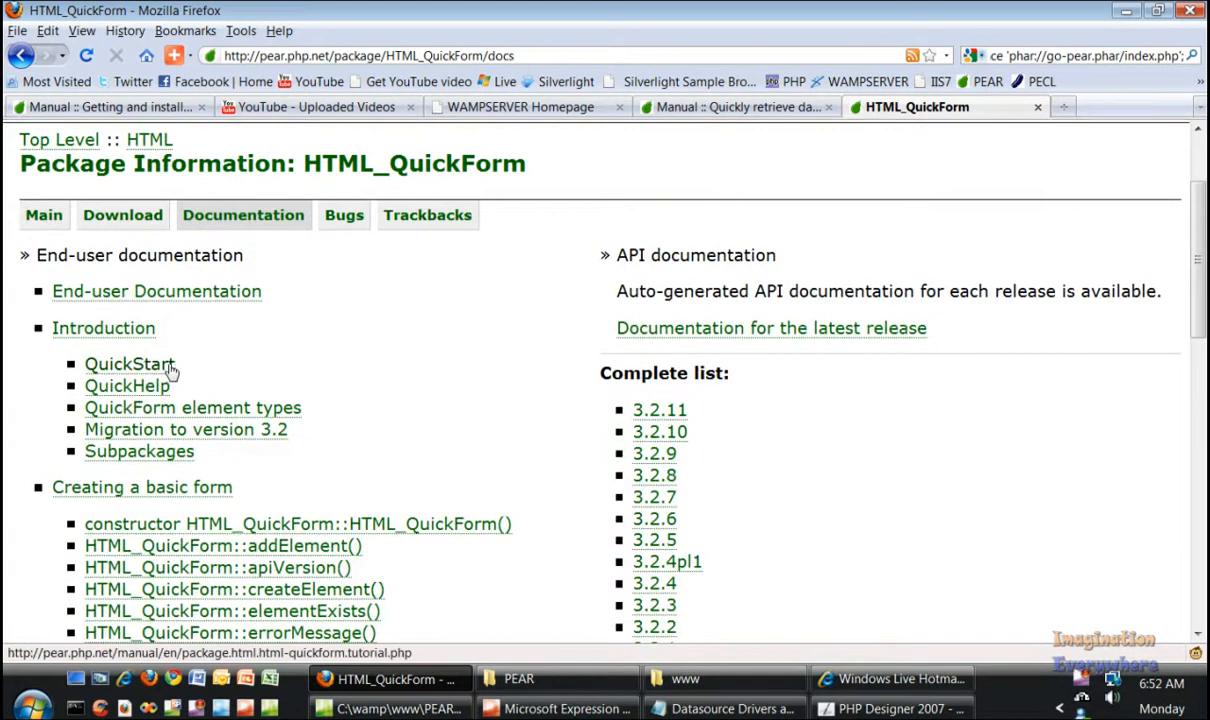
{"action": "left_click", "coordinate": [128, 364]}
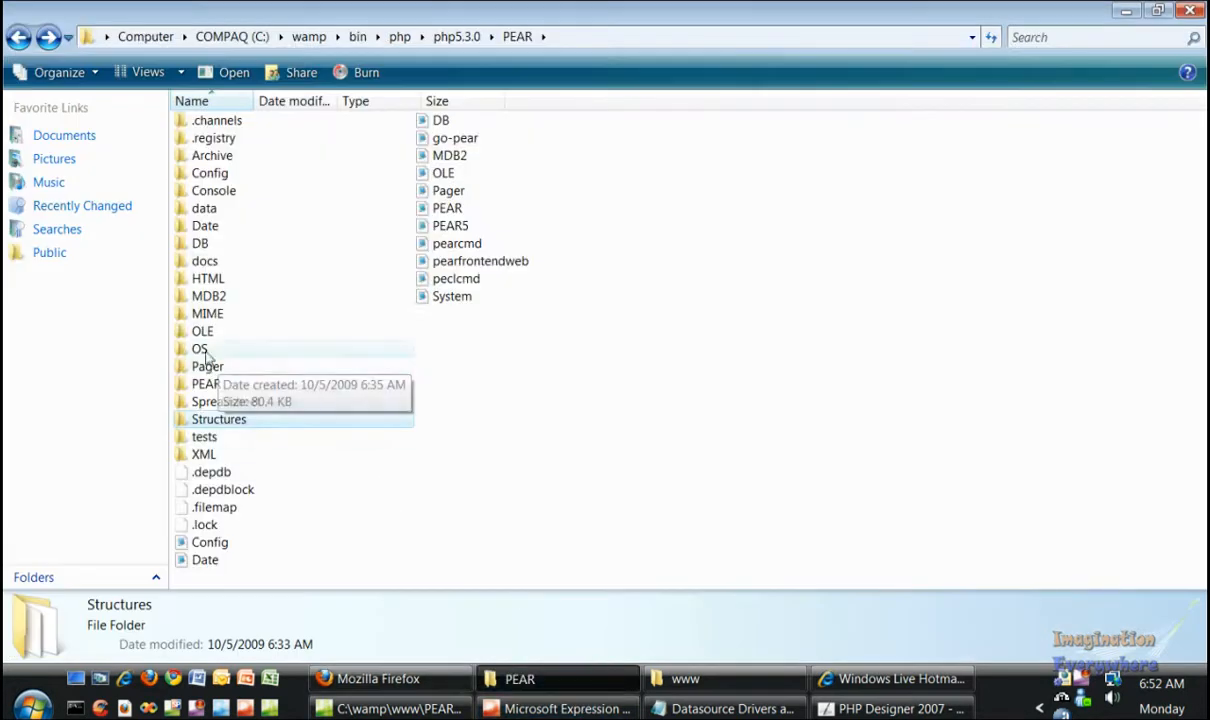
Step: Load PEAR\HTML\QuickForm.php in Notepad2 and go to line 597
{"action": "double_click", "coordinate": [208, 278]}
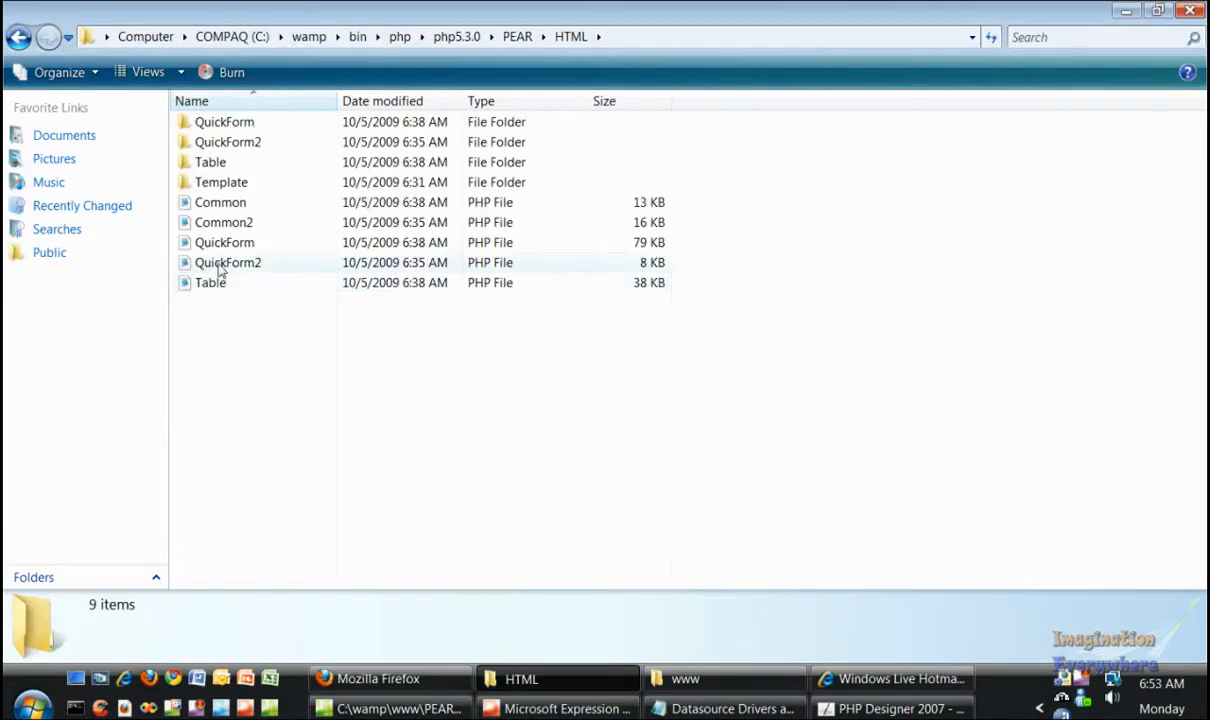
{"action": "double_click", "coordinate": [224, 242]}
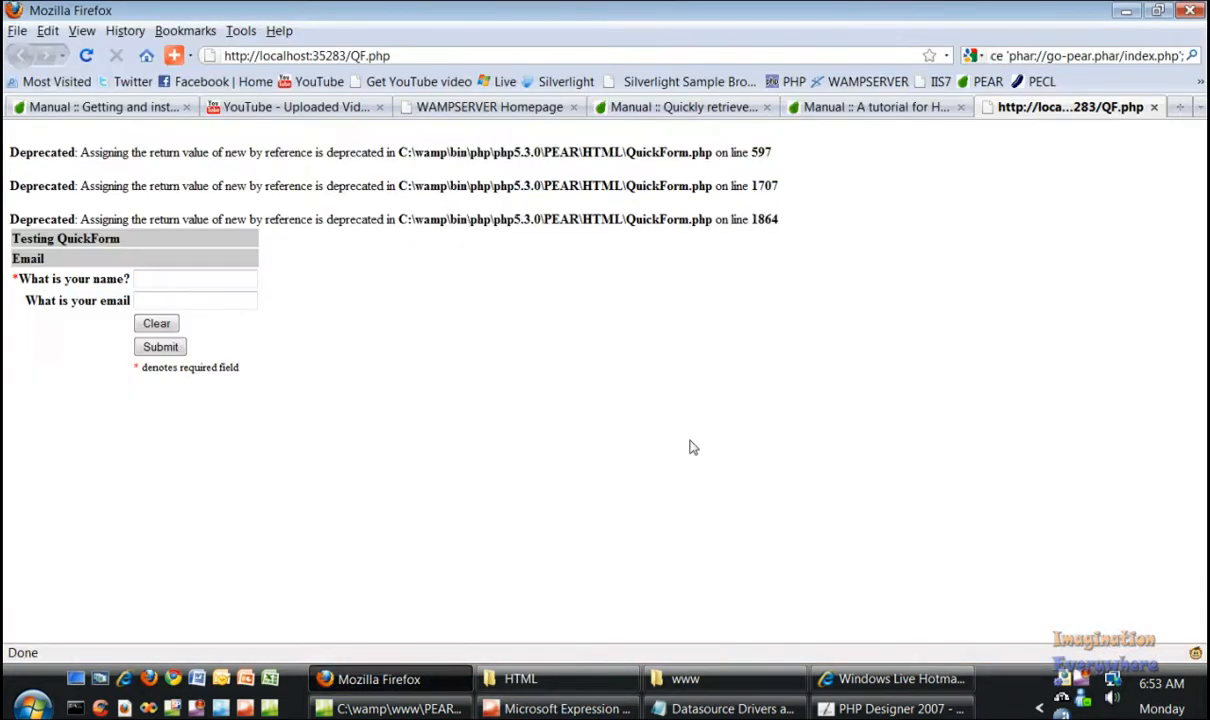
{"action": "mouse_move", "coordinate": [750, 180]}
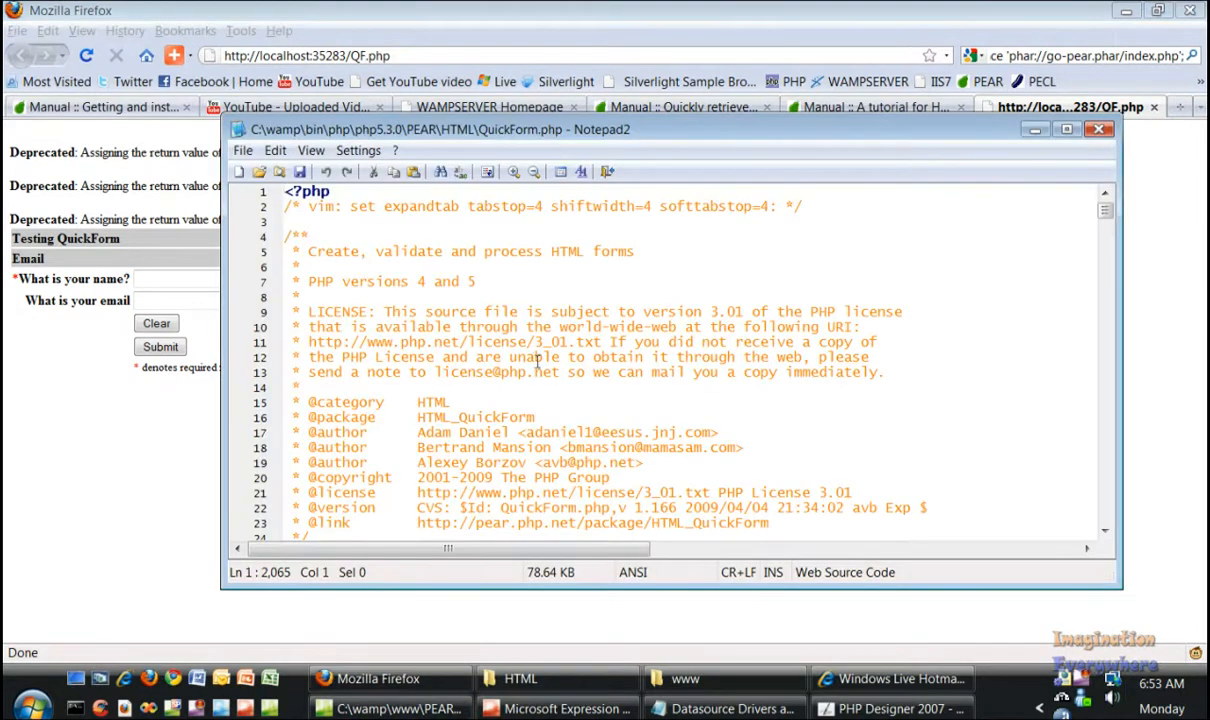
{"action": "scroll", "scroll_direction": "down", "scroll_amount": 3}
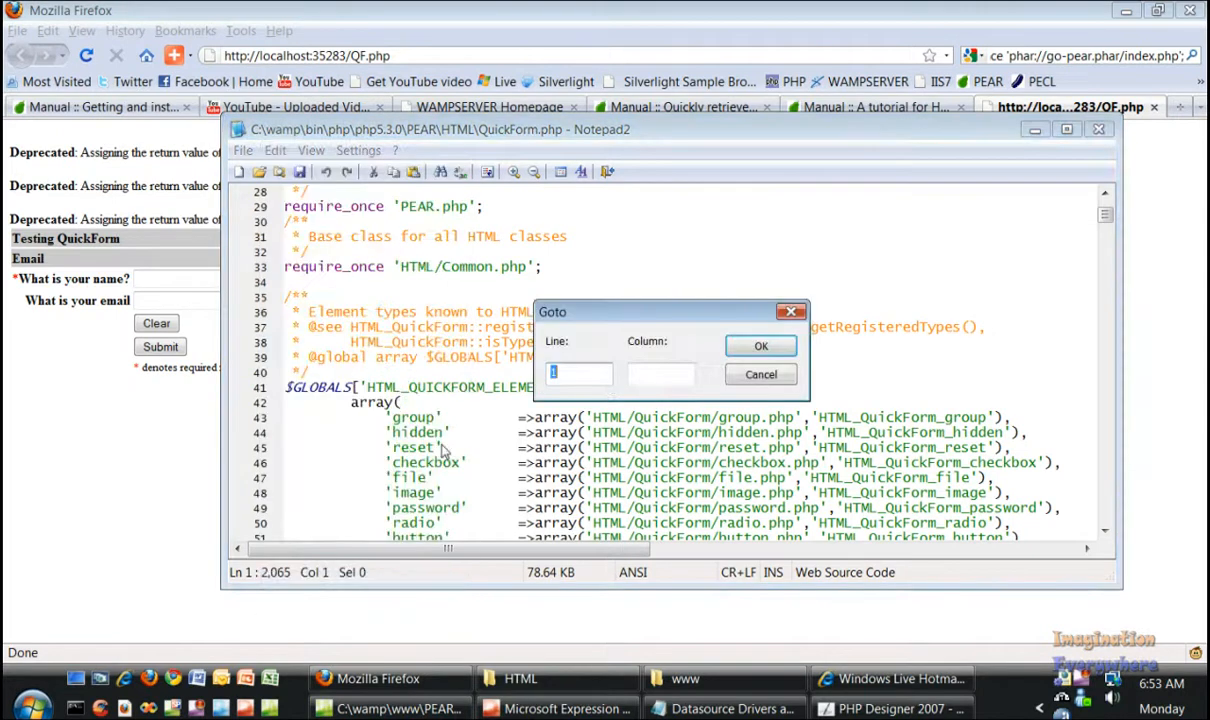
{"action": "left_click", "coordinate": [760, 344]}
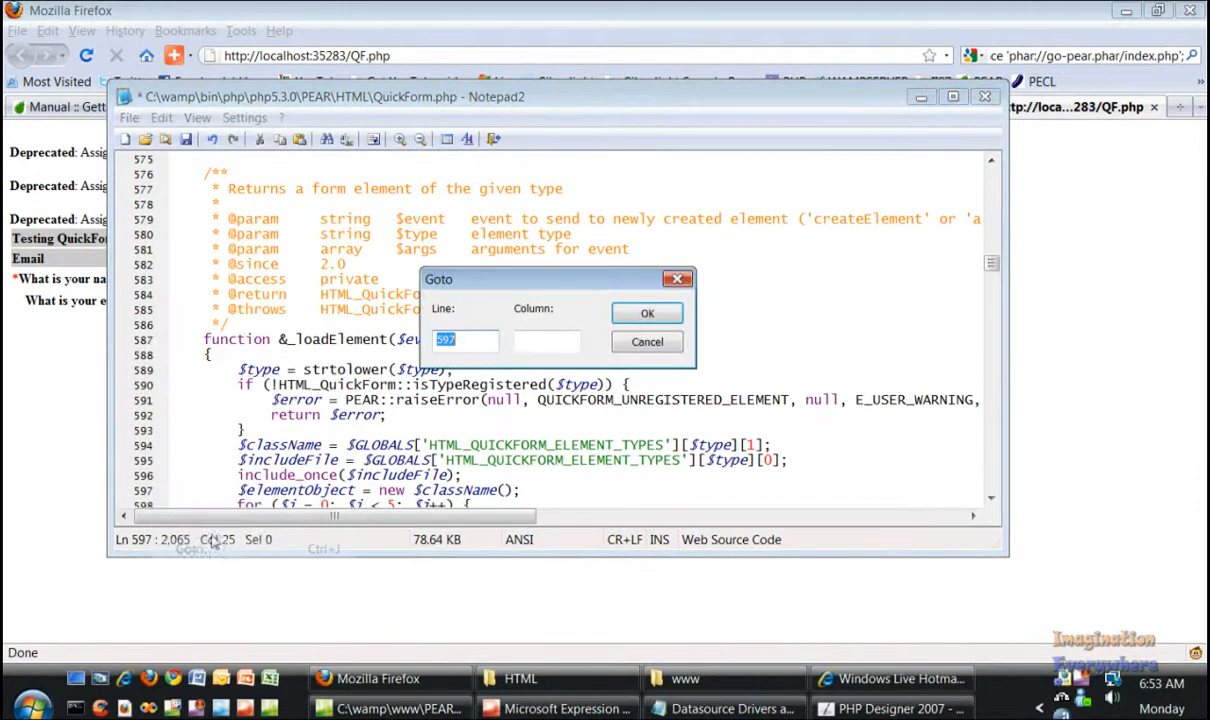
Step: Go to lines 1707 and 1864 of QuickForm.php where deprecated '=&' references were reported
{"action": "type", "text": "1707"}
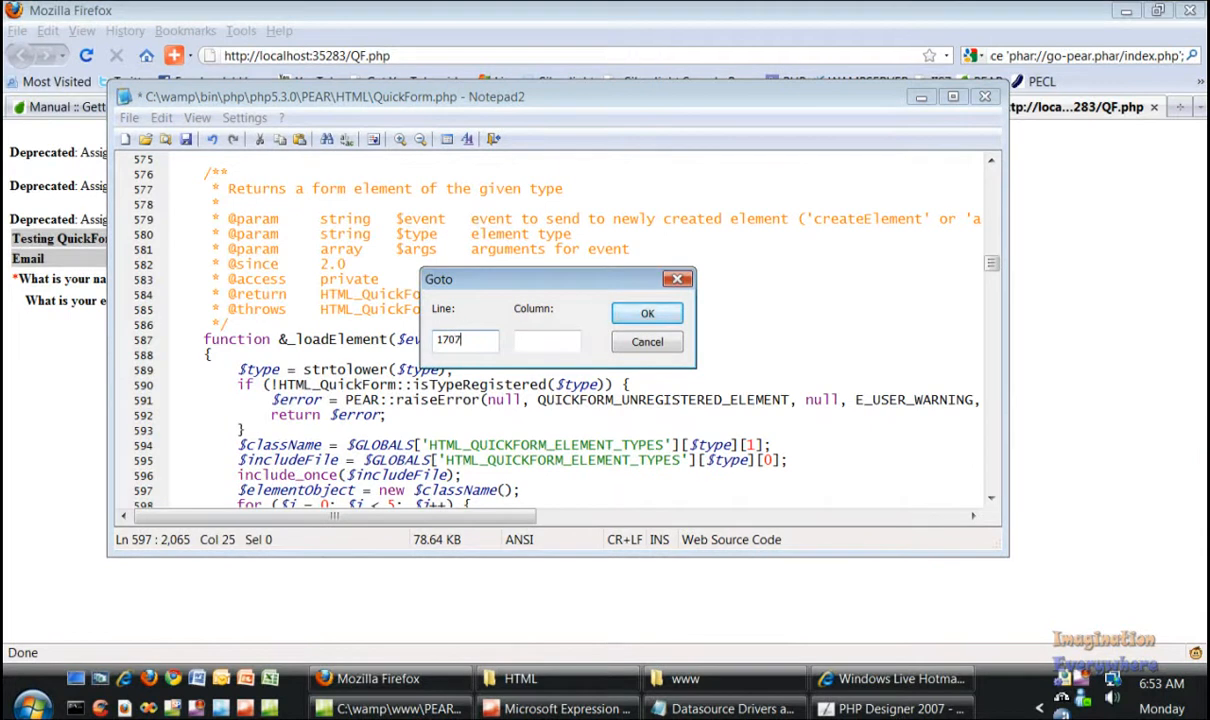
{"action": "left_click", "coordinate": [646, 312]}
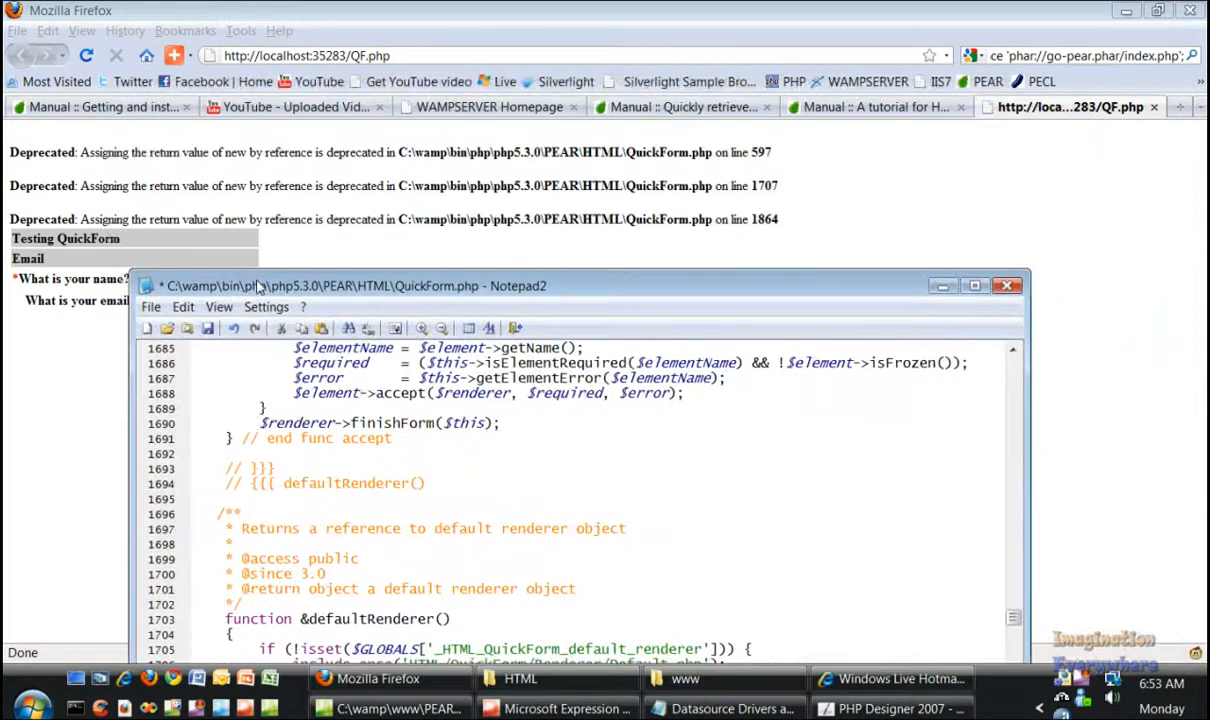
{"action": "left_click", "coordinate": [204, 168]}
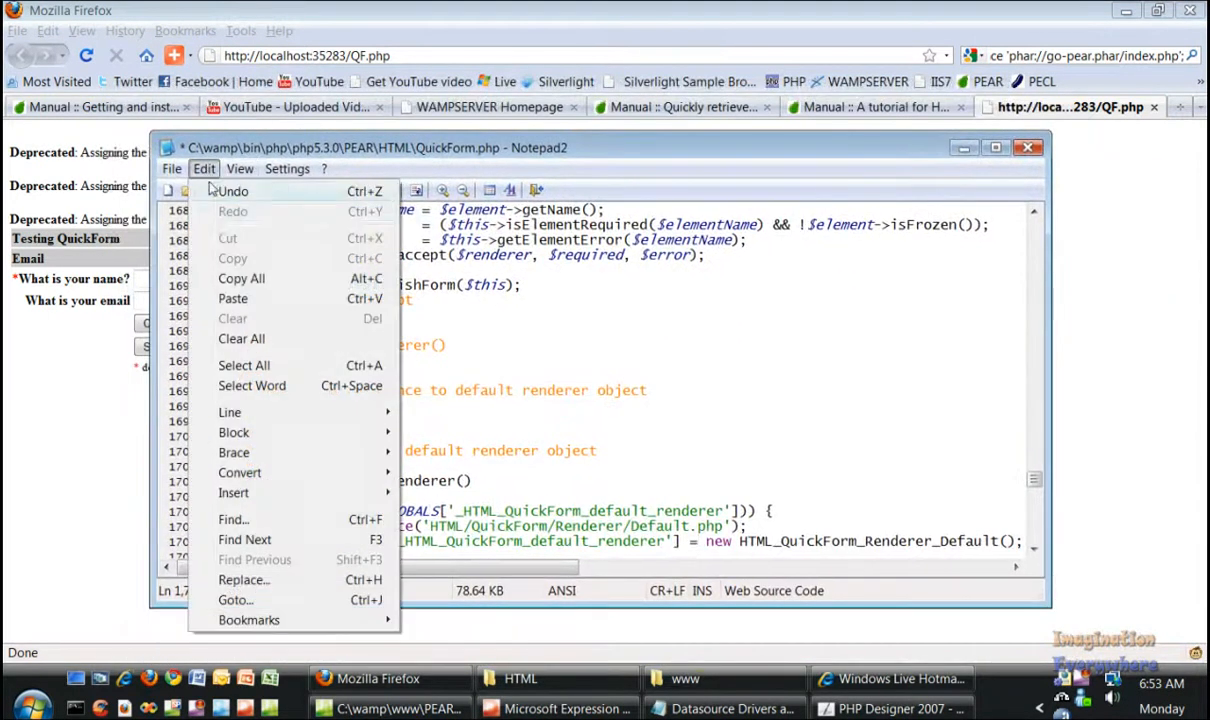
{"action": "left_click", "coordinate": [236, 600]}
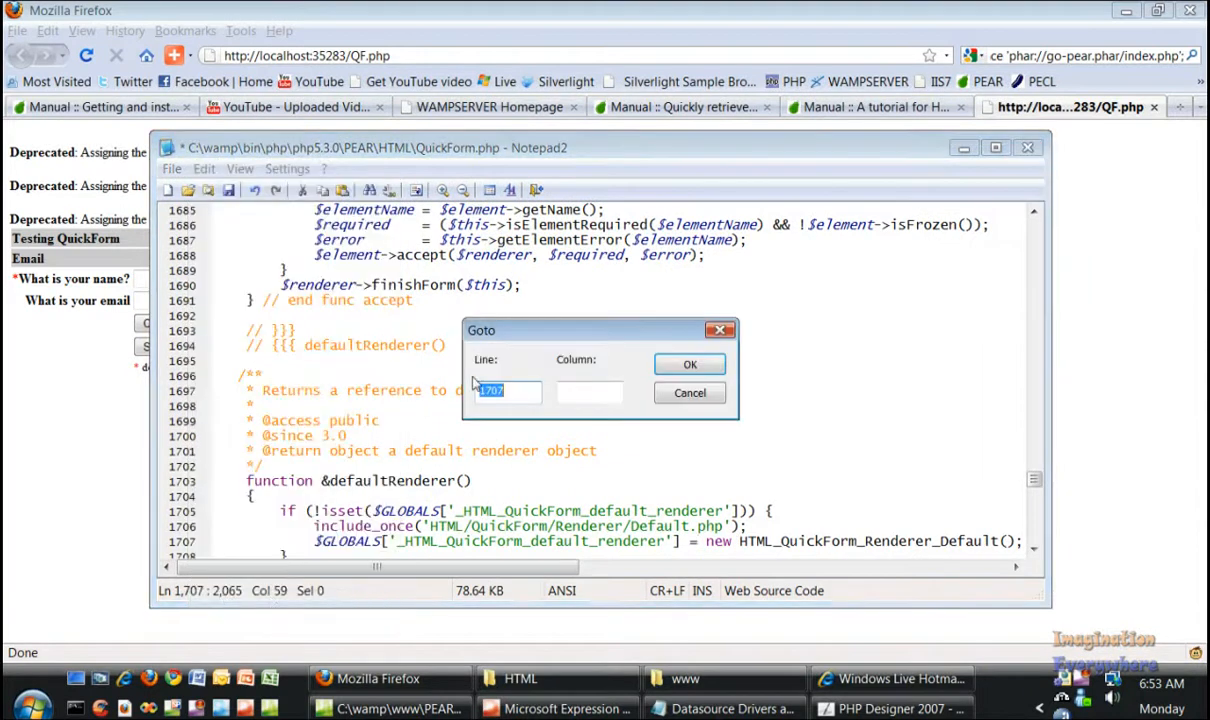
{"action": "type", "text": "1864"}
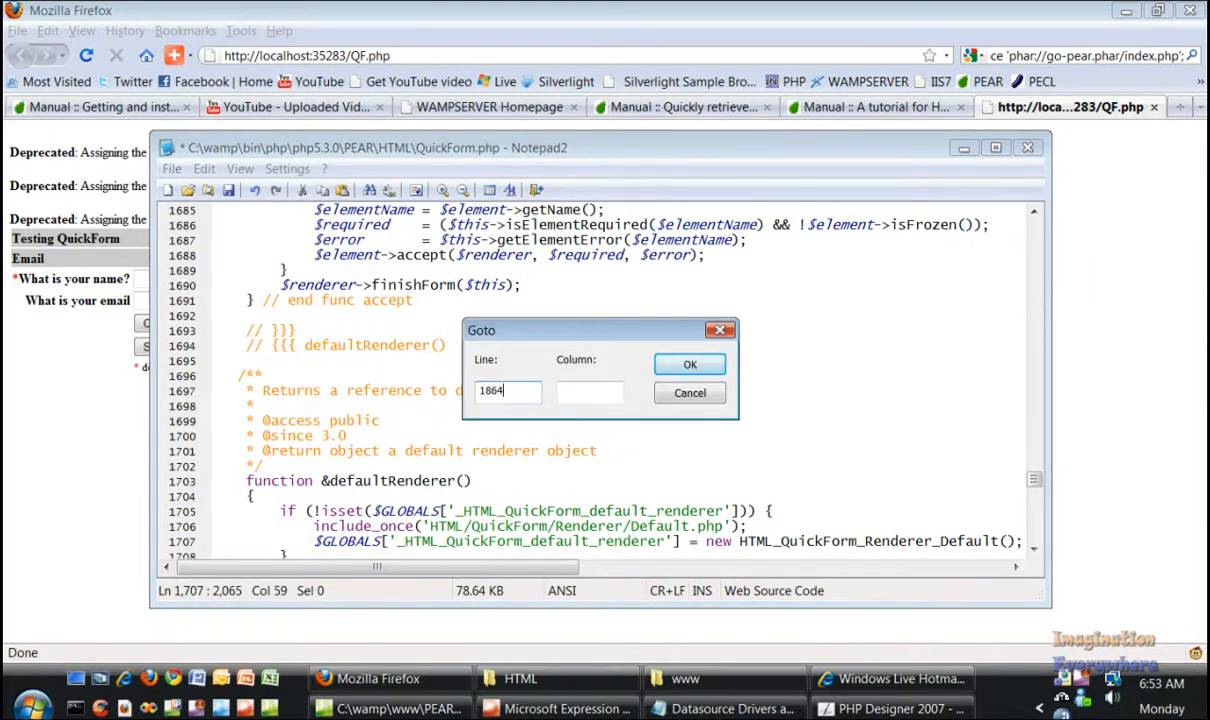
{"action": "left_click", "coordinate": [688, 364]}
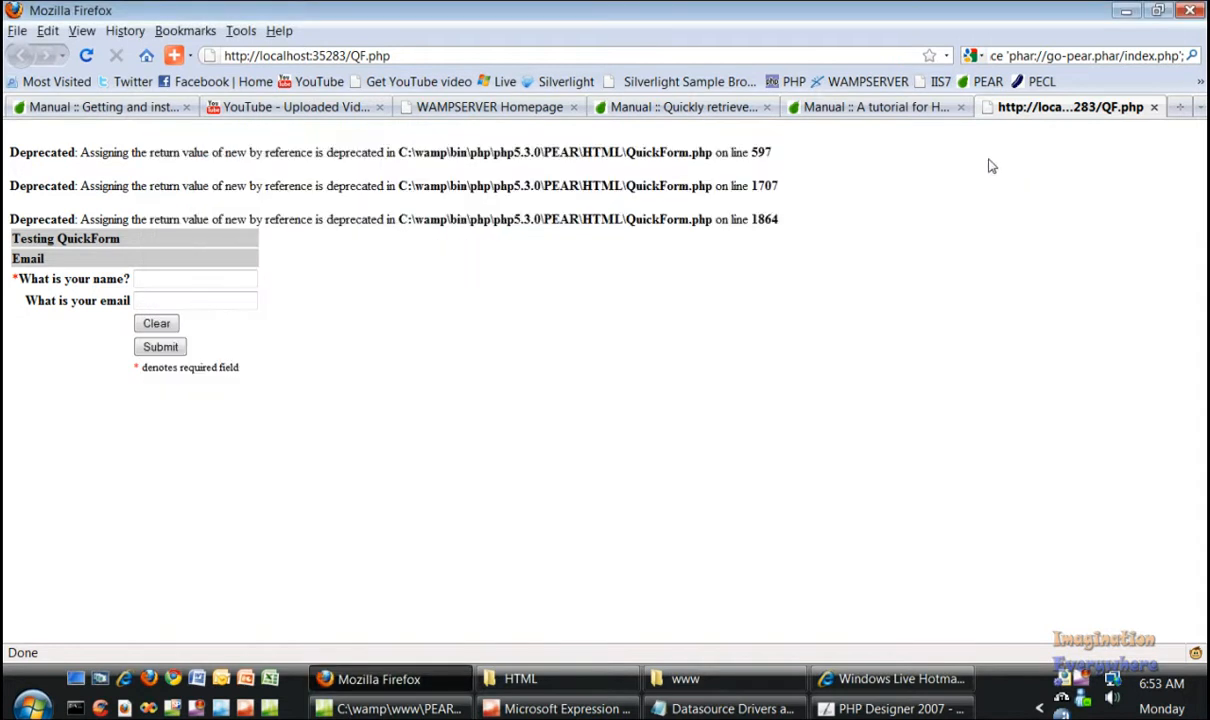
{"action": "left_click", "coordinate": [86, 56]}
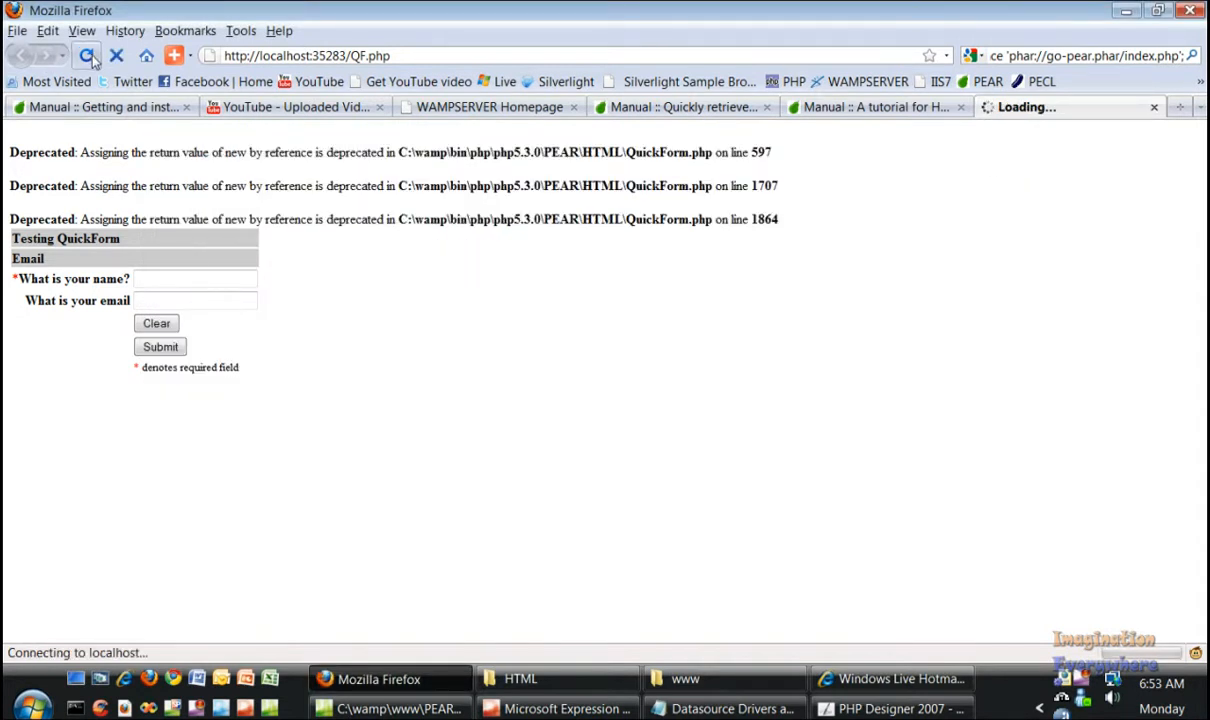
{"action": "left_click", "coordinate": [86, 56]}
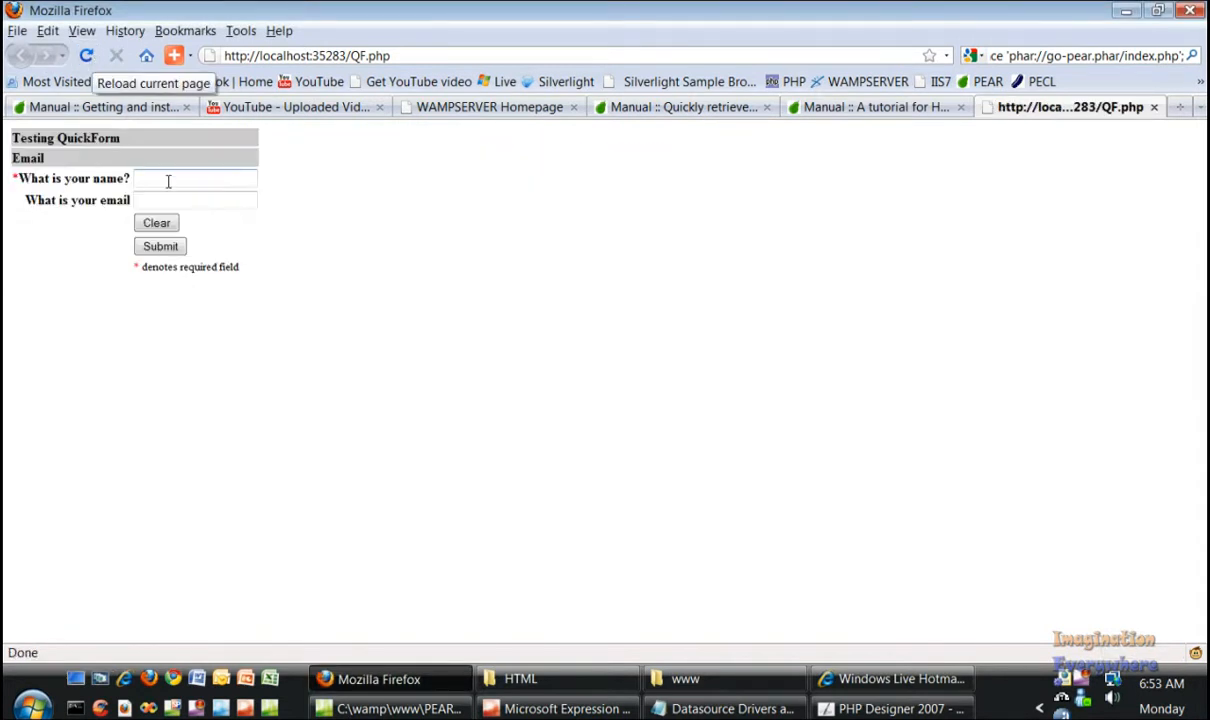
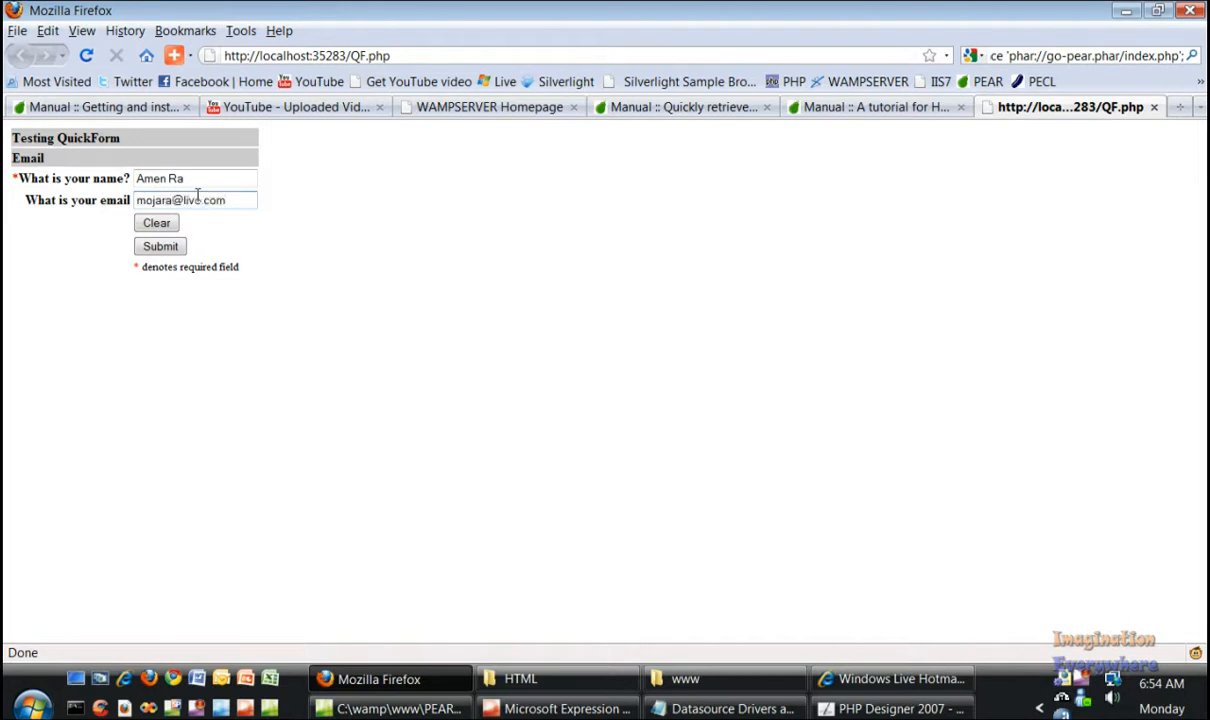
{"action": "left_click", "coordinate": [160, 246]}
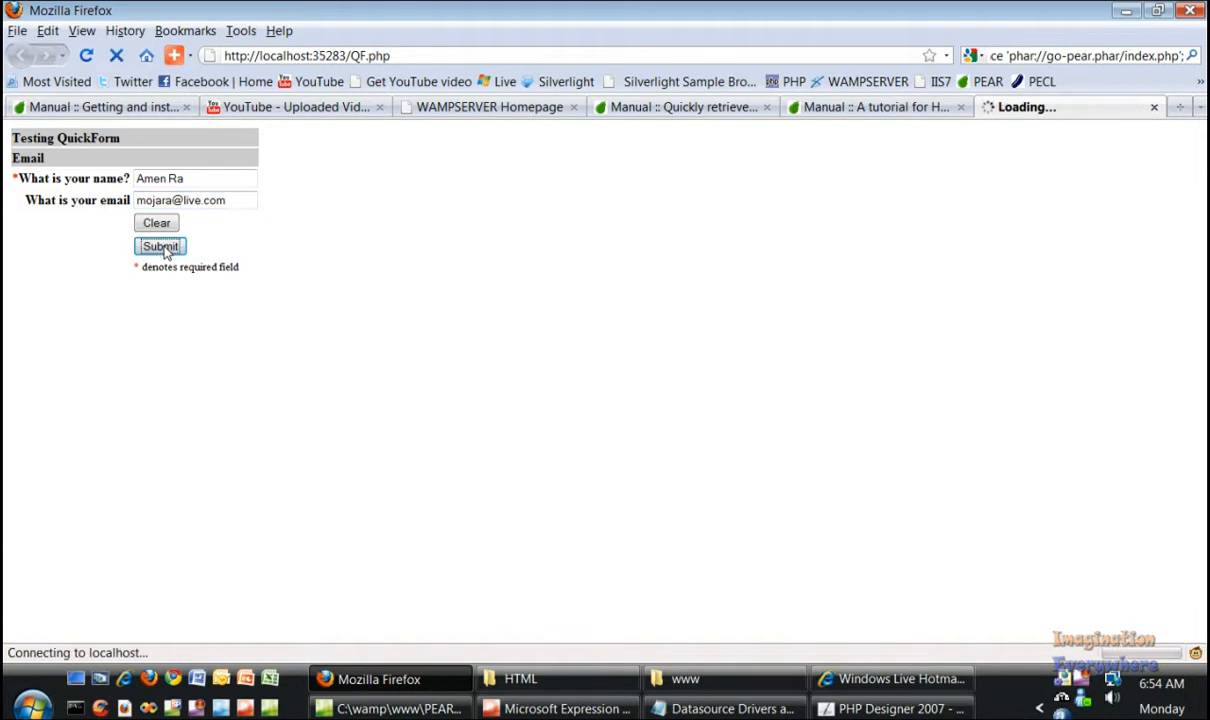
{"action": "left_click", "coordinate": [160, 246]}
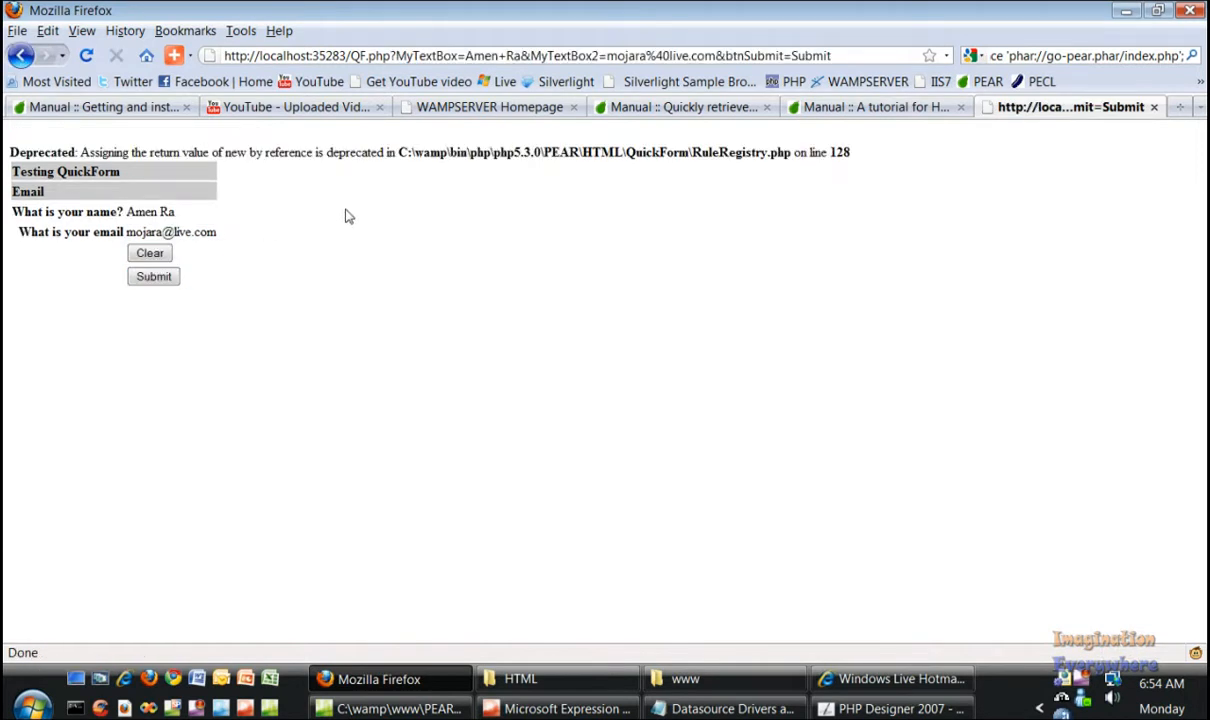
{"action": "mouse_move", "coordinate": [558, 186]}
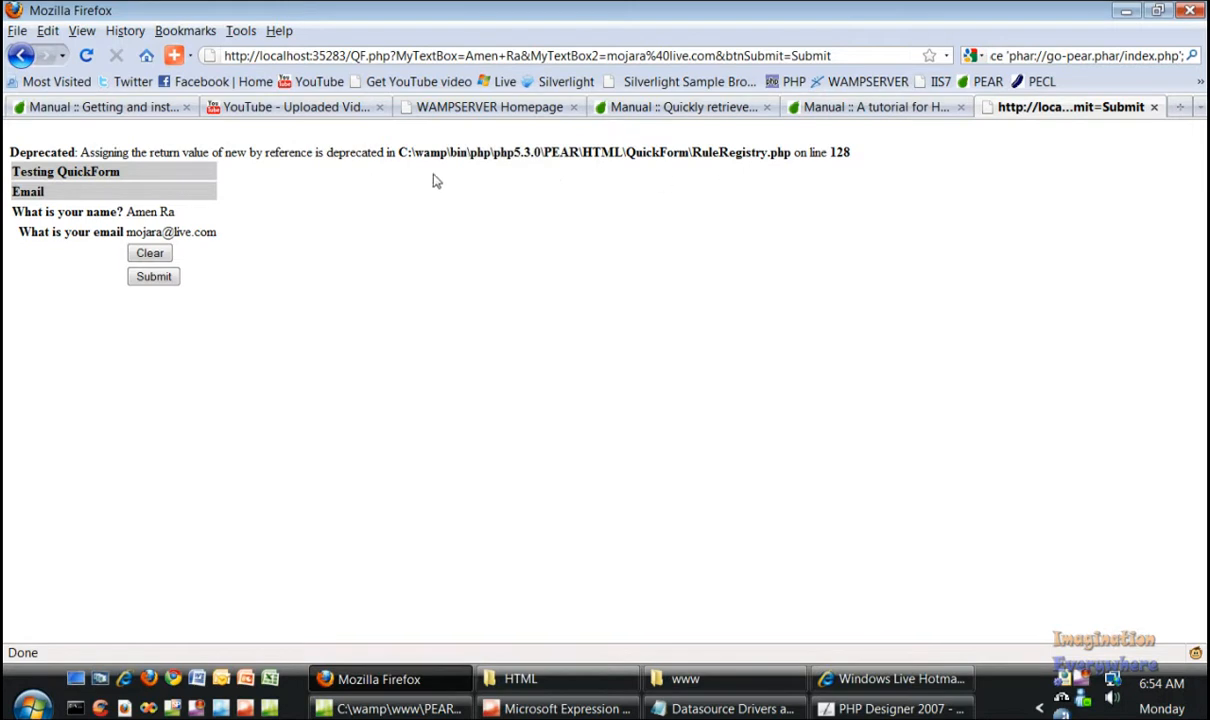
{"action": "mouse_move", "coordinate": [312, 180]}
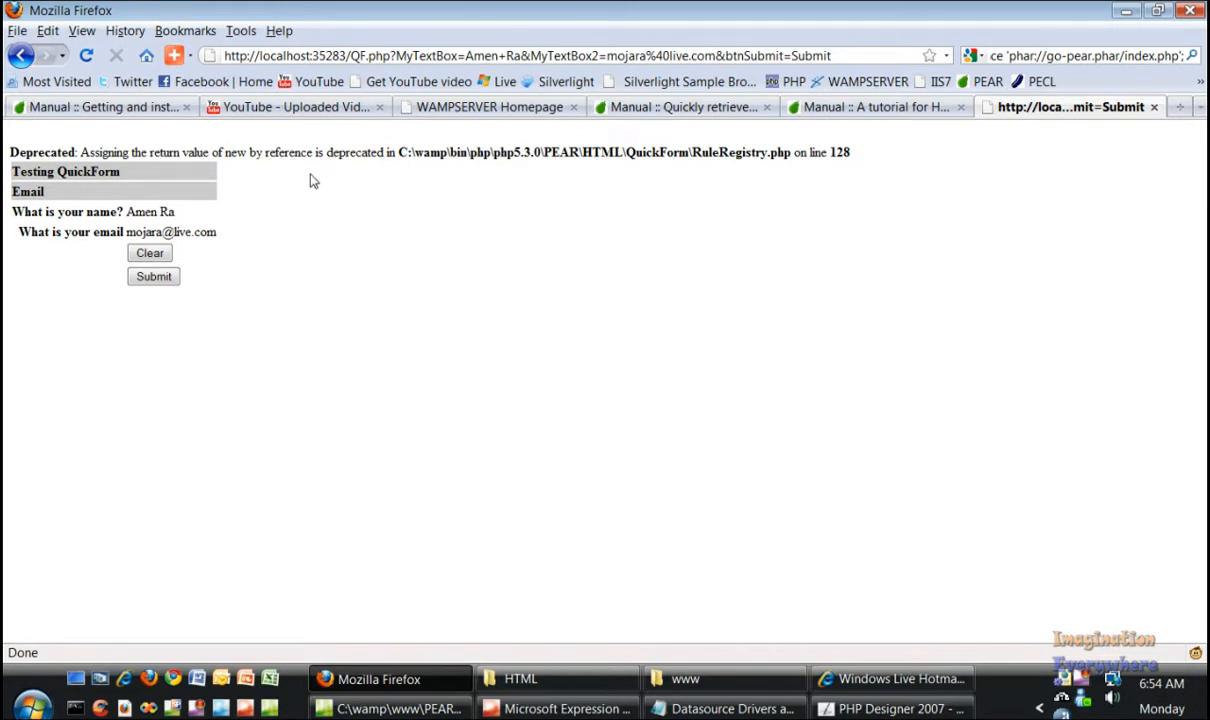
{"action": "mouse_move", "coordinate": [92, 260]}
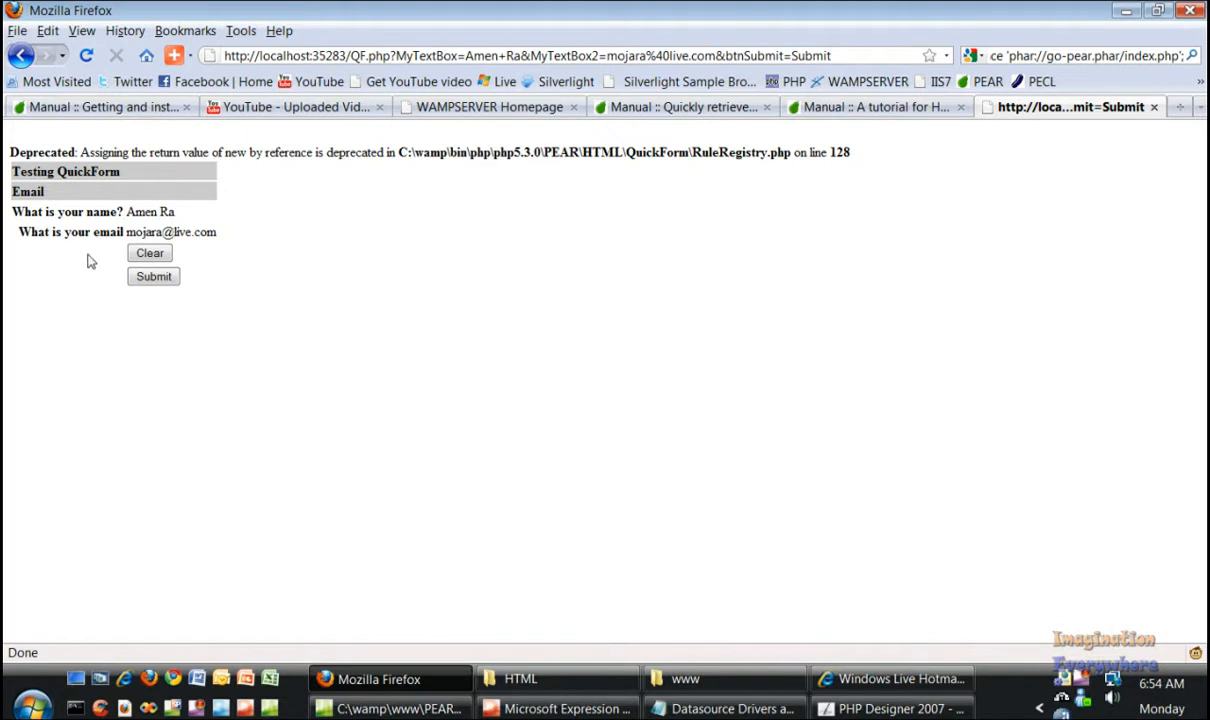
{"action": "mouse_move", "coordinate": [228, 232]}
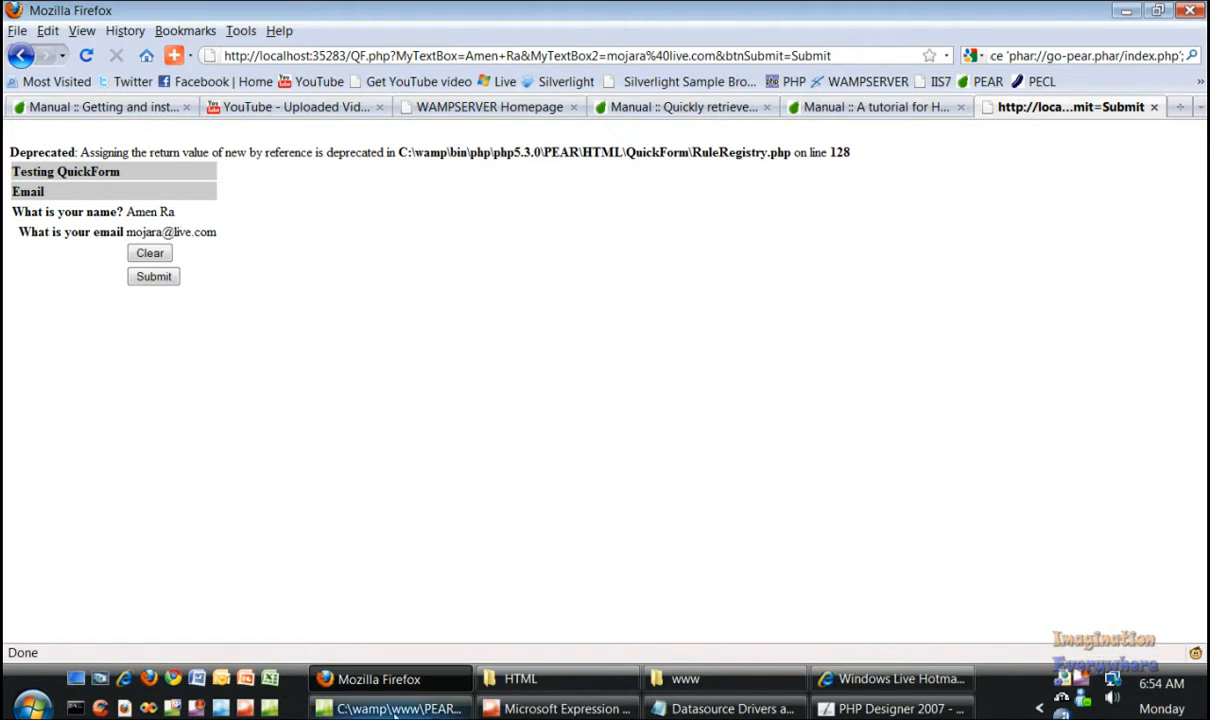
{"action": "left_click", "coordinate": [876, 106]}
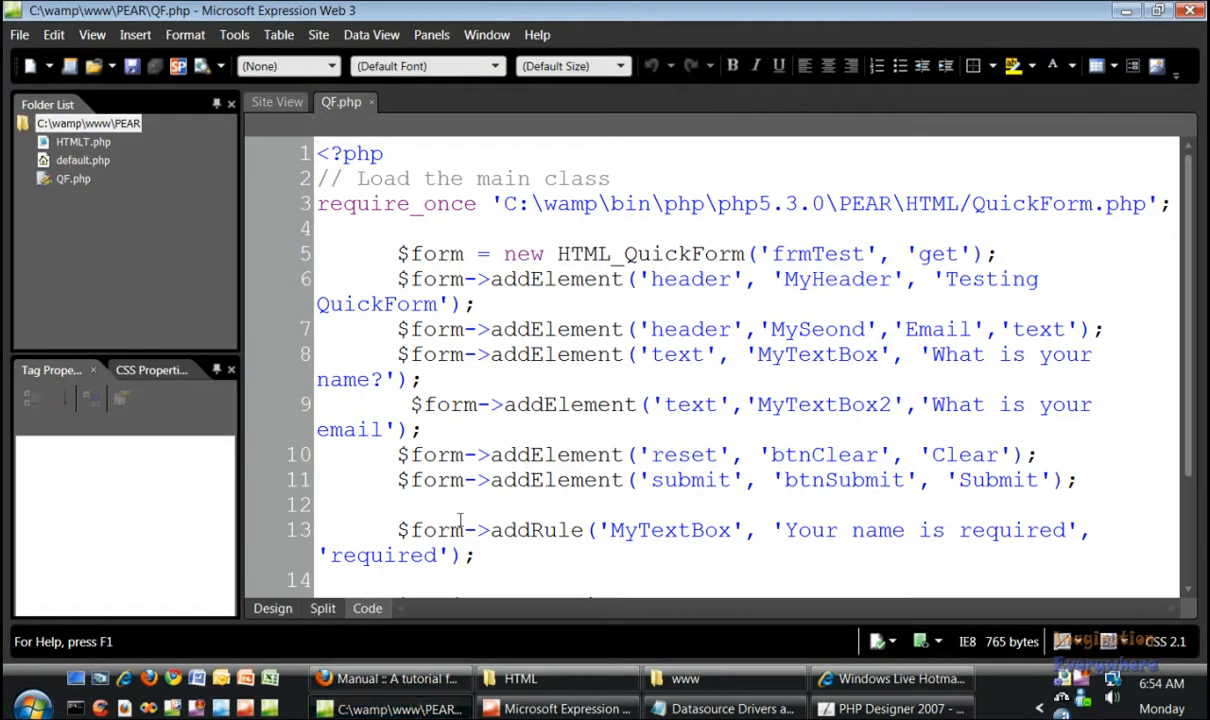
{"action": "left_click", "coordinate": [276, 100]}
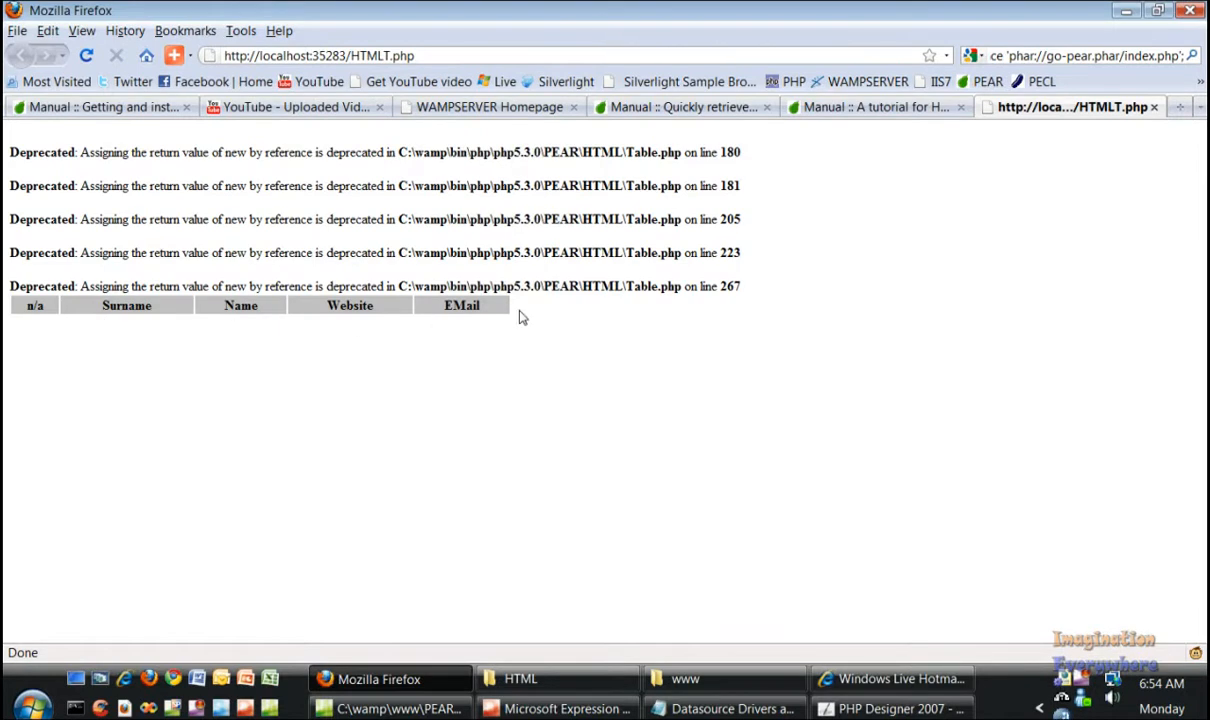
{"action": "mouse_move", "coordinate": [604, 238]}
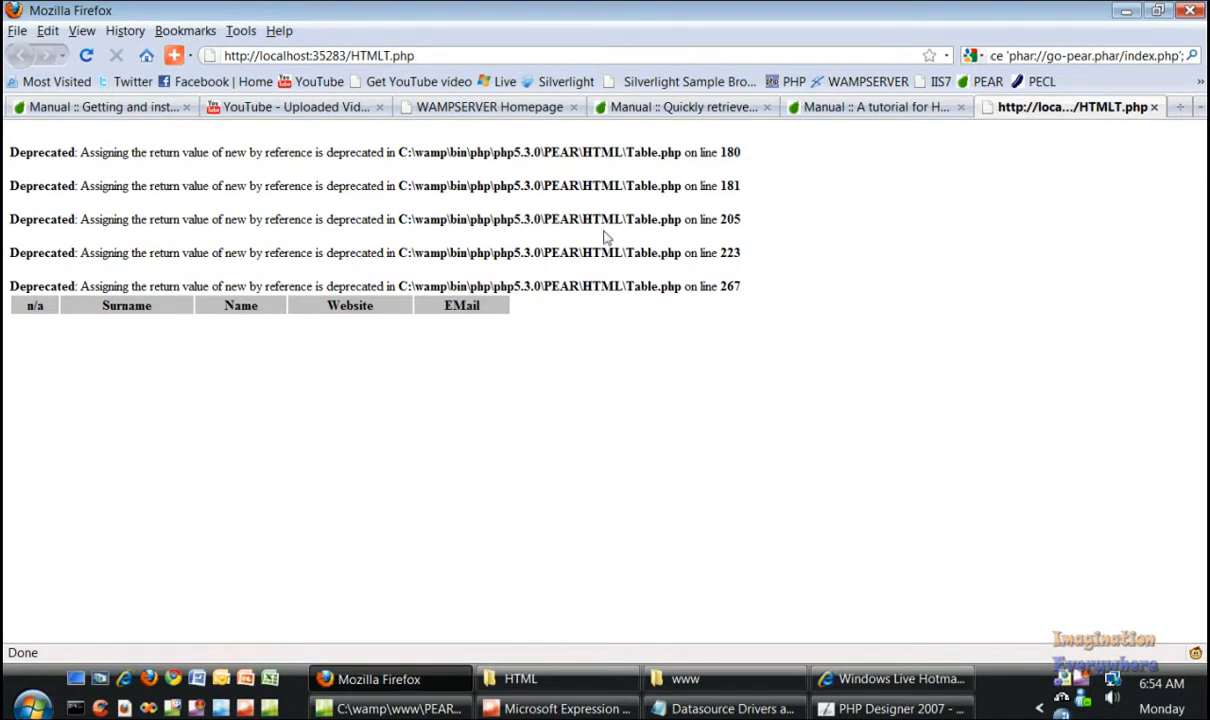
{"action": "mouse_move", "coordinate": [646, 320]}
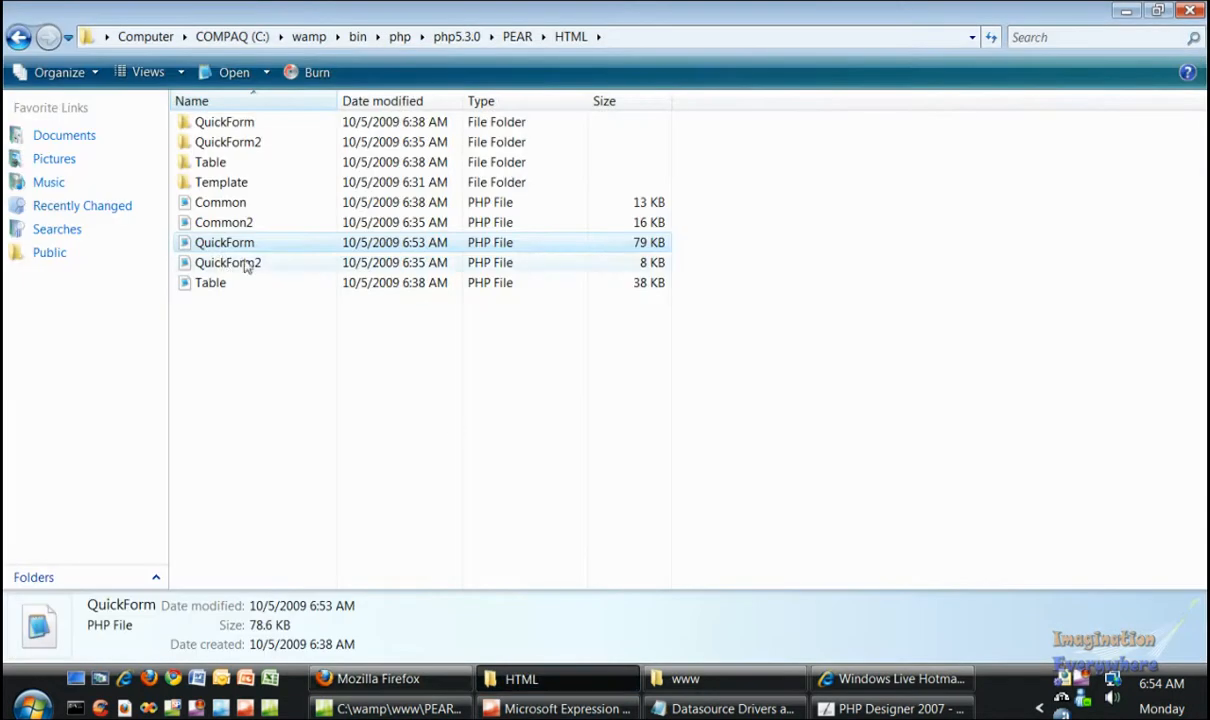
{"action": "double_click", "coordinate": [210, 282]}
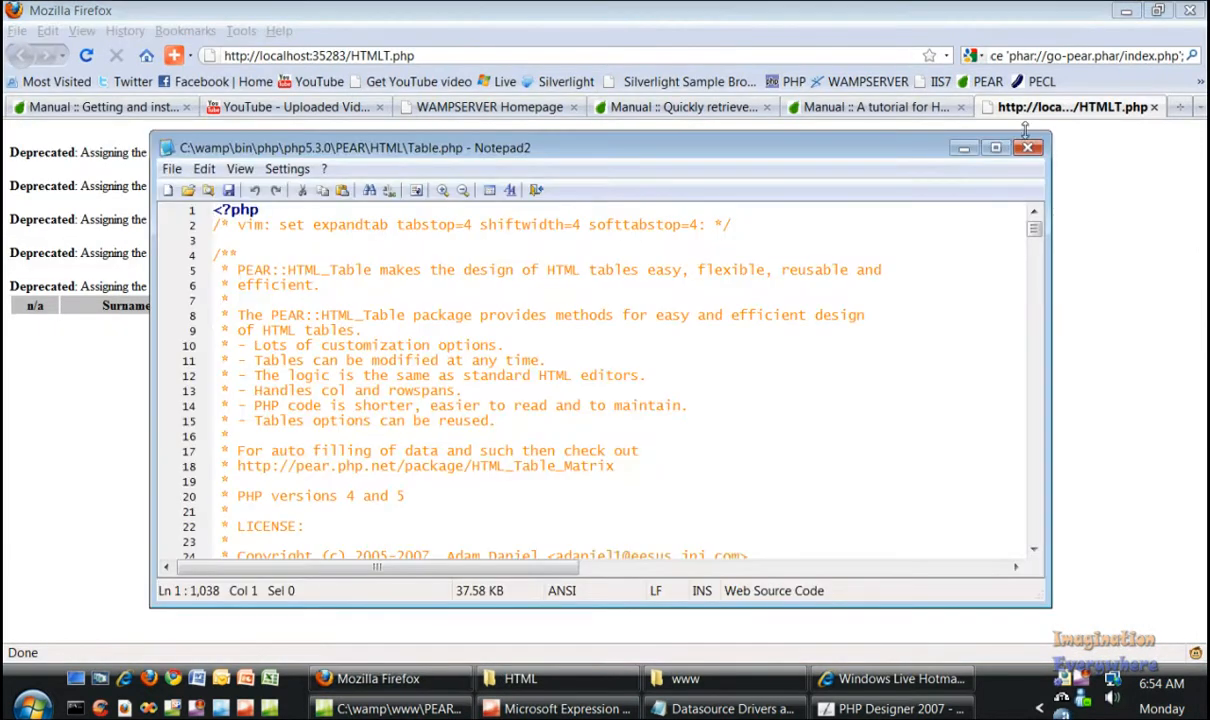
{"action": "mouse_move", "coordinate": [1028, 148]}
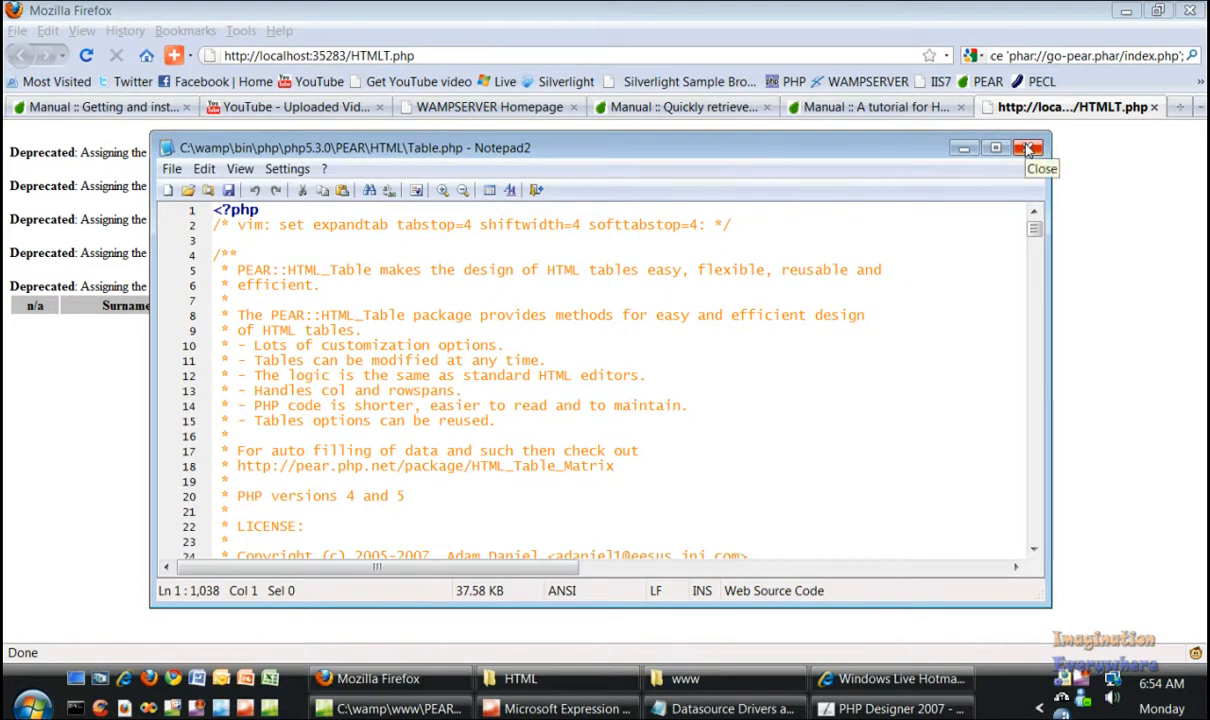
{"action": "left_click", "coordinate": [1028, 148]}
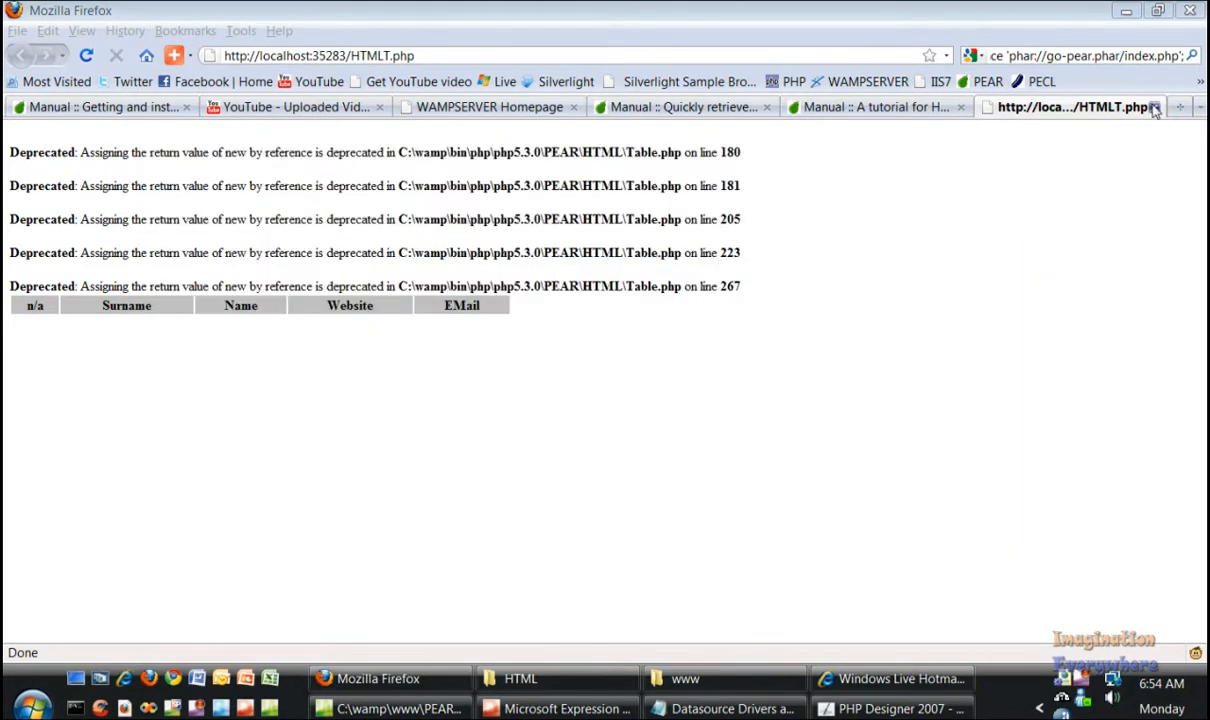
{"action": "left_click", "coordinate": [872, 108]}
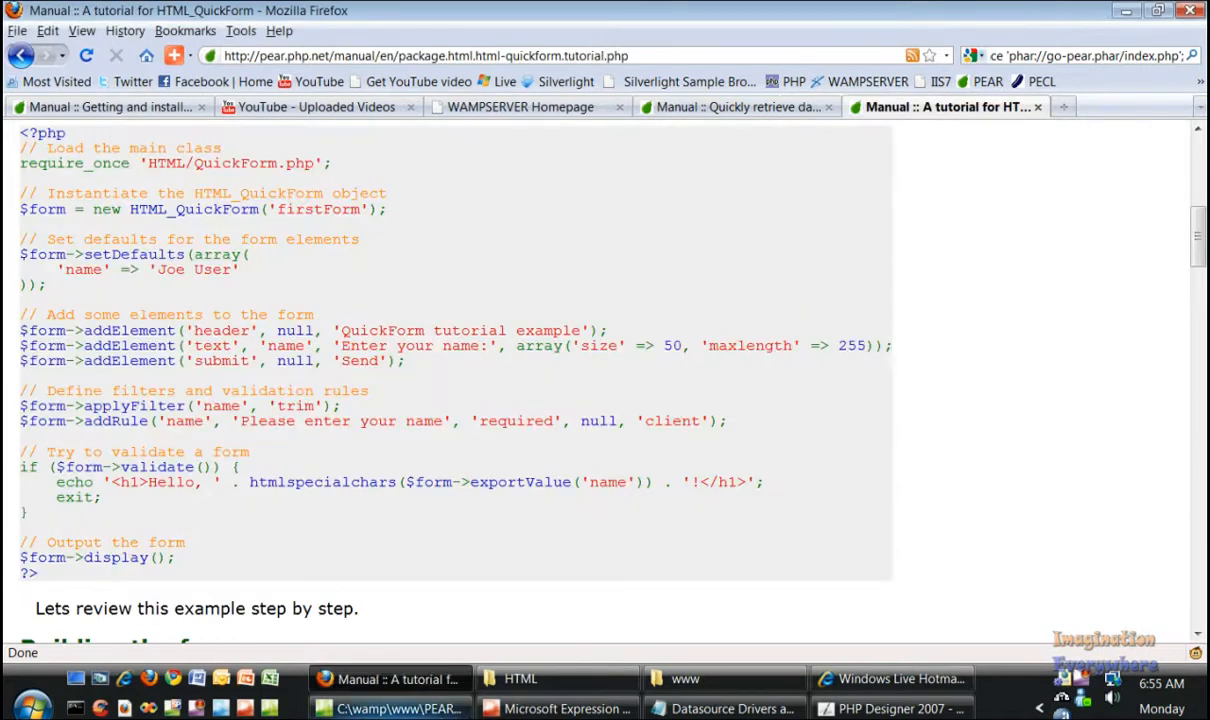
{"action": "left_click", "coordinate": [568, 680]}
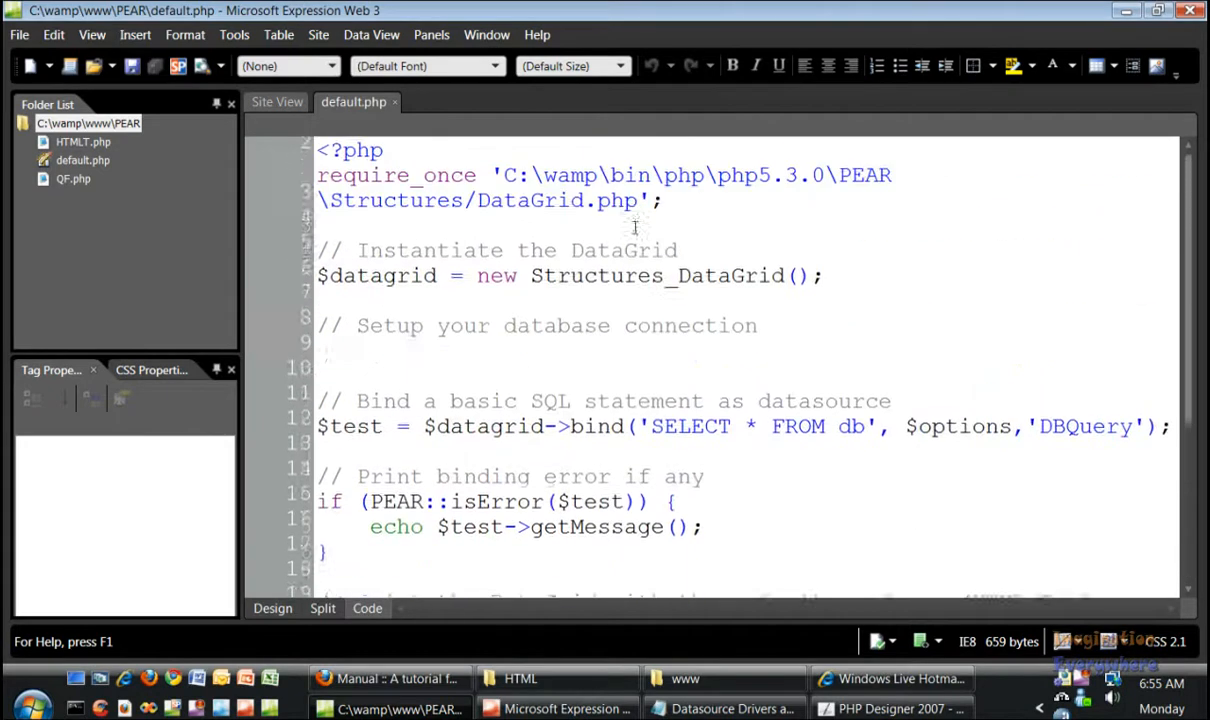
{"action": "type", "text": "$options = array('dsn' => 'mysql://root:@localhost/mysql');"}
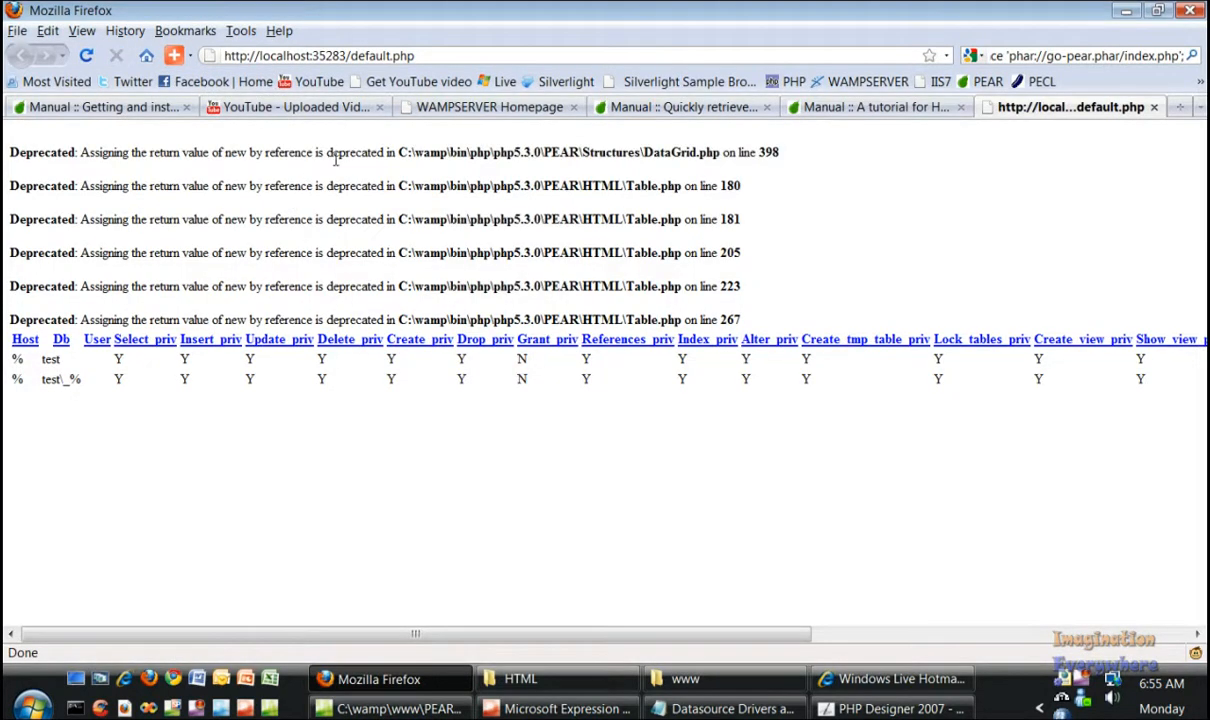
{"action": "mouse_move", "coordinate": [204, 360]}
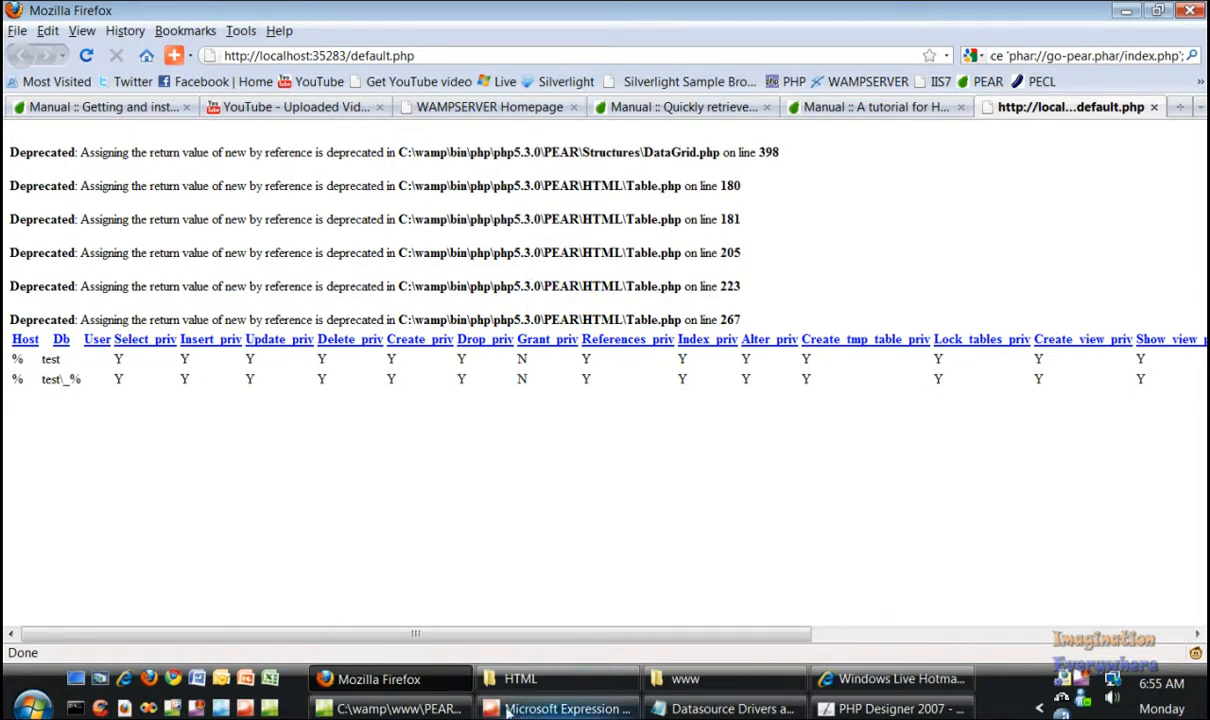
Step: Fix Structures\DataGrid.php at line 398 in Notepad2 and reload default.php to recheck warnings
{"action": "left_click", "coordinate": [556, 678]}
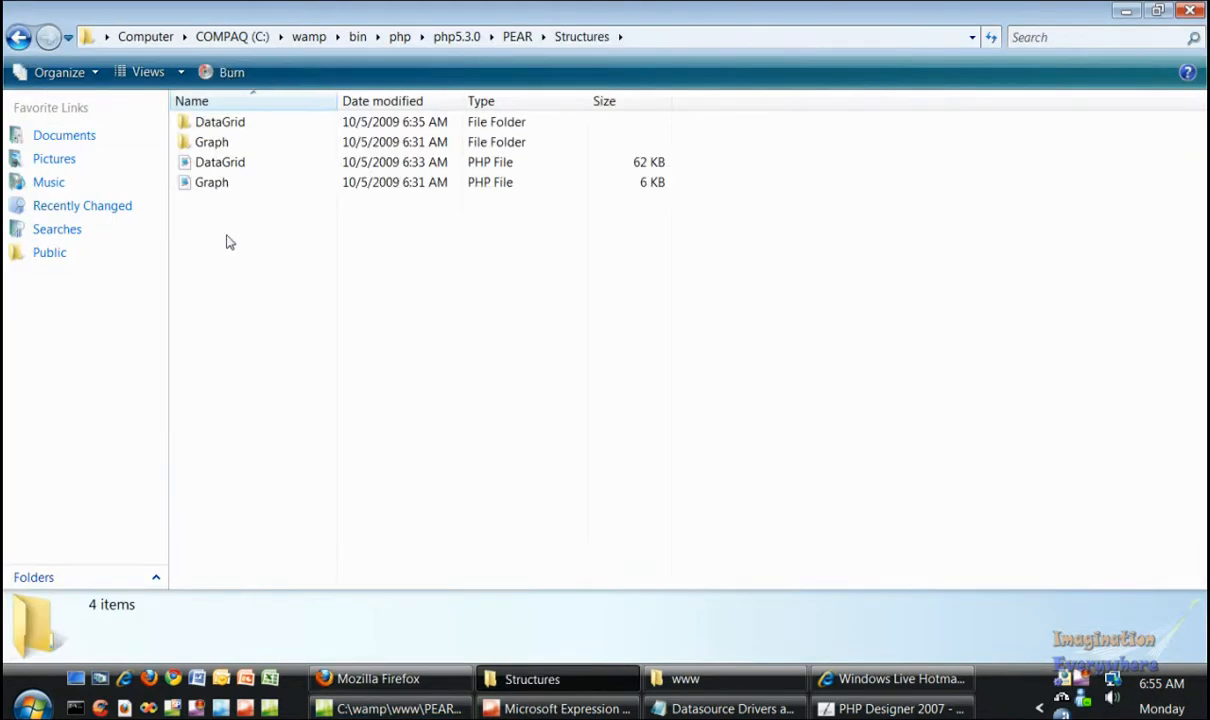
{"action": "left_click", "coordinate": [220, 160]}
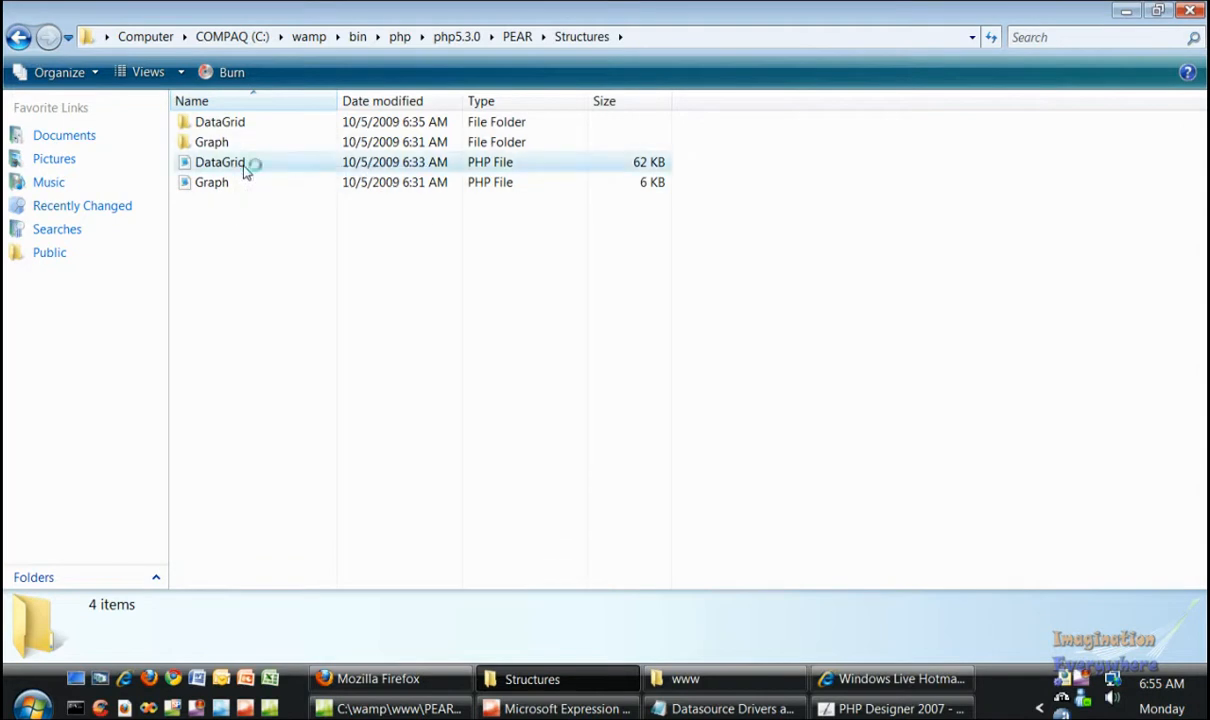
{"action": "double_click", "coordinate": [220, 162]}
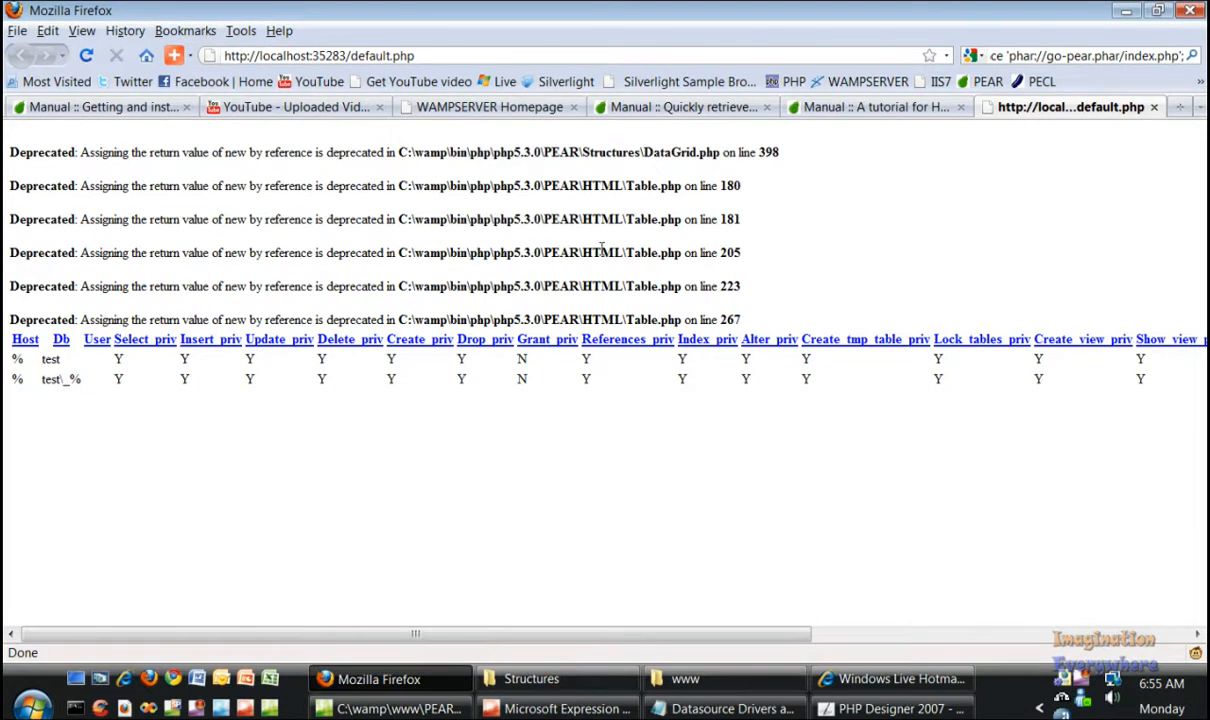
{"action": "mouse_move", "coordinate": [616, 244]}
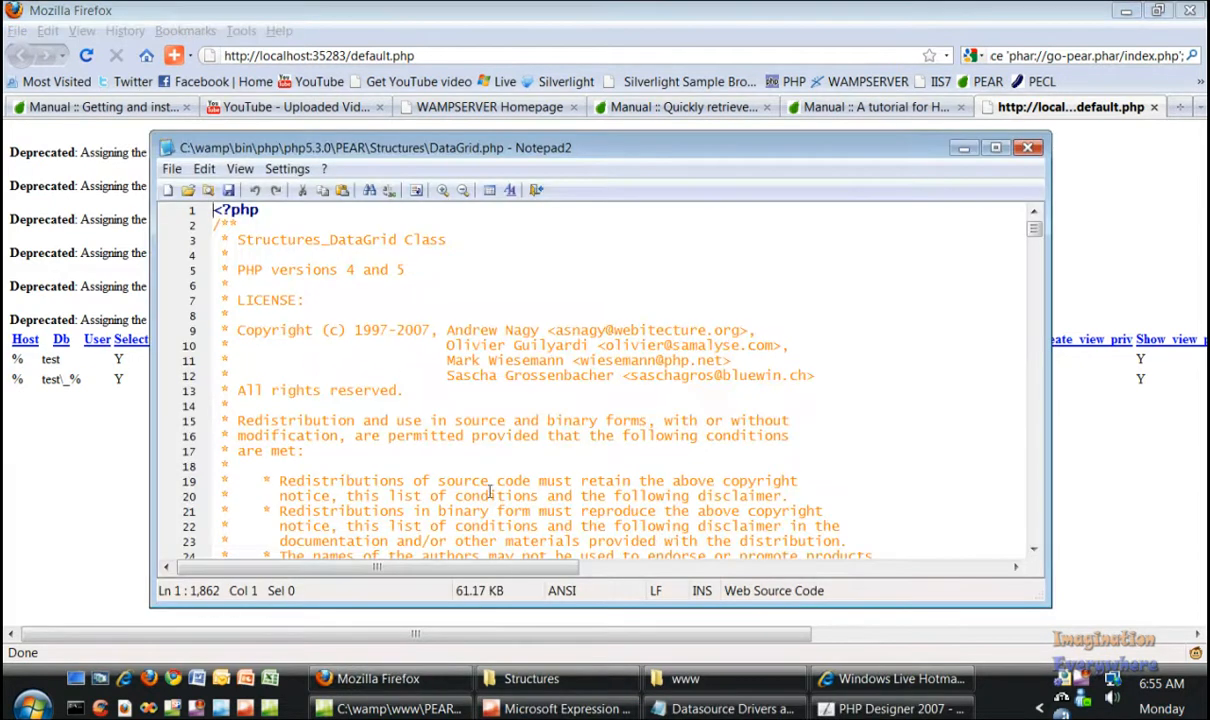
{"action": "left_click", "coordinate": [204, 168]}
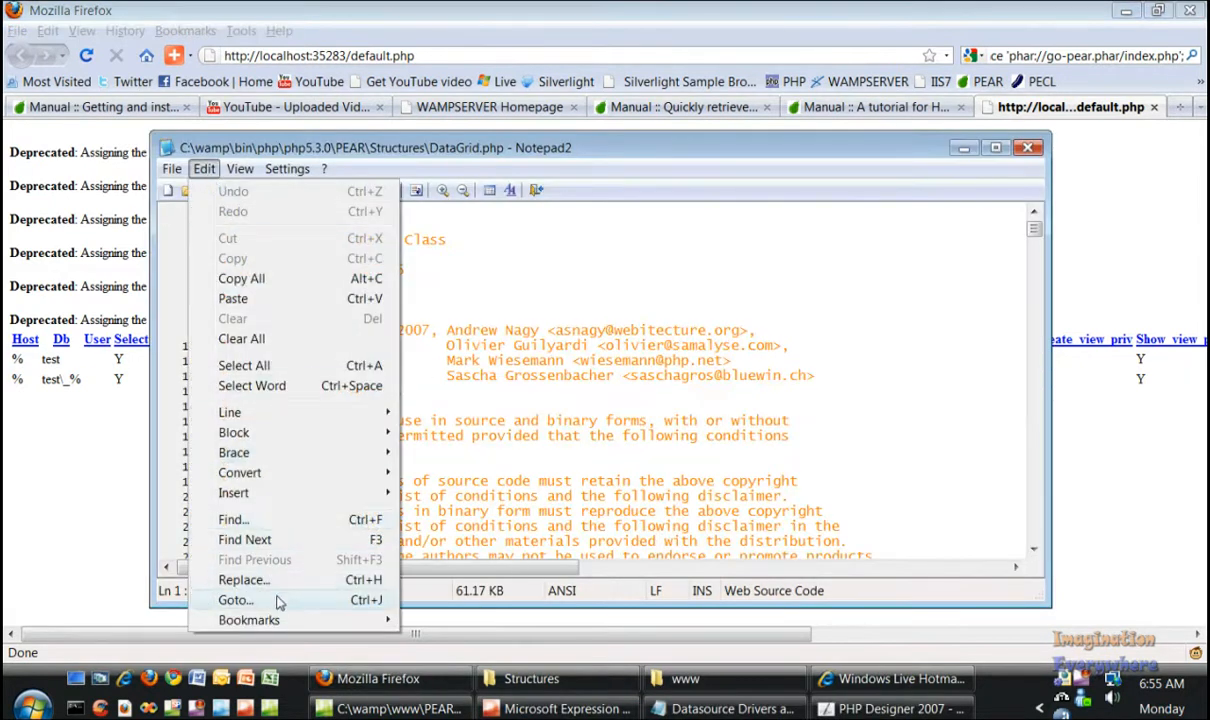
{"action": "left_click", "coordinate": [236, 600]}
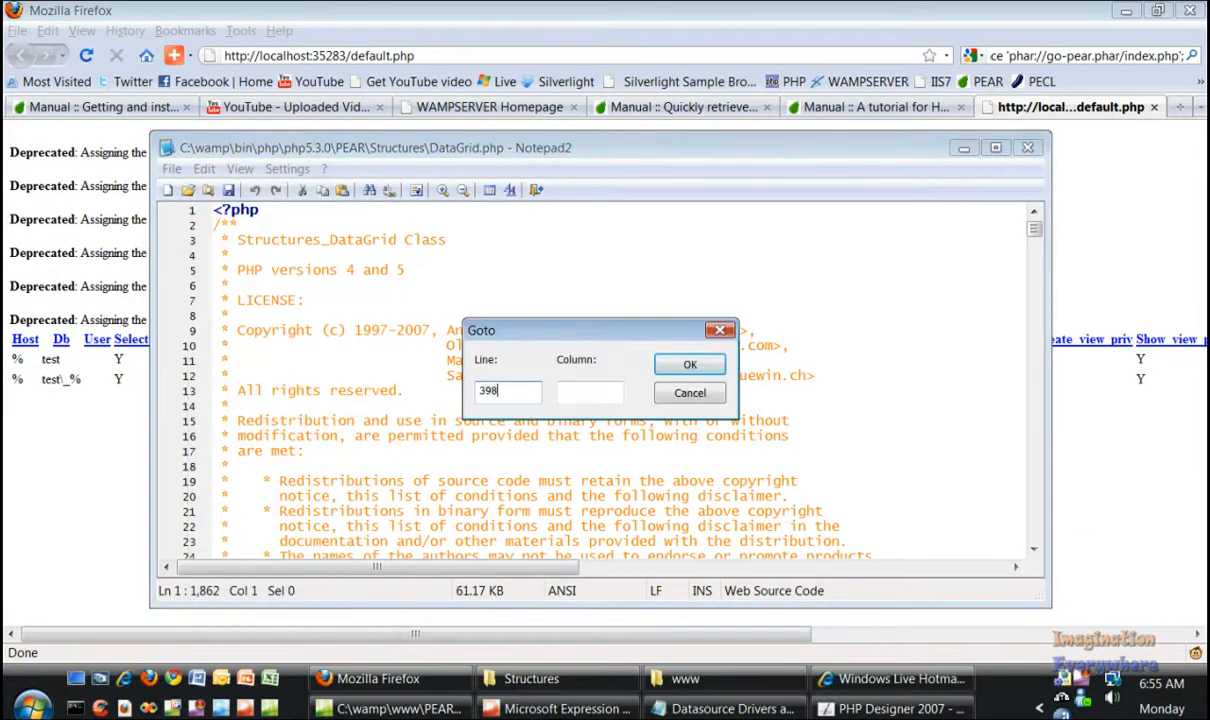
{"action": "left_click", "coordinate": [688, 364]}
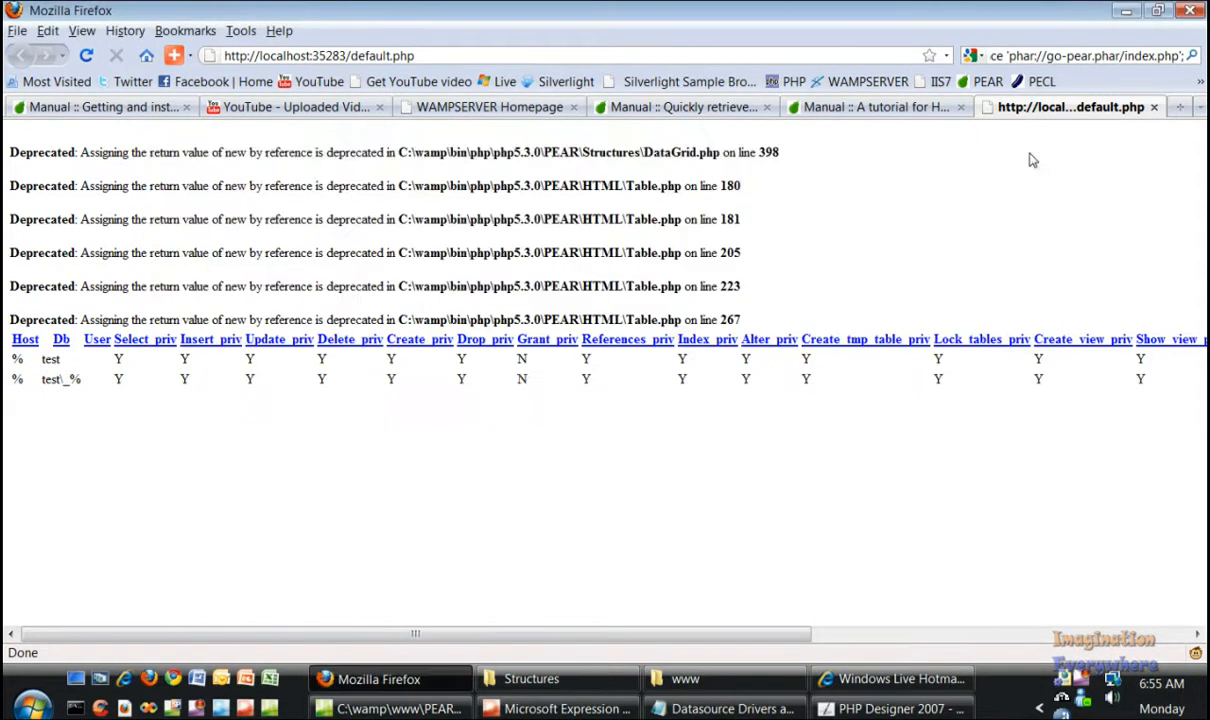
{"action": "left_click", "coordinate": [86, 56]}
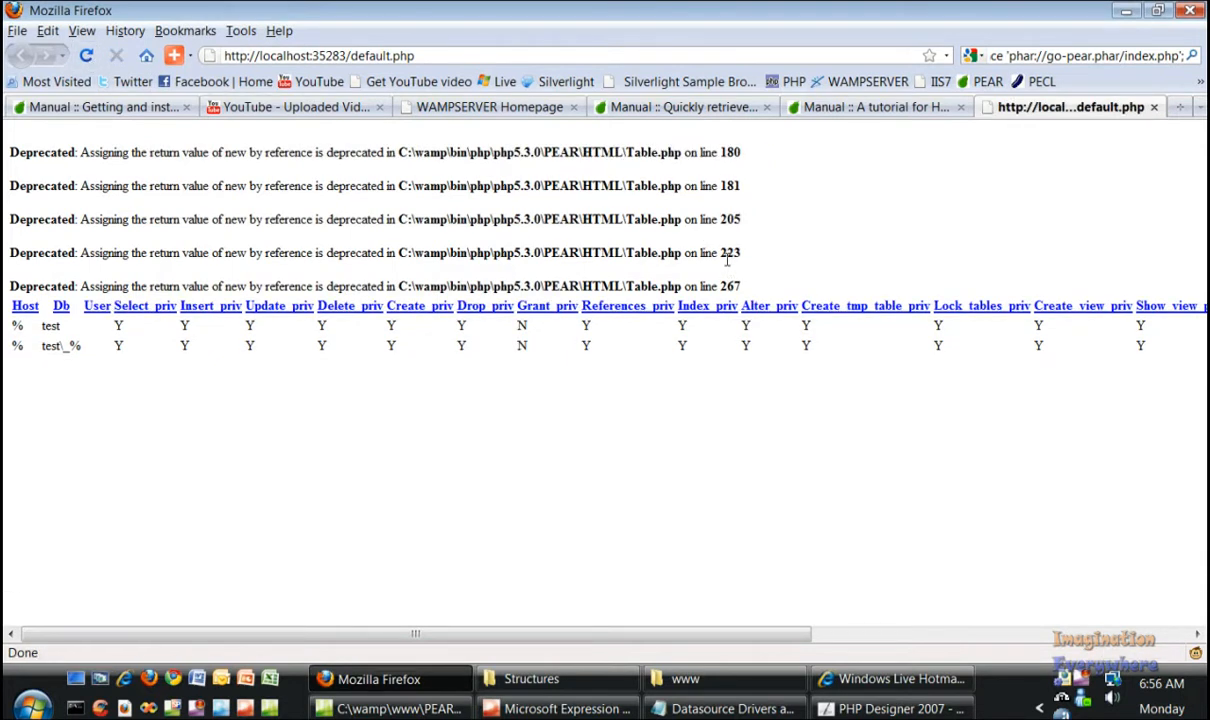
{"action": "left_click", "coordinate": [532, 678]}
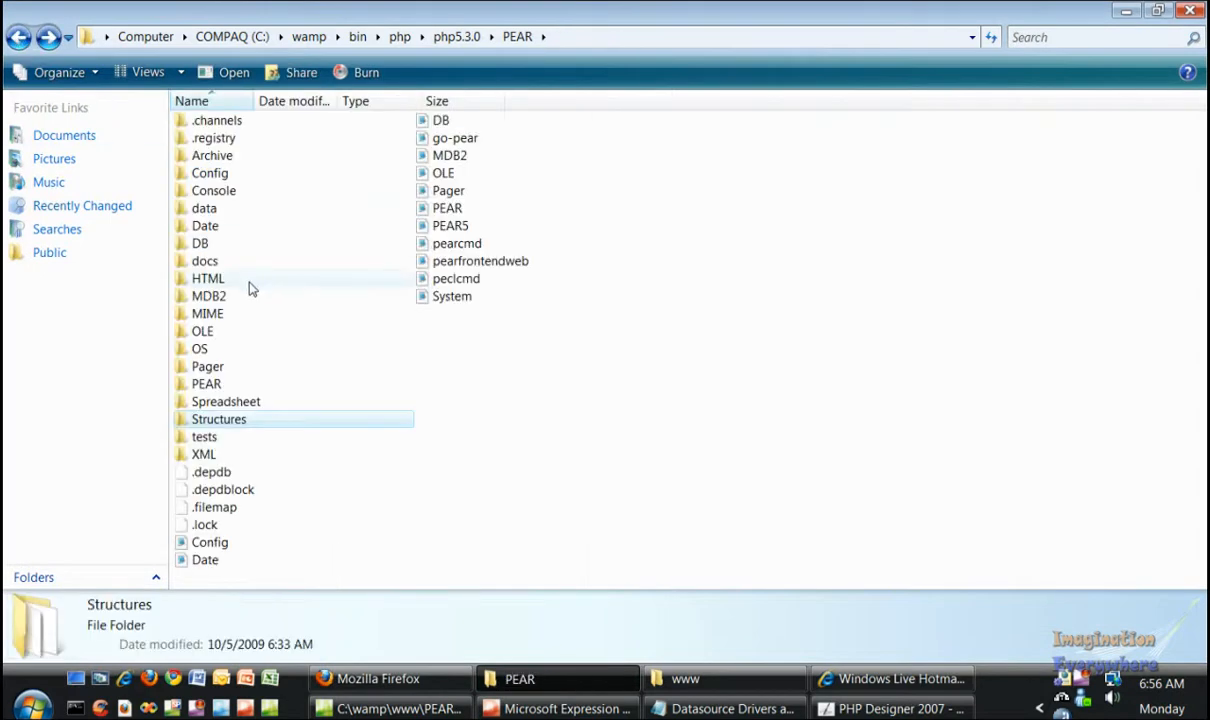
Step: Load Table.php in Notepad2 and go to the flagged line 180
{"action": "double_click", "coordinate": [208, 278]}
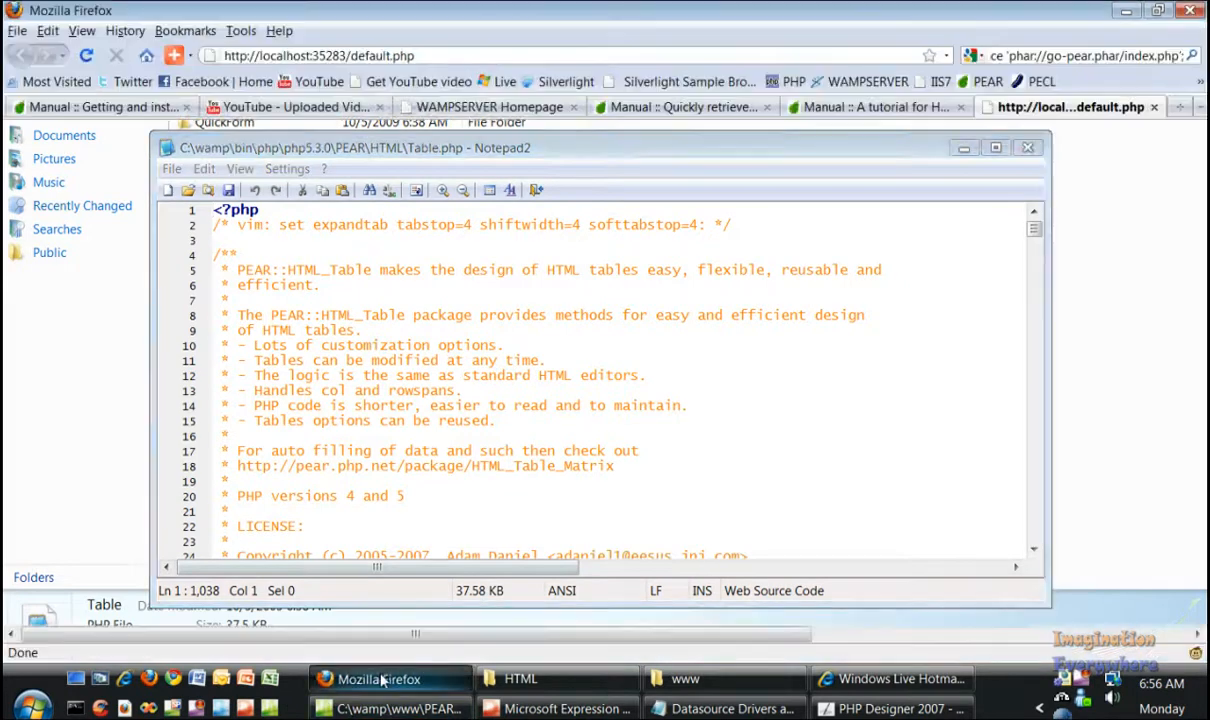
{"action": "left_click", "coordinate": [388, 680]}
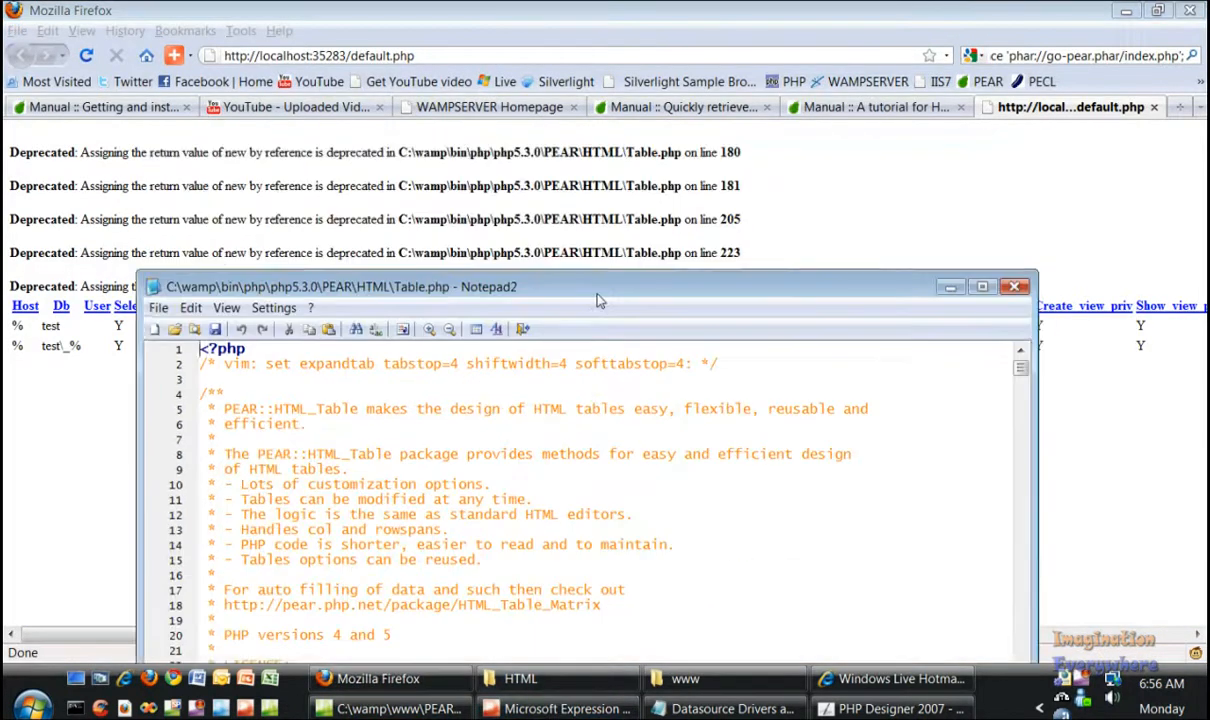
{"action": "left_click", "coordinate": [188, 108]}
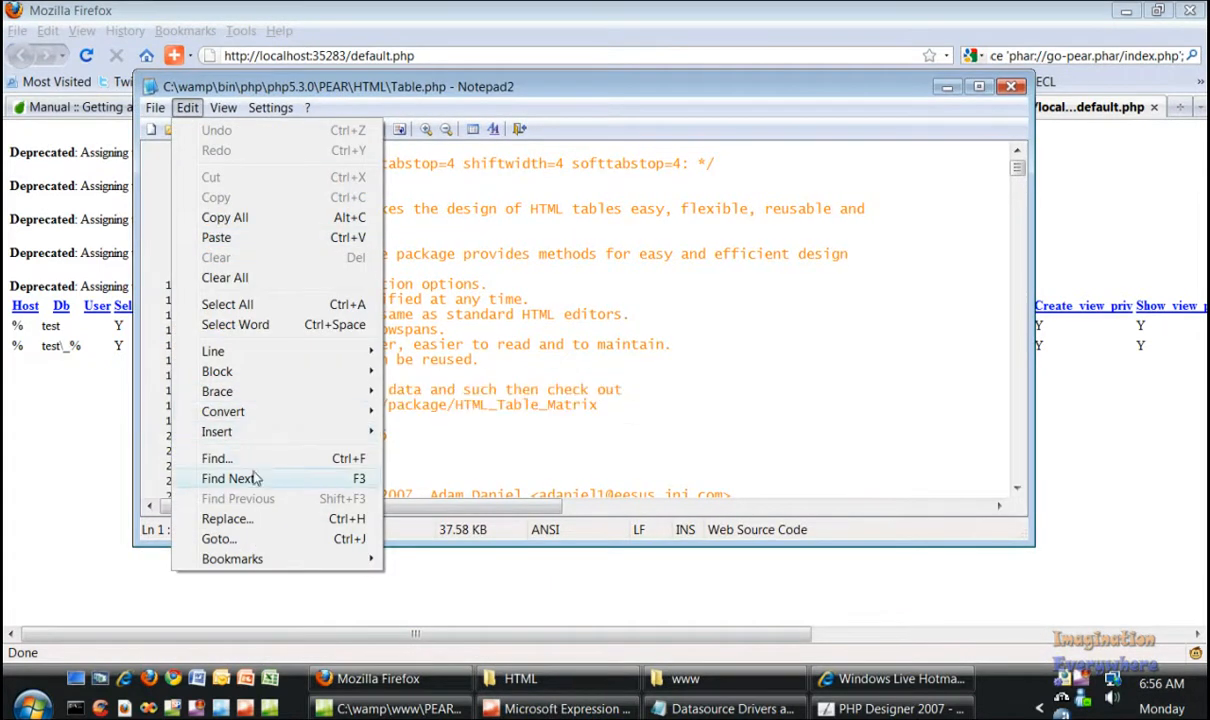
{"action": "left_click", "coordinate": [218, 540]}
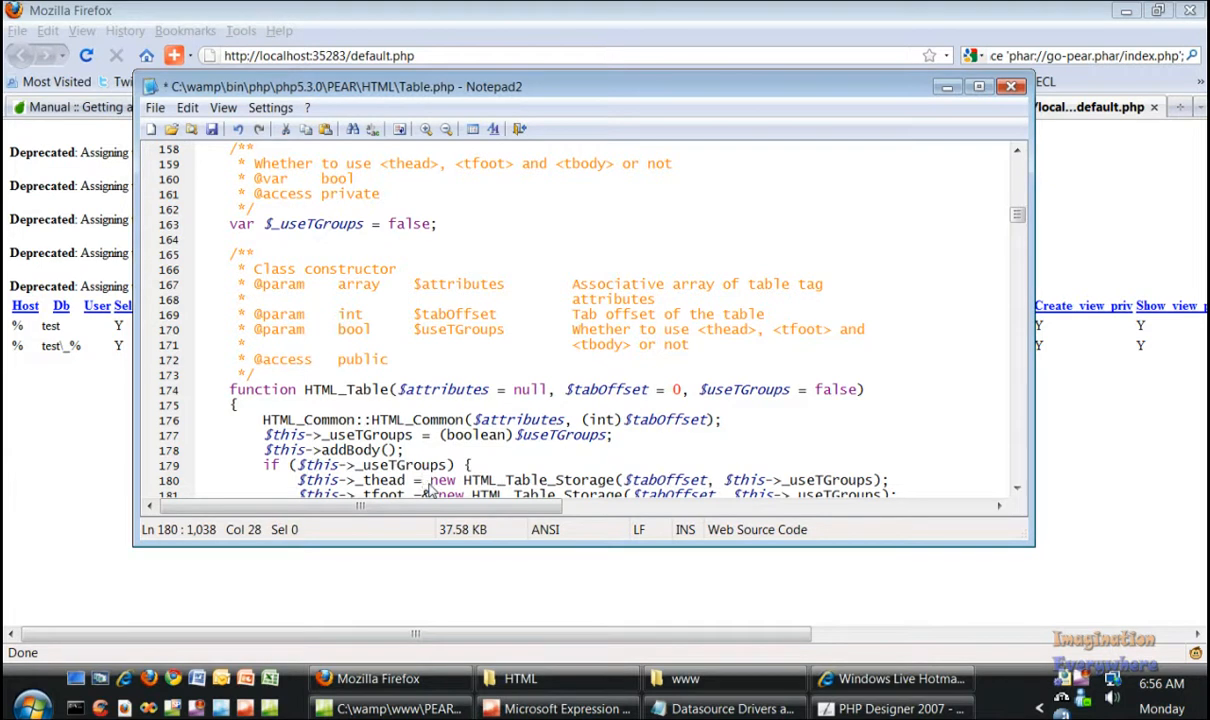
{"action": "scroll", "scroll_direction": "down", "scroll_amount": 3}
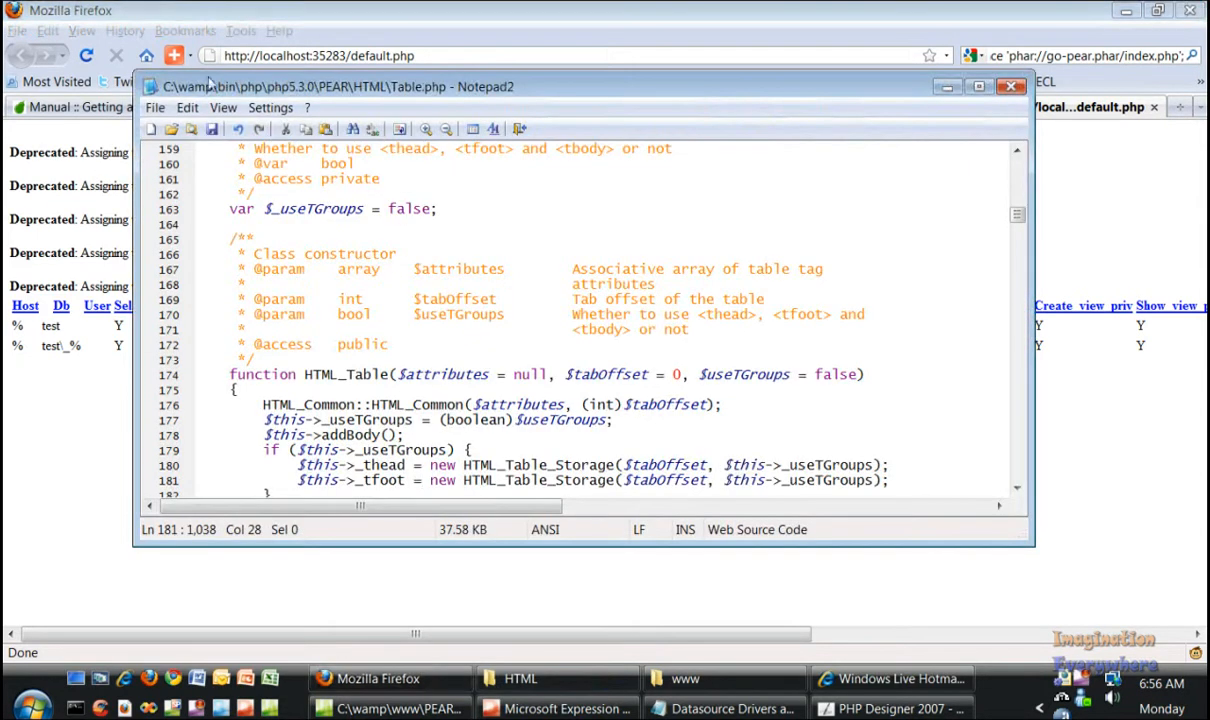
Step: Go to the flagged lines 223 and 267 of Table.php
{"action": "left_click", "coordinate": [188, 108]}
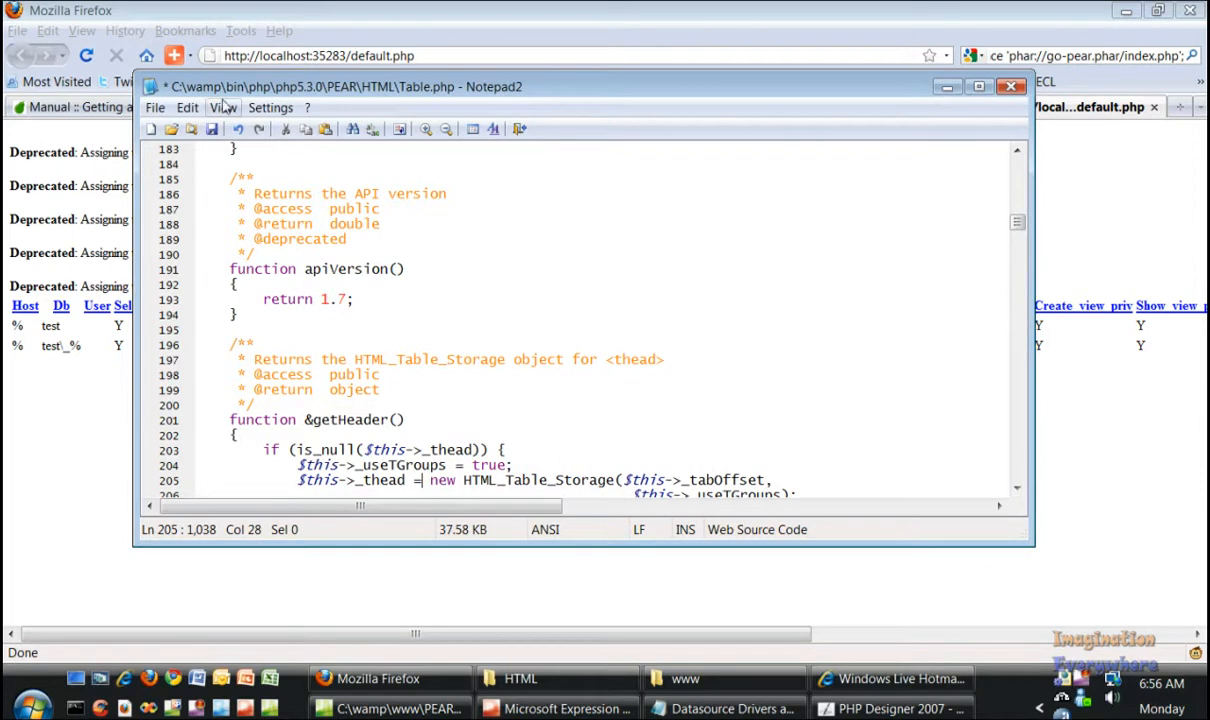
{"action": "left_click", "coordinate": [188, 108]}
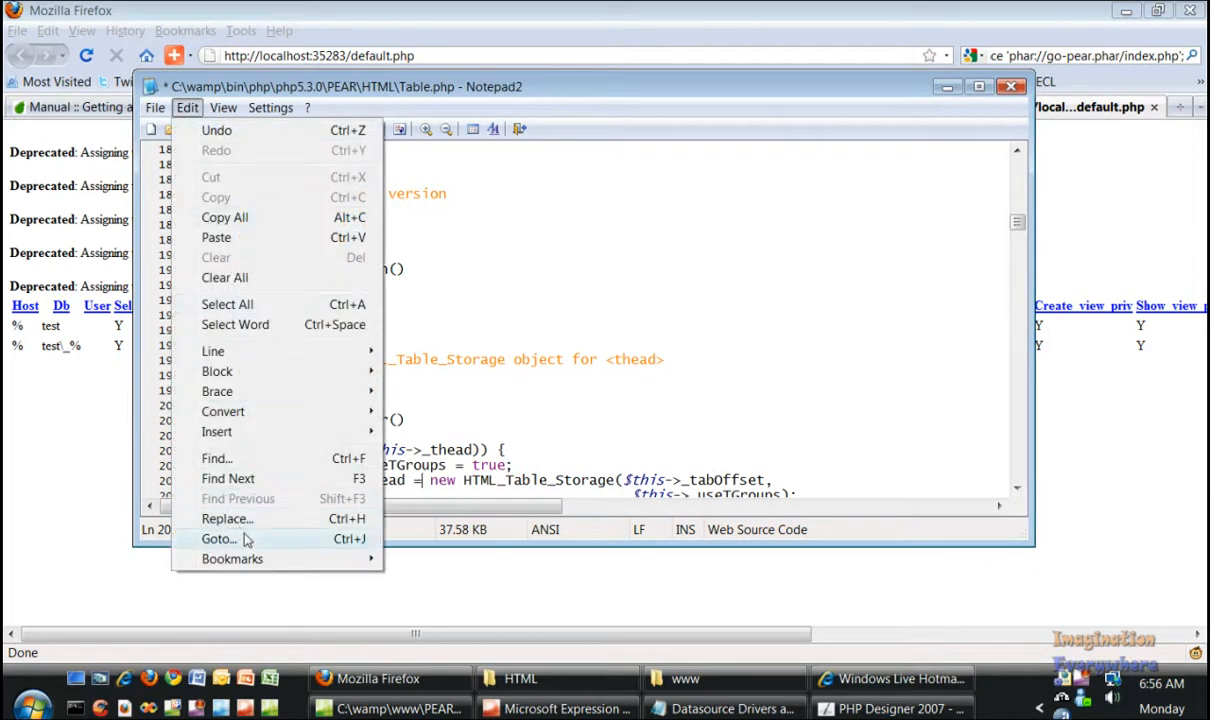
{"action": "left_click", "coordinate": [220, 540]}
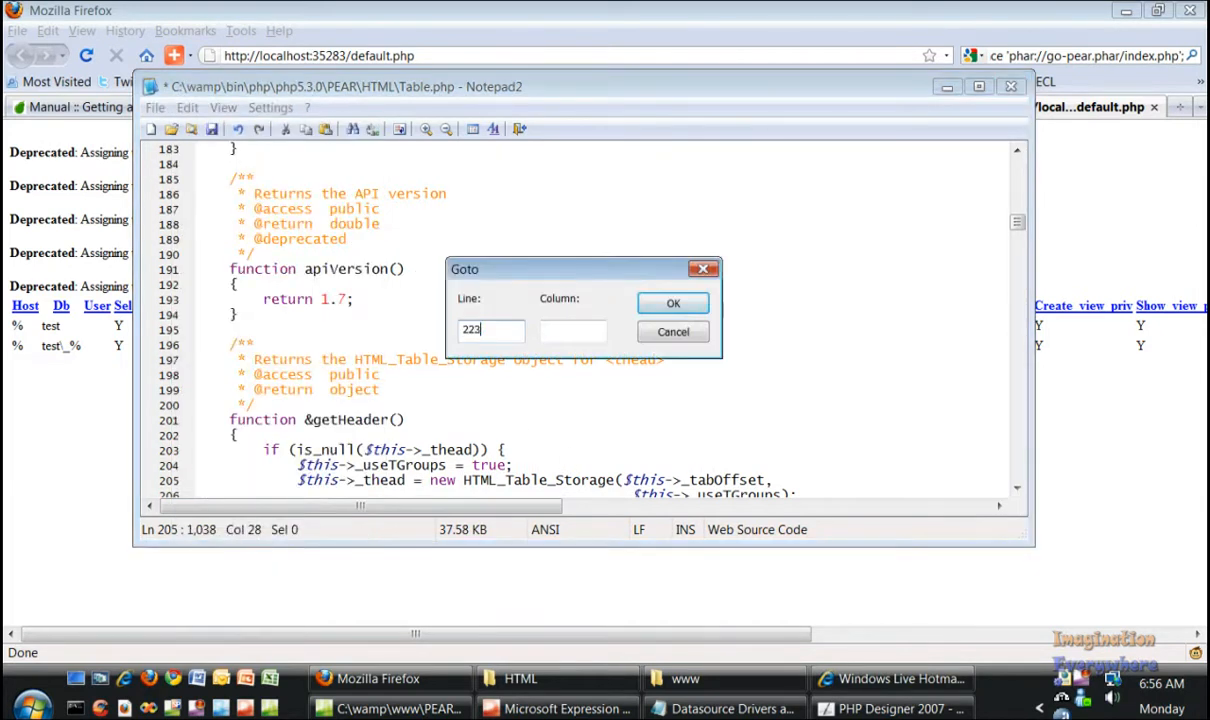
{"action": "left_click", "coordinate": [672, 304]}
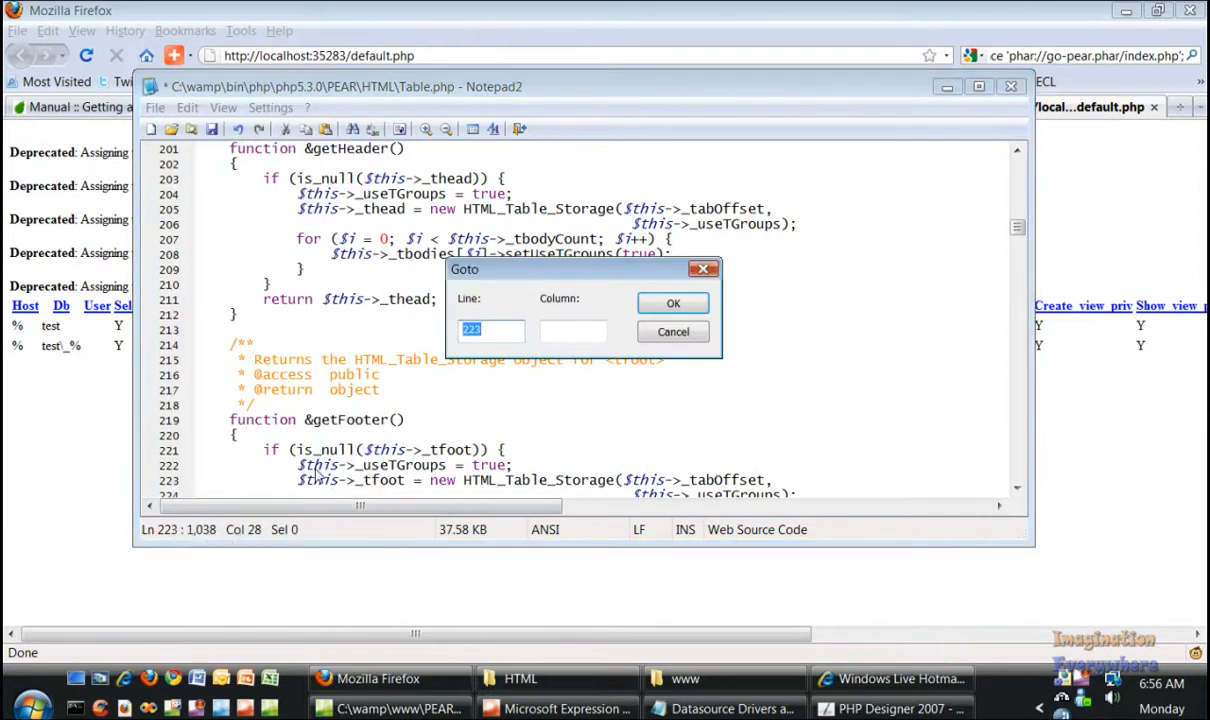
{"action": "left_click", "coordinate": [672, 304]}
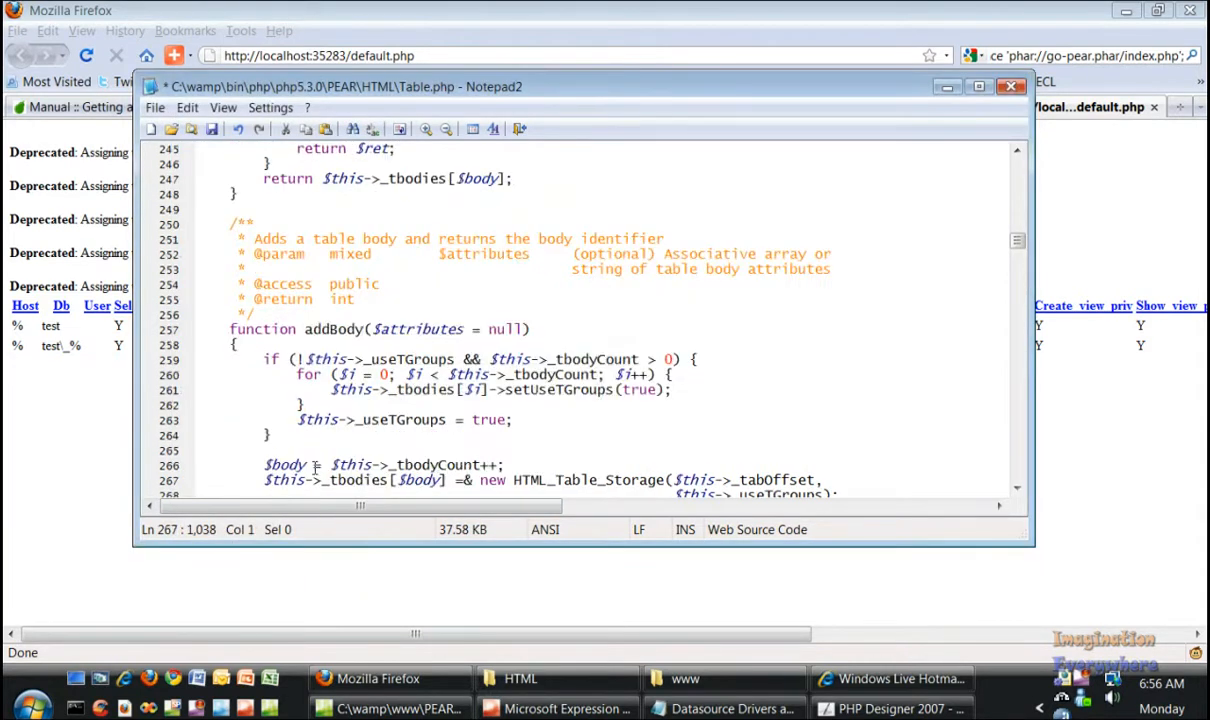
{"action": "left_click", "coordinate": [470, 480]}
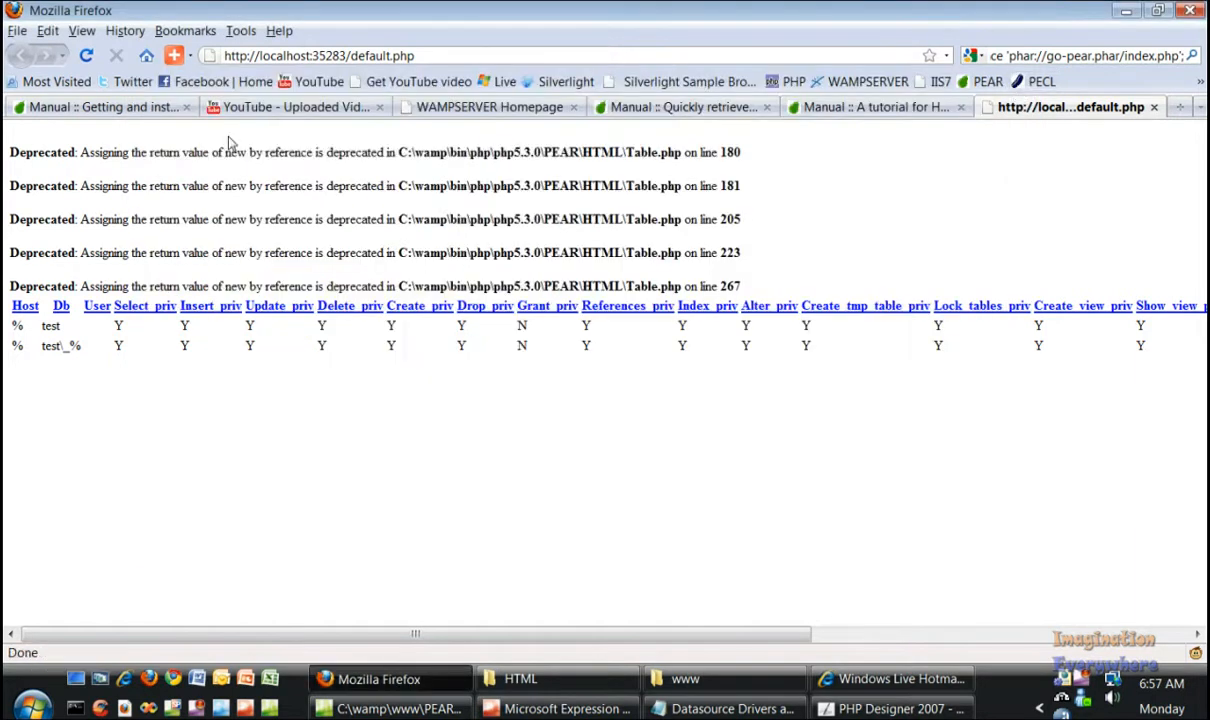
Step: View the default.php source in Expression Web's Code view
{"action": "left_click", "coordinate": [86, 56]}
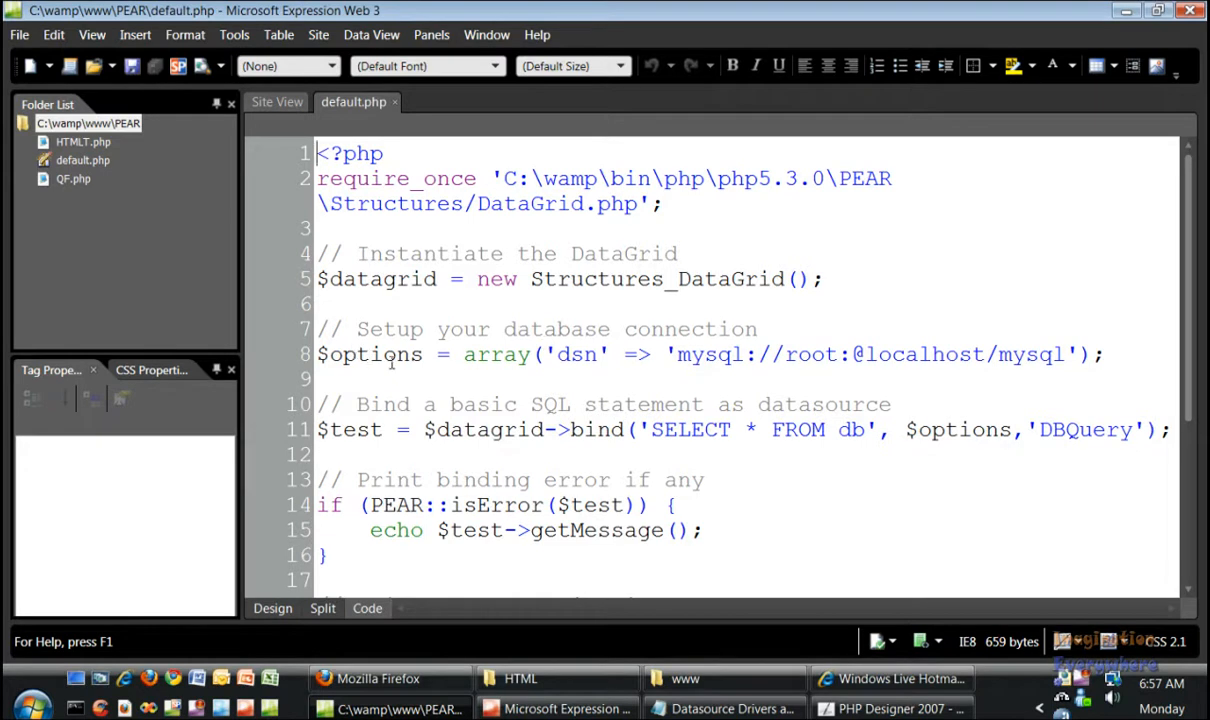
{"action": "mouse_move", "coordinate": [502, 354]}
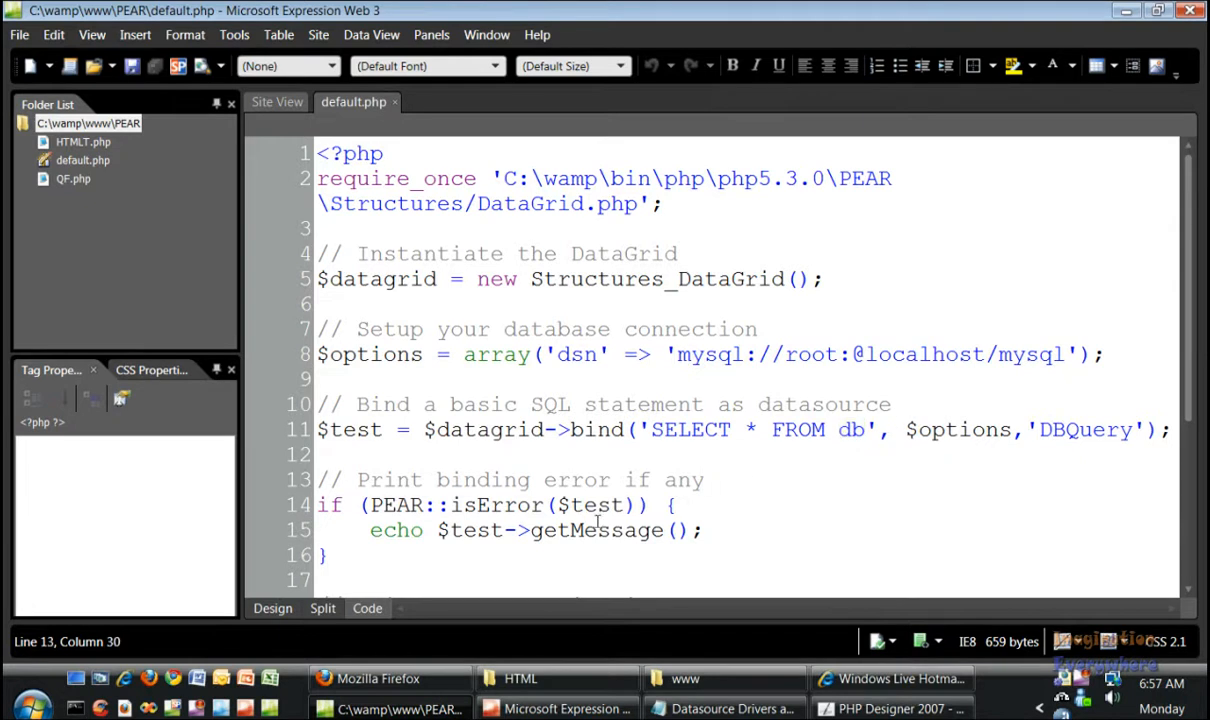
{"action": "scroll", "scroll_direction": "down", "scroll_amount": 3}
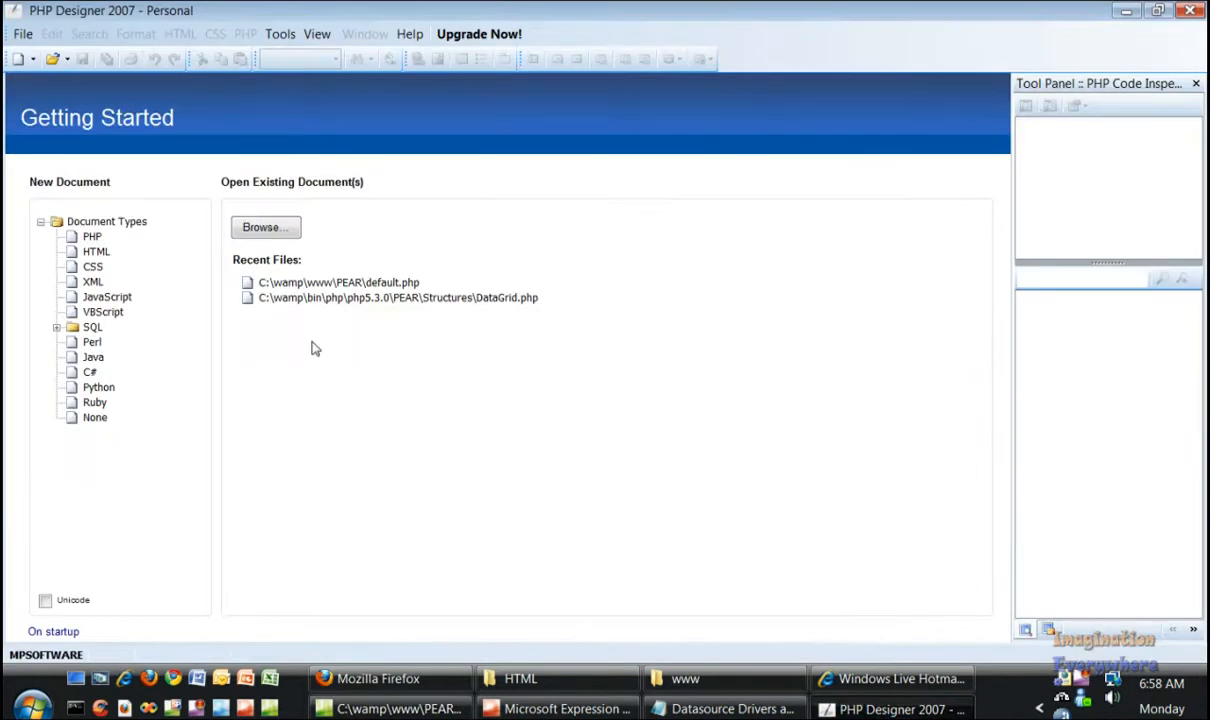
Step: Run default.php from PHP Designer's recent files in debug preview, then show it in Firefox
{"action": "left_click", "coordinate": [340, 282]}
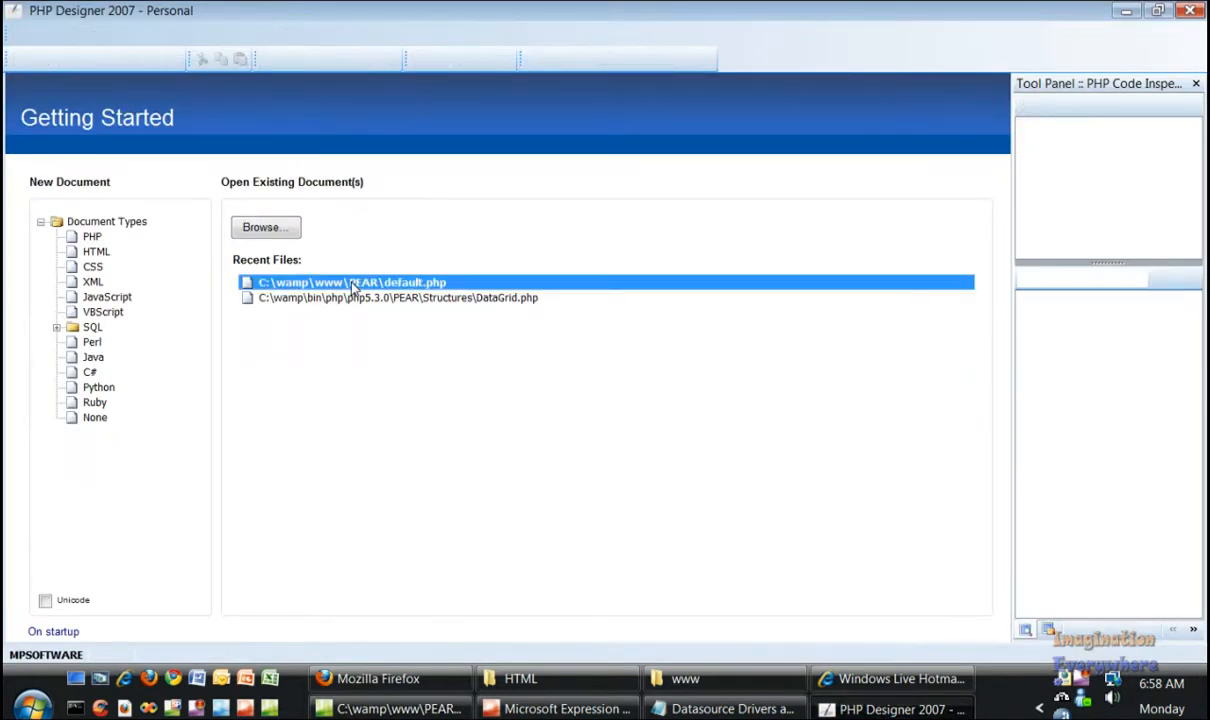
{"action": "double_click", "coordinate": [348, 282]}
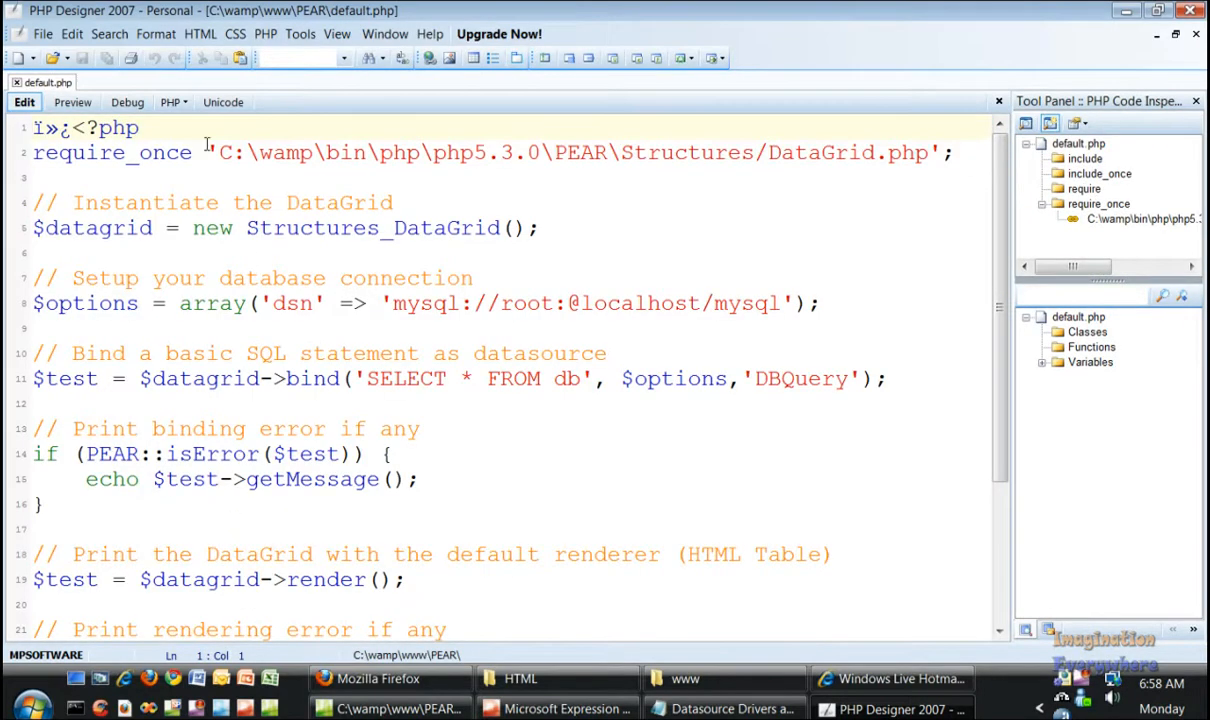
{"action": "left_click", "coordinate": [128, 102]}
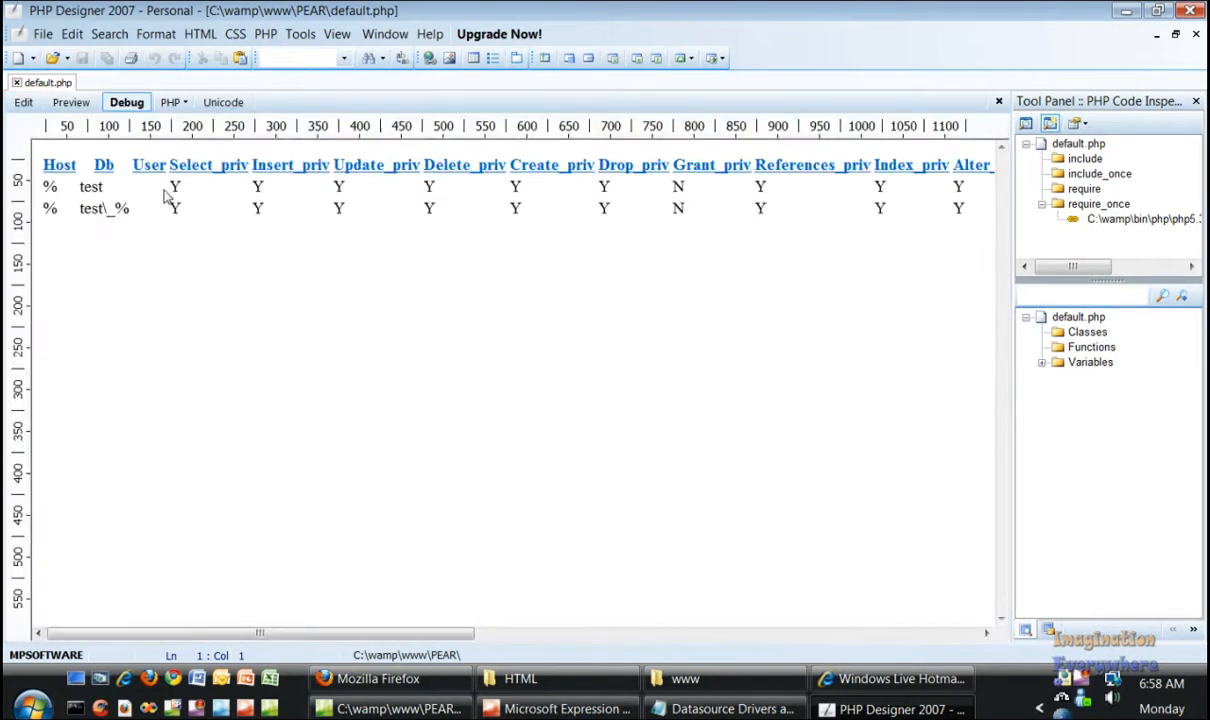
{"action": "mouse_move", "coordinate": [358, 378]}
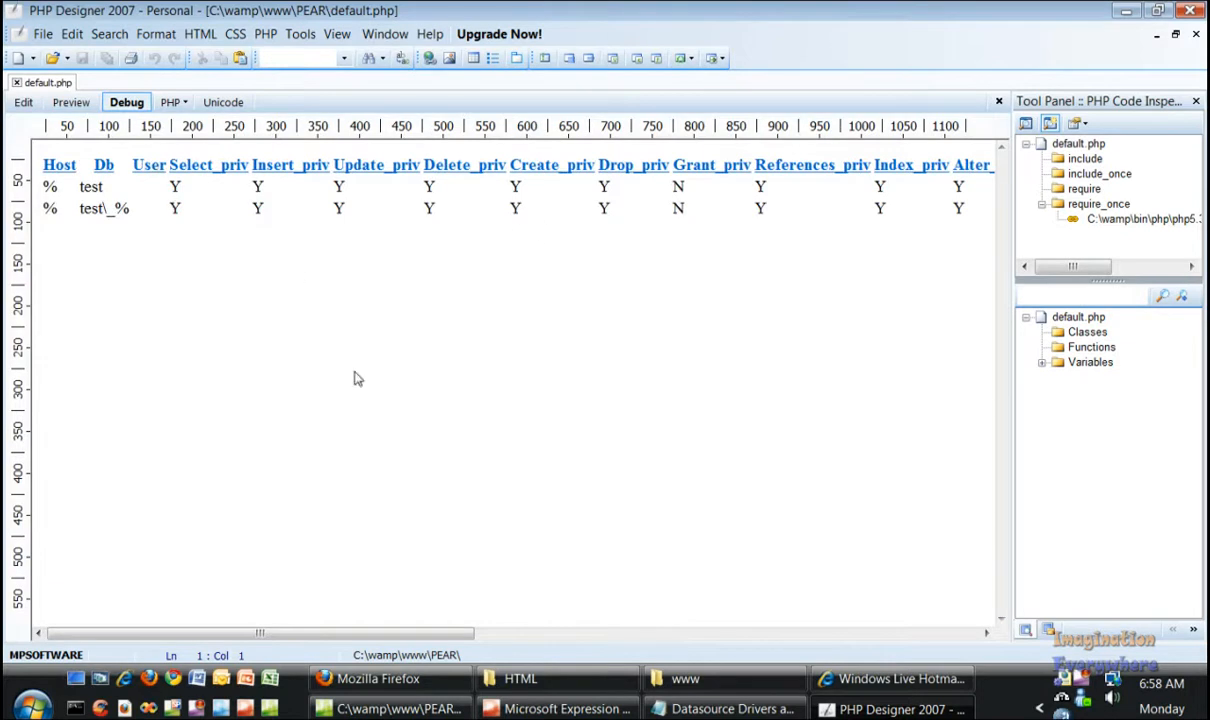
{"action": "left_click", "coordinate": [388, 678]}
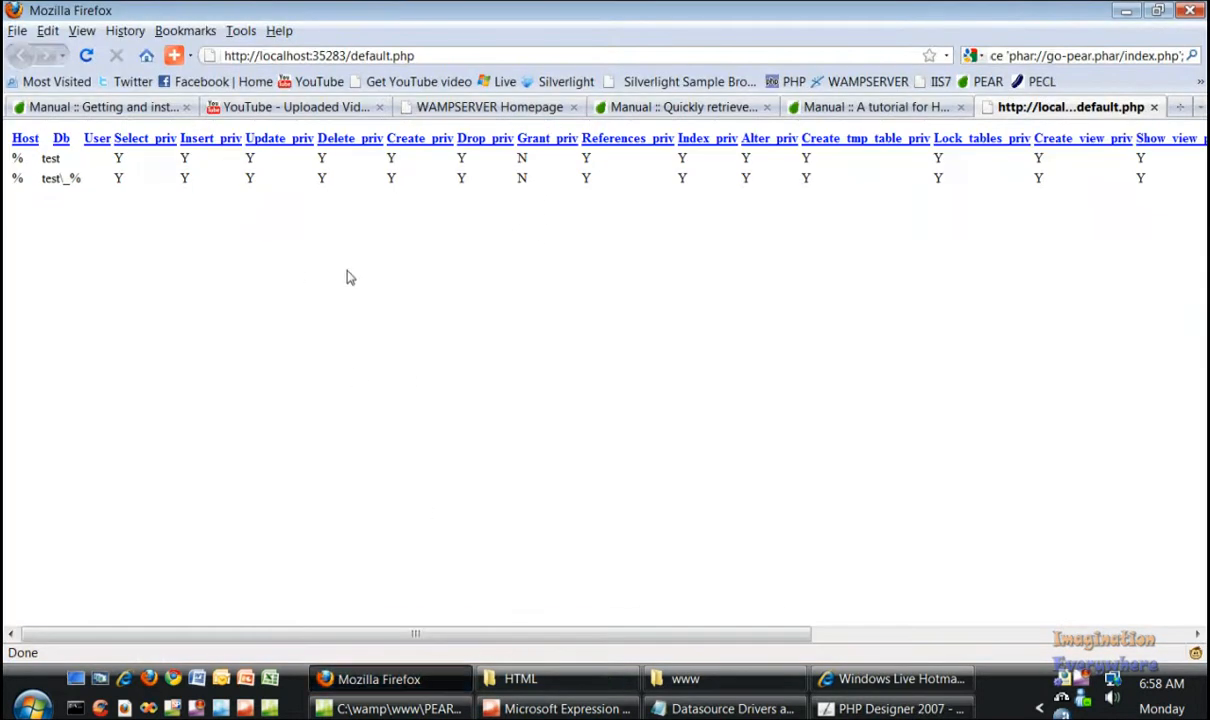
Step: Run default.php from the PEAR project via the WampServer homepage, hitting the PEAR.php fatal error
{"action": "left_click", "coordinate": [488, 108]}
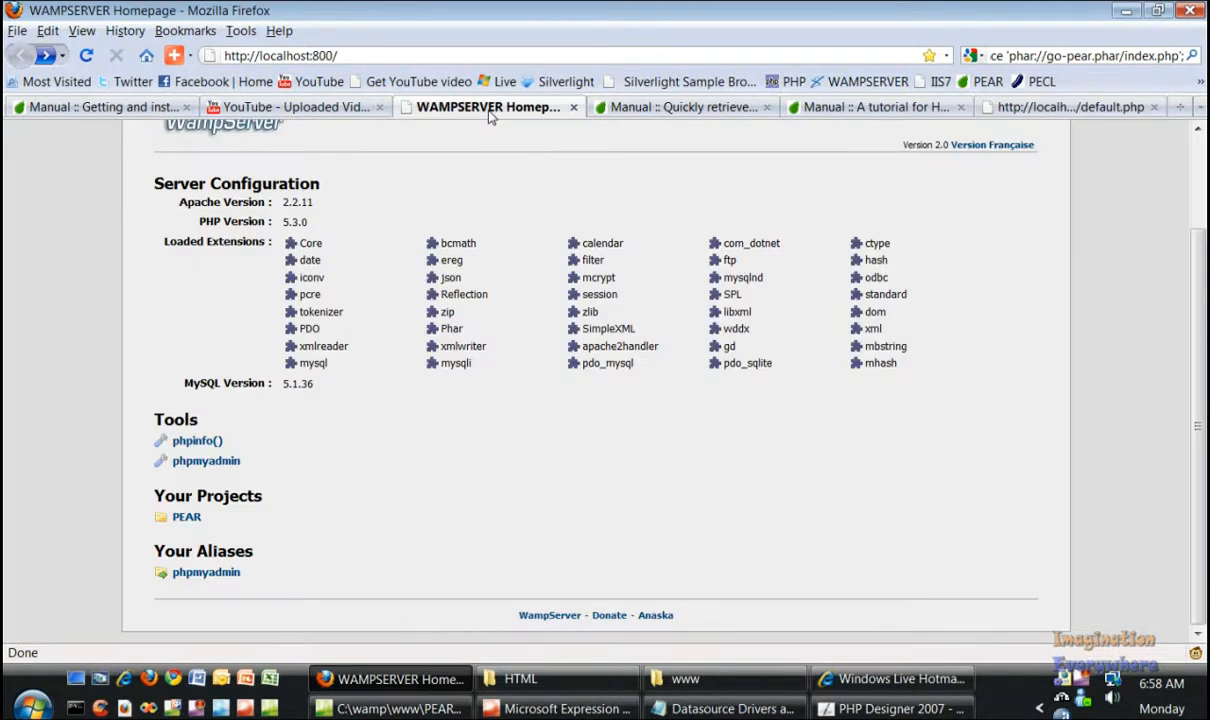
{"action": "left_click", "coordinate": [186, 516]}
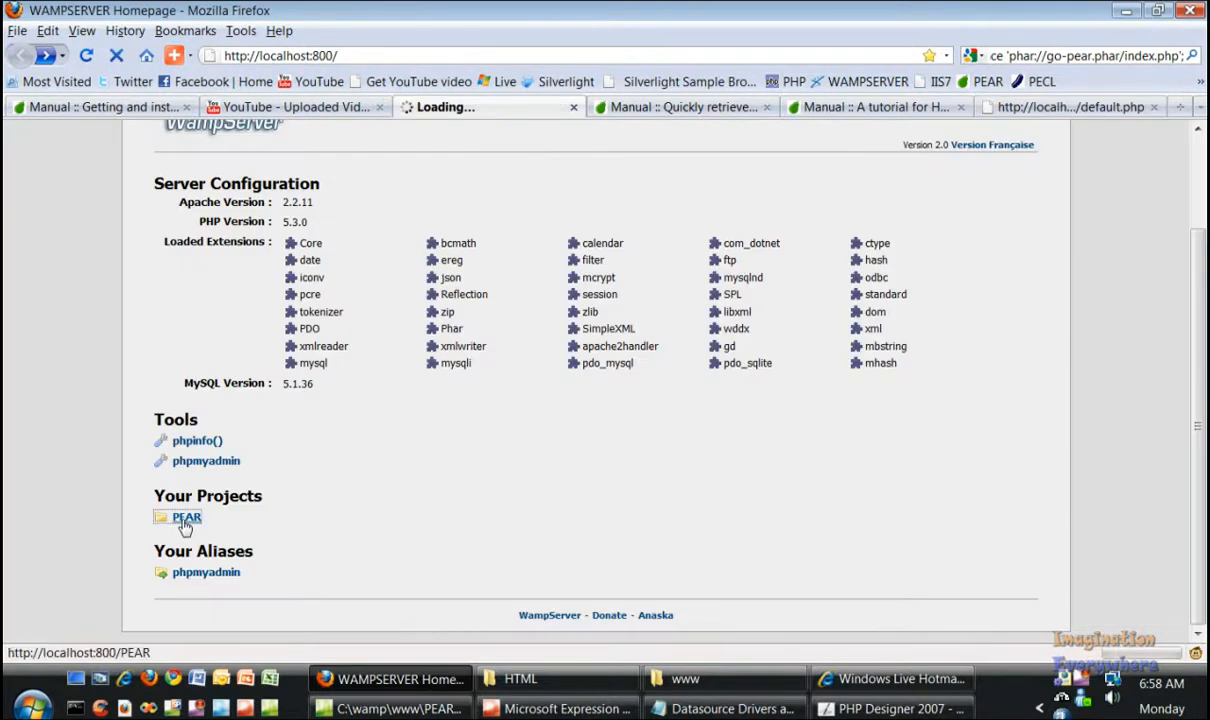
{"action": "left_click", "coordinate": [186, 516]}
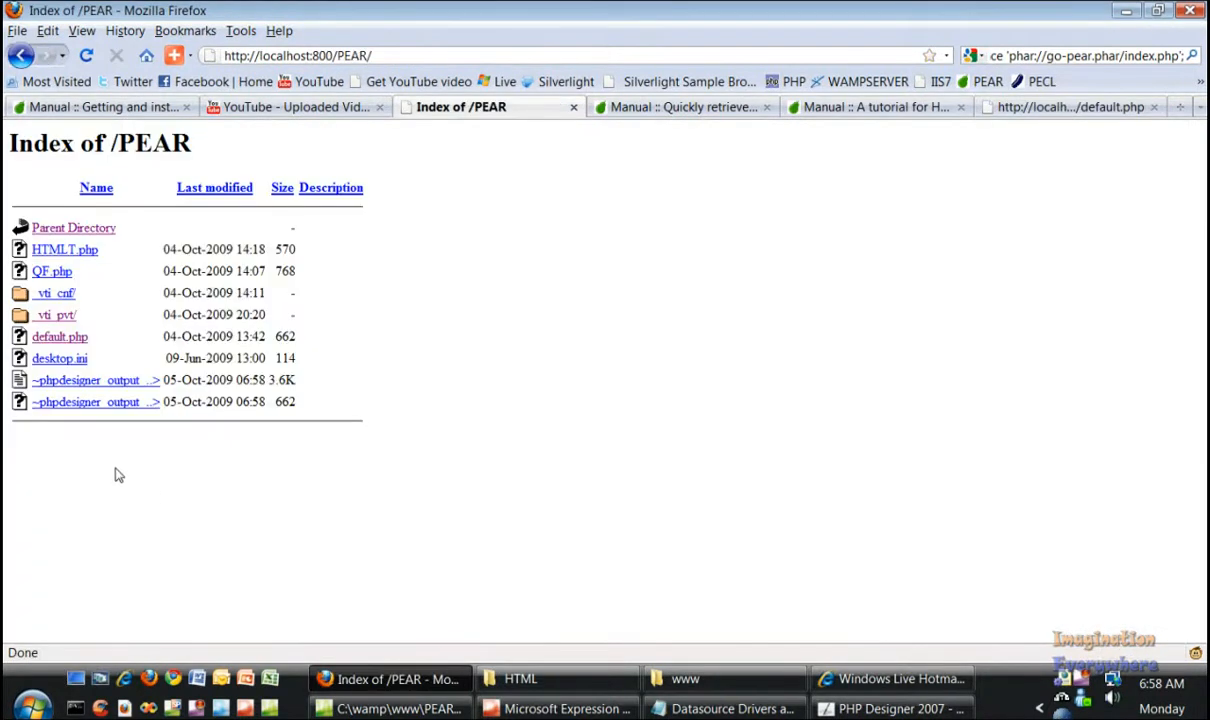
{"action": "left_click", "coordinate": [60, 336]}
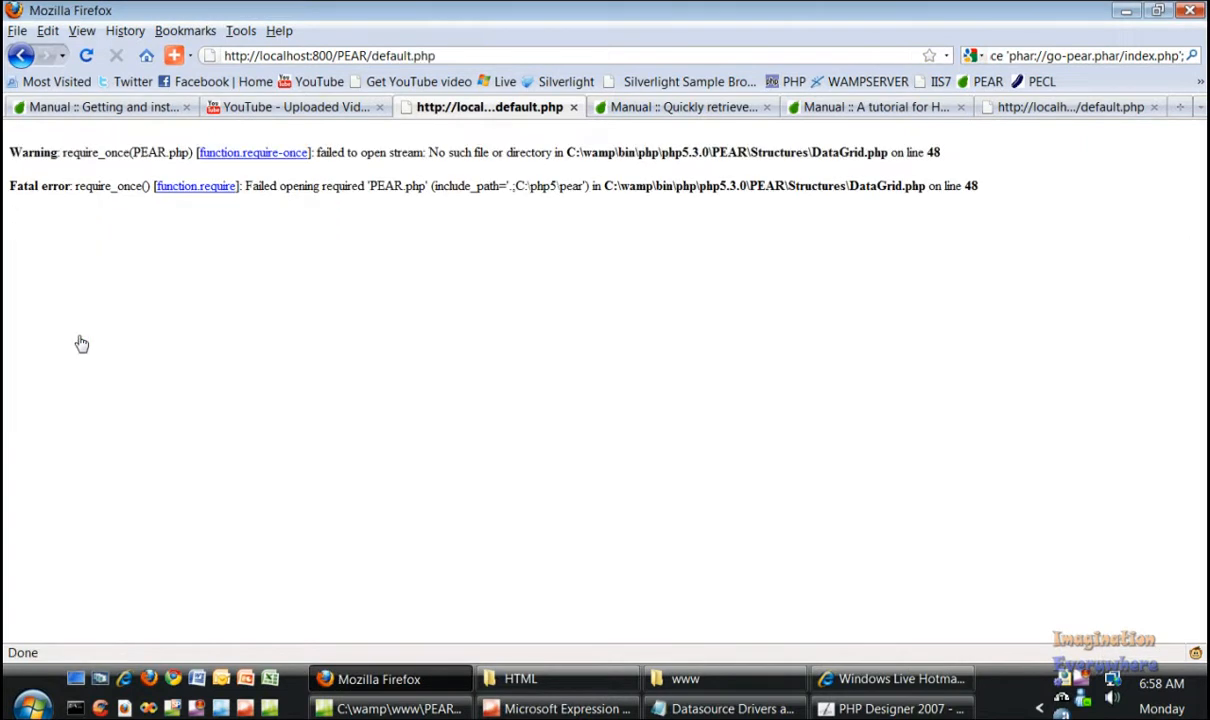
{"action": "mouse_move", "coordinate": [586, 180]}
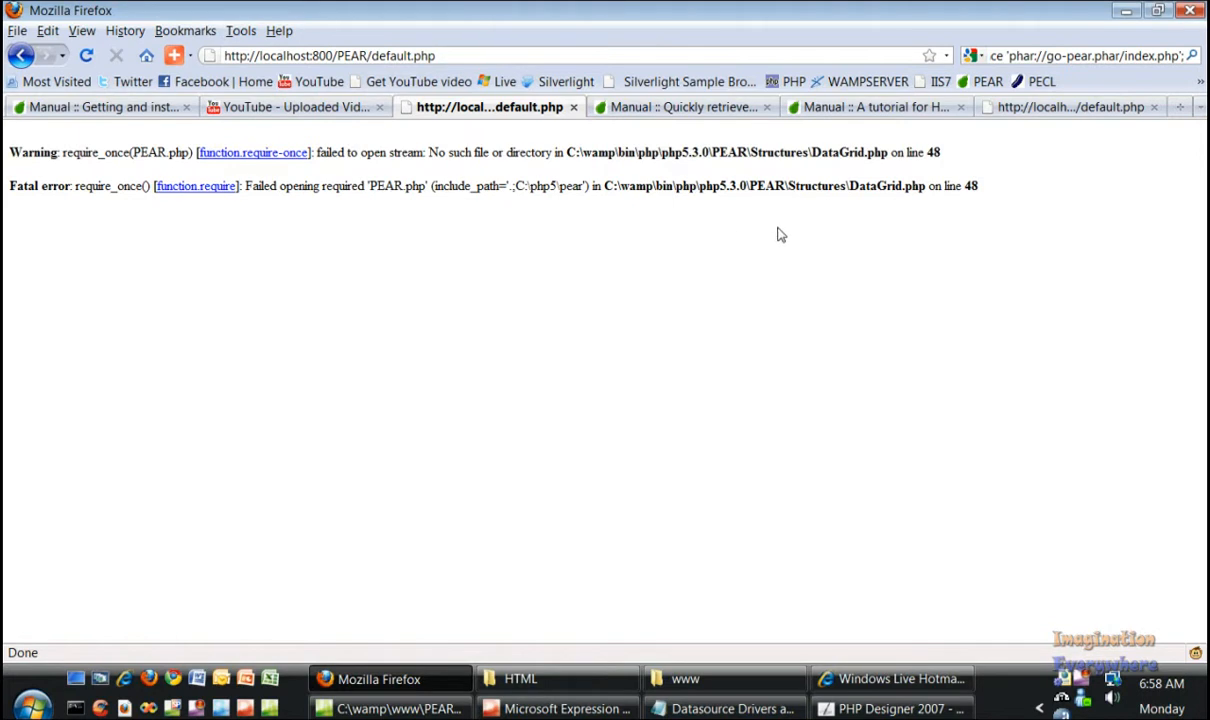
{"action": "mouse_move", "coordinate": [714, 234]}
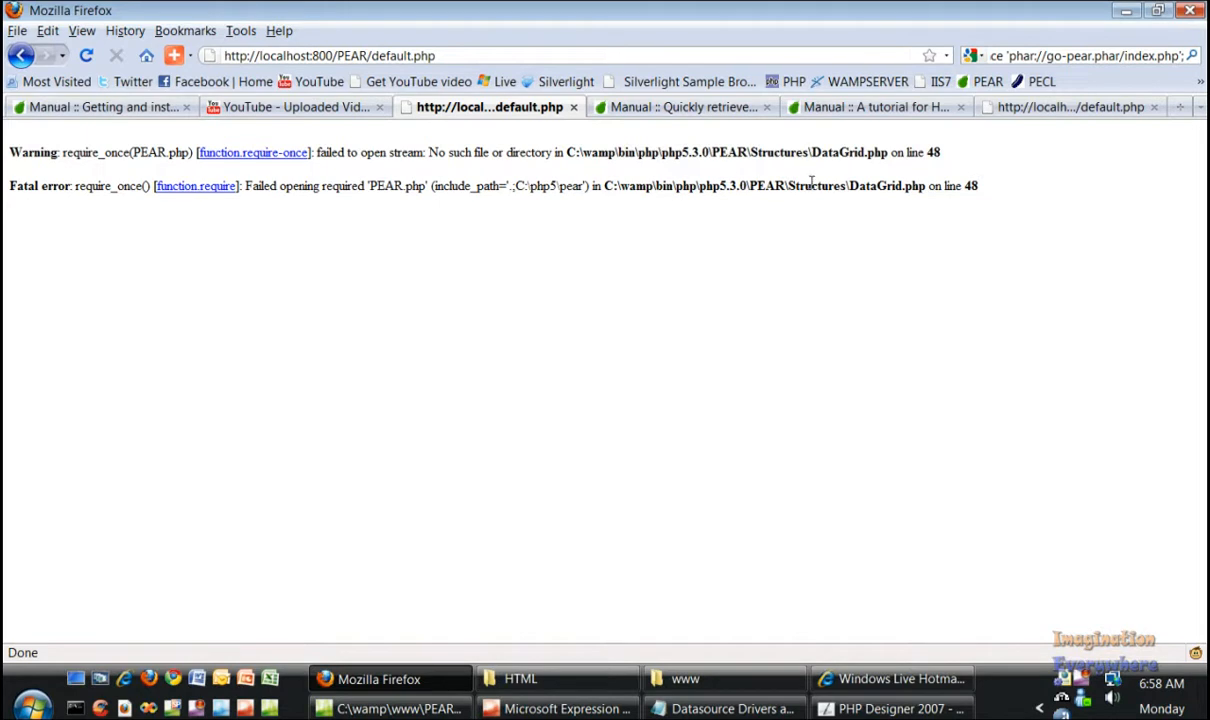
{"action": "mouse_move", "coordinate": [410, 204]}
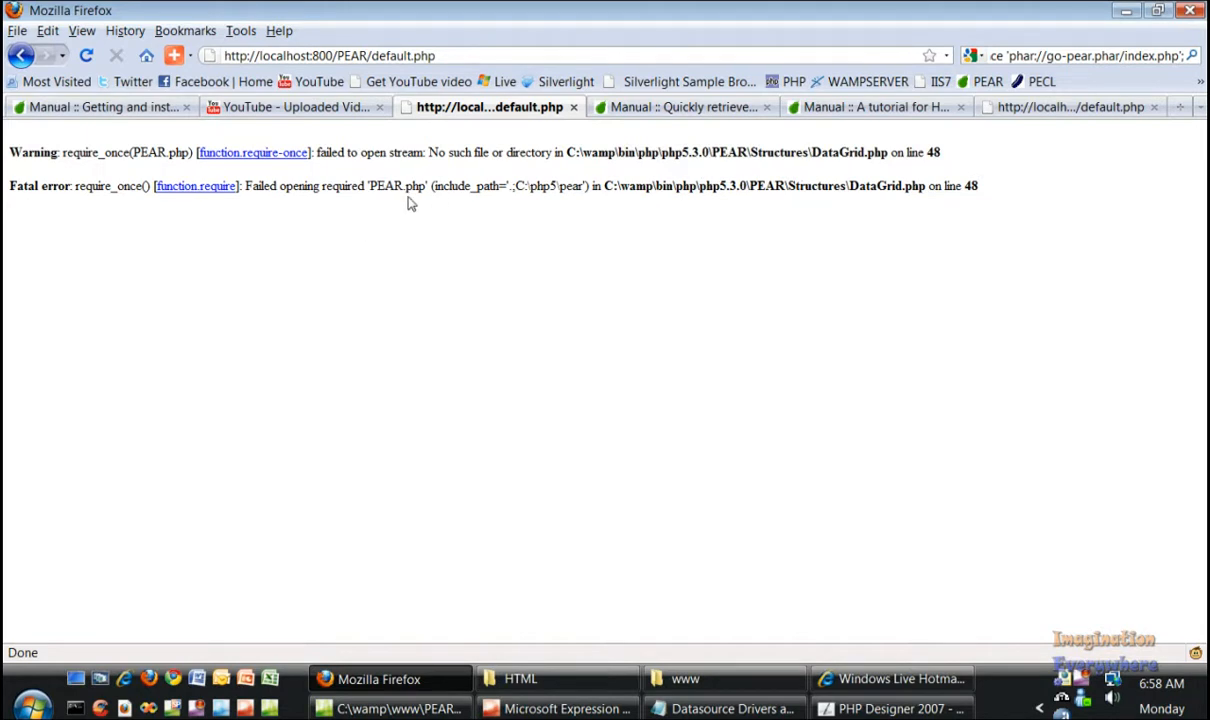
{"action": "mouse_move", "coordinate": [724, 210]}
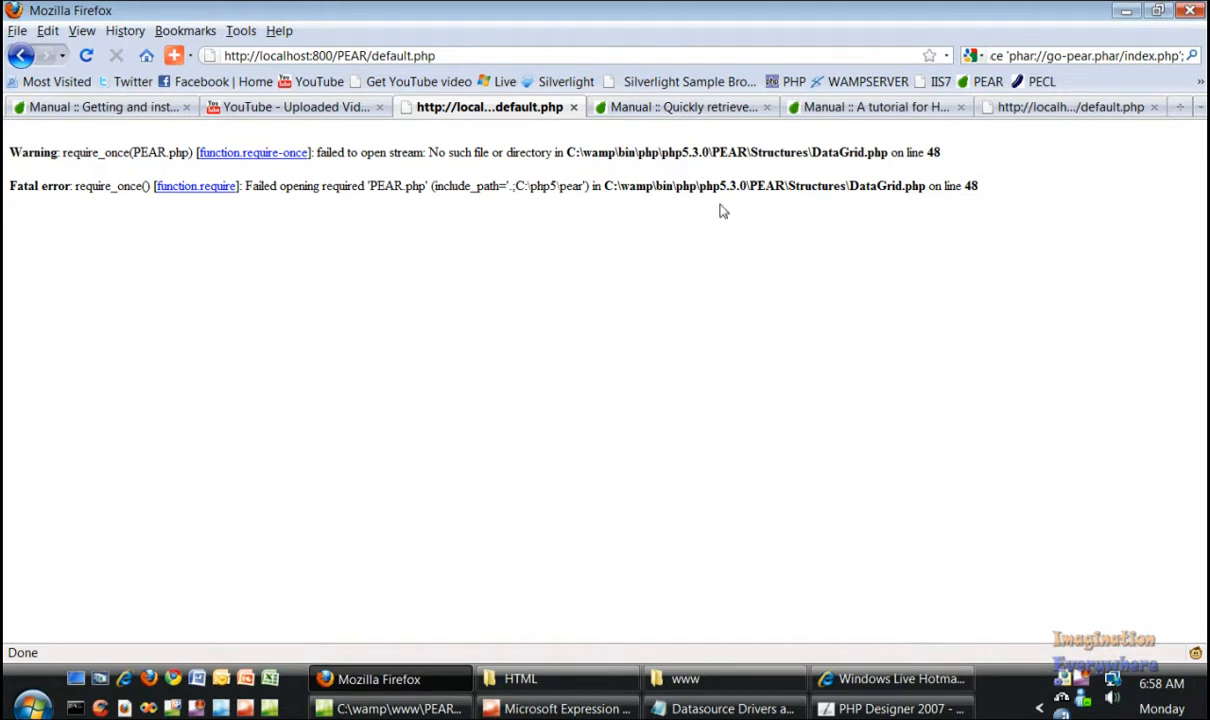
{"action": "mouse_move", "coordinate": [584, 214]}
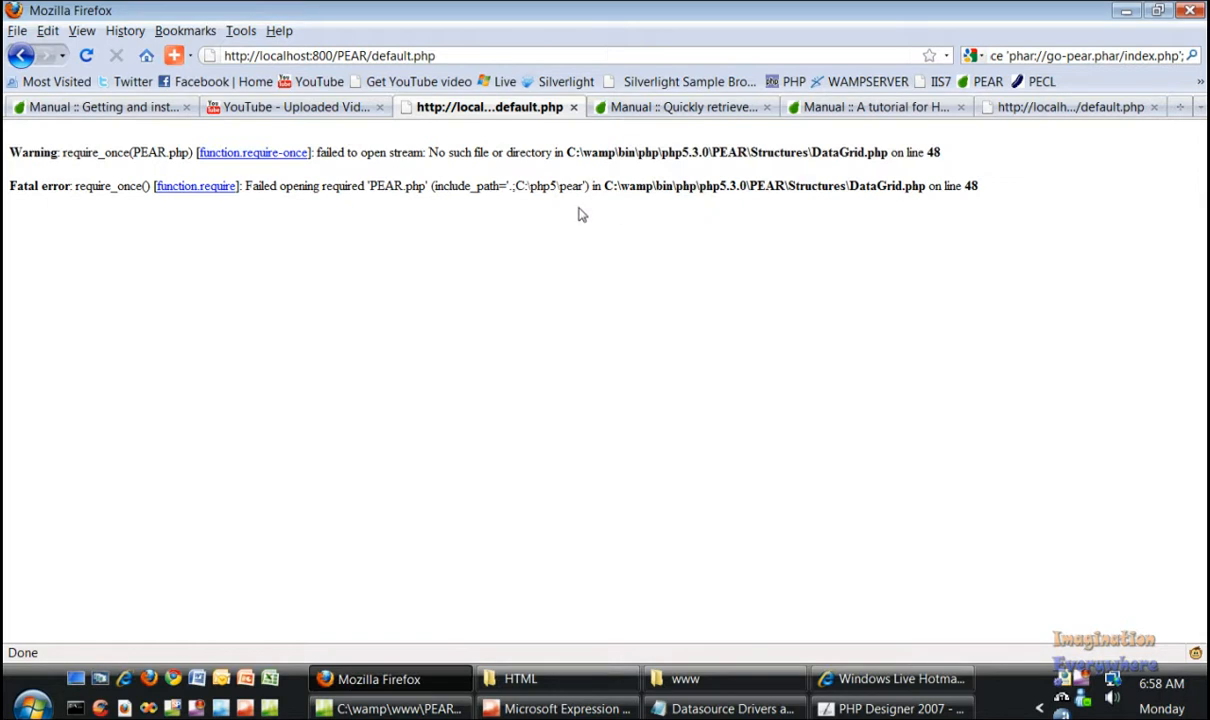
{"action": "mouse_move", "coordinate": [684, 184]}
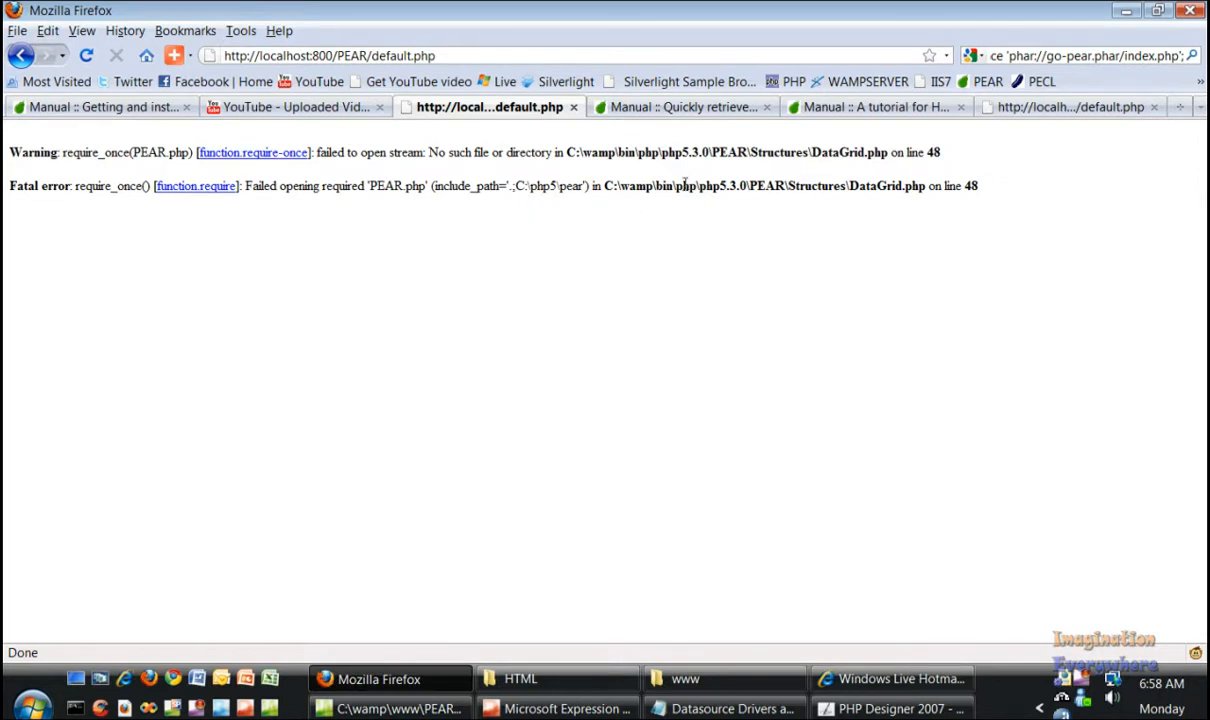
{"action": "mouse_move", "coordinate": [778, 184]}
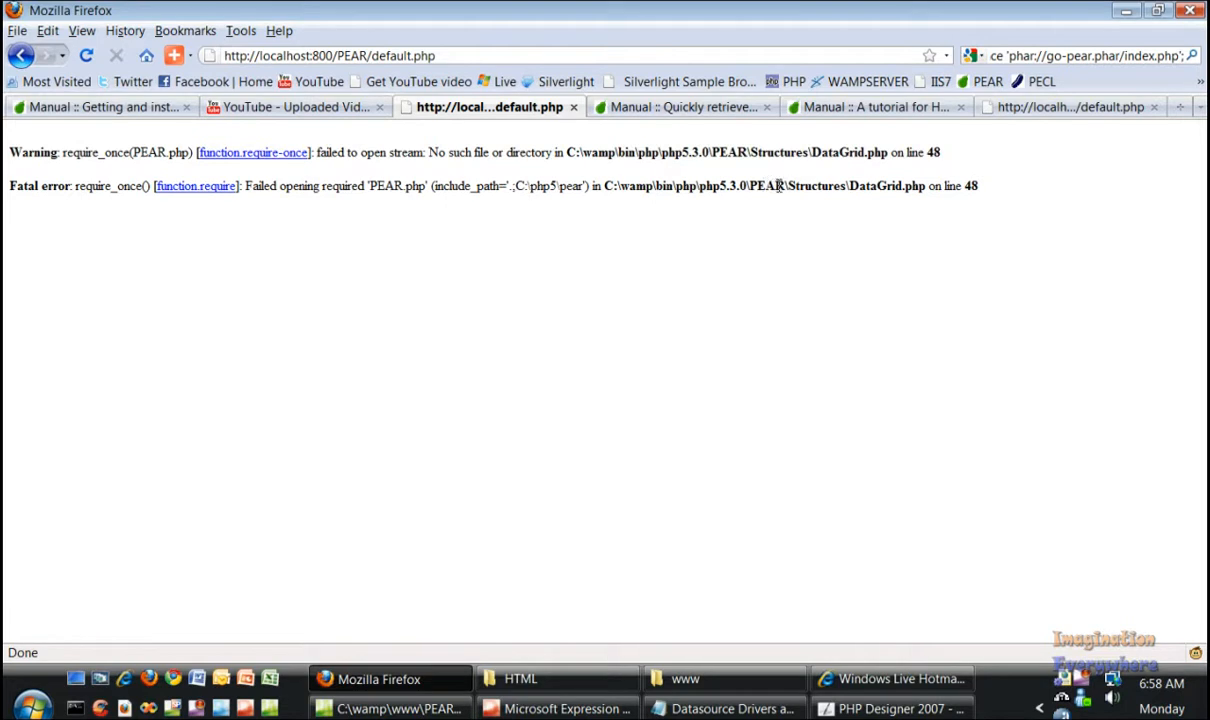
{"action": "mouse_move", "coordinate": [464, 312]}
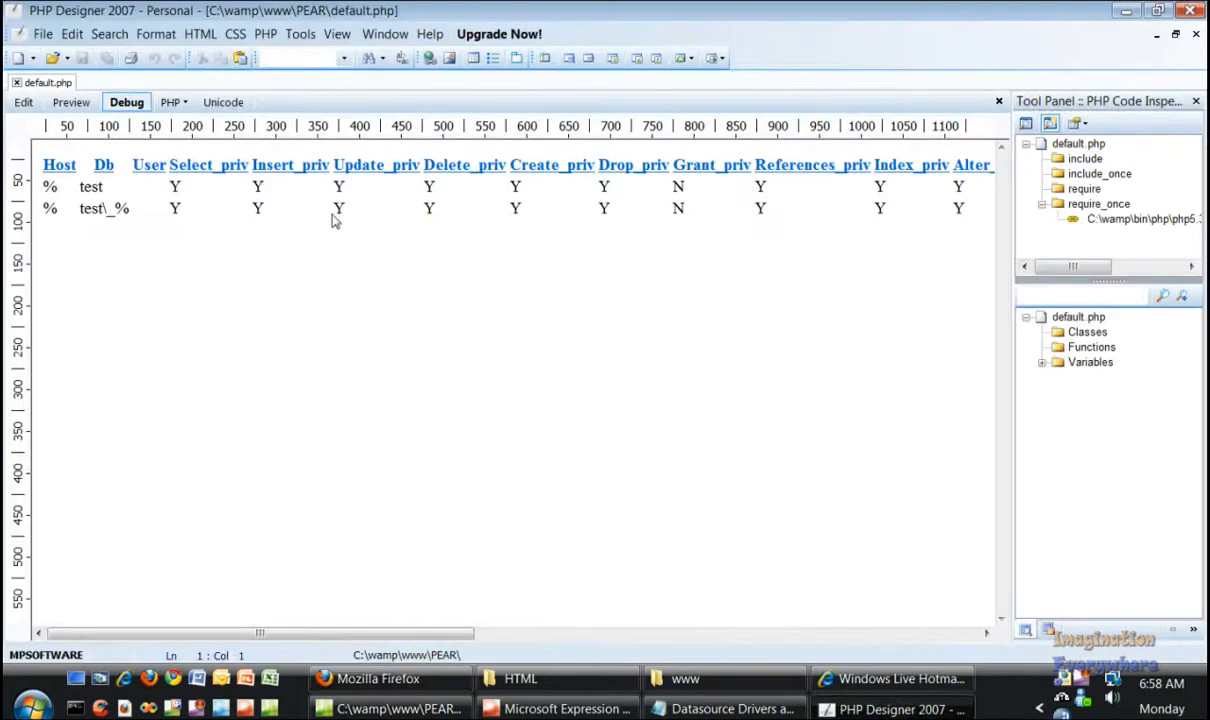
{"action": "mouse_move", "coordinate": [168, 406]}
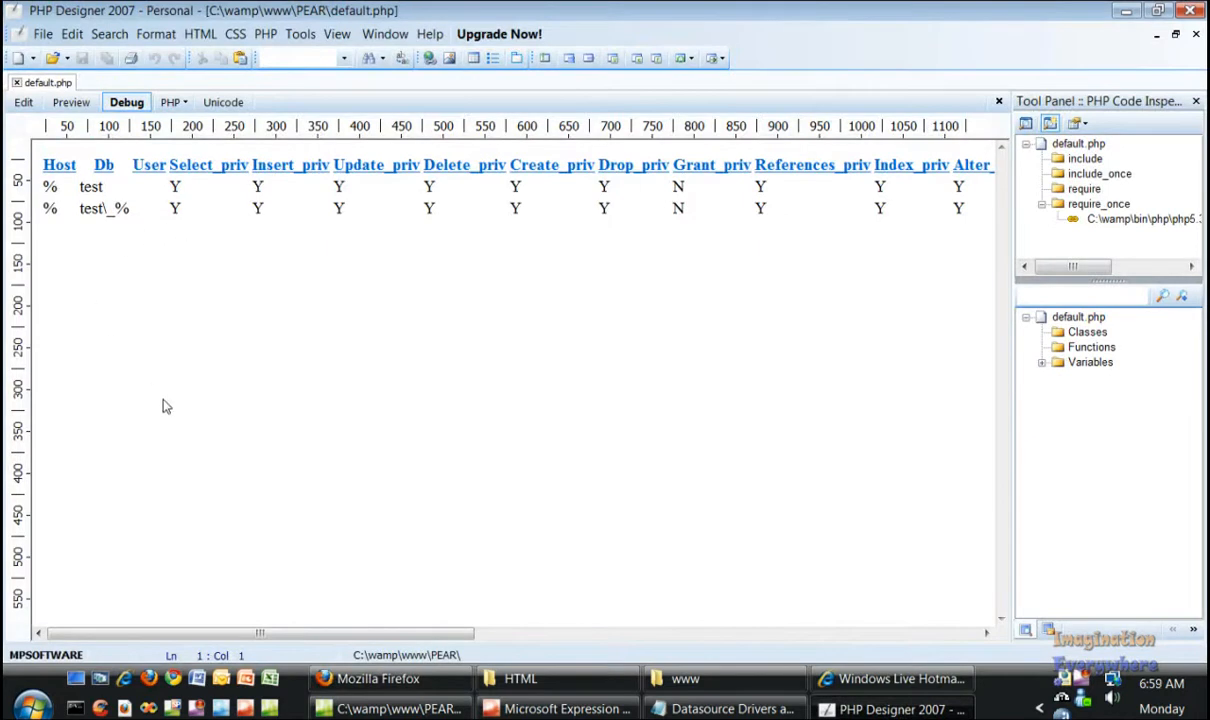
{"action": "mouse_move", "coordinate": [176, 400]}
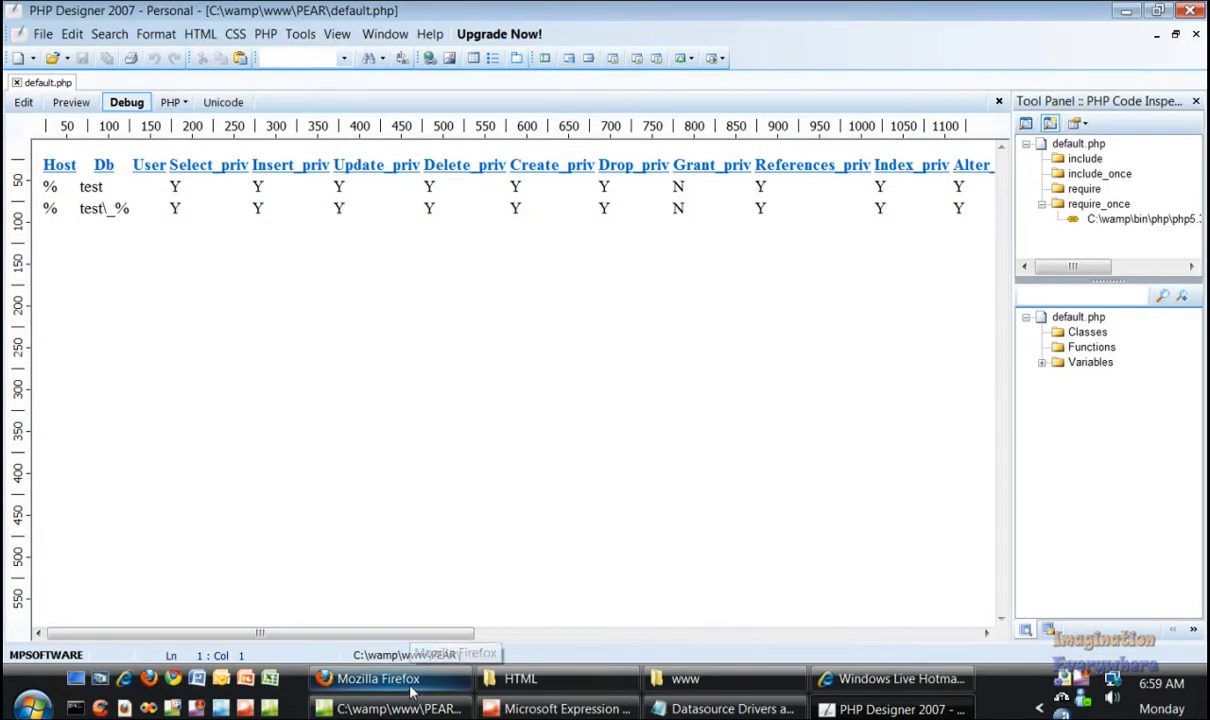
{"action": "mouse_move", "coordinate": [556, 678]}
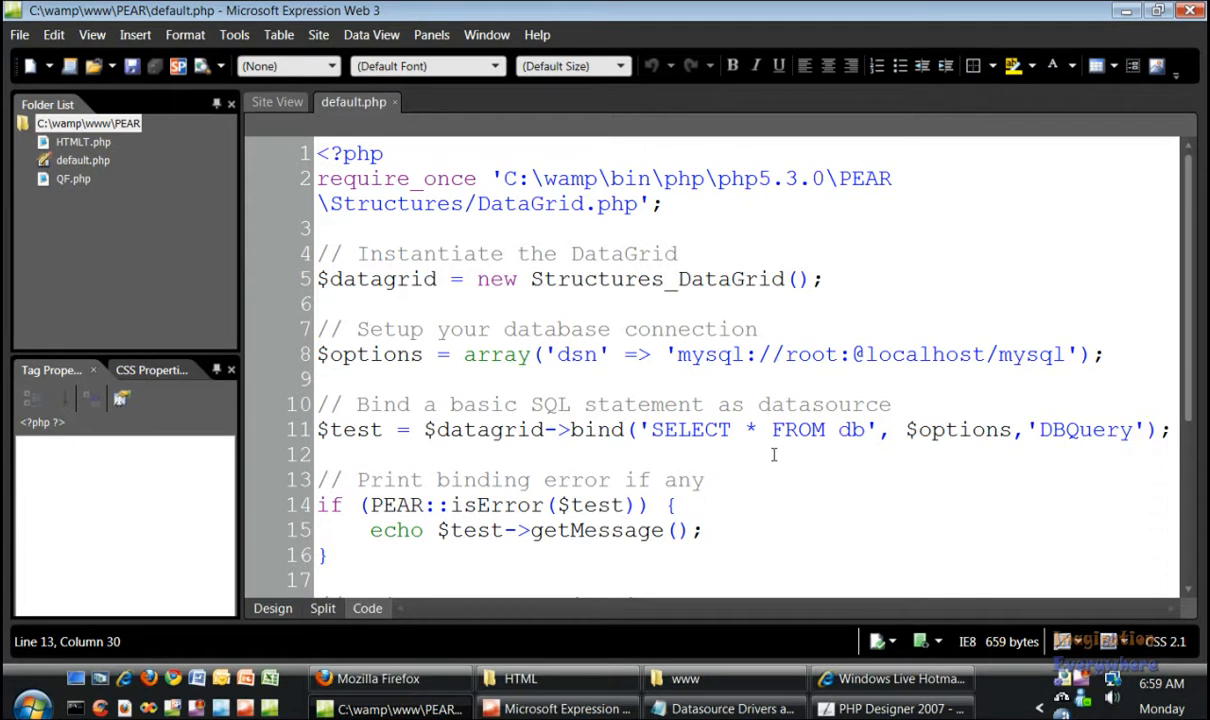
Step: Return to default.php's source in Expression Web after PHP Designer rendered the table cleanly
{"action": "left_click", "coordinate": [704, 480]}
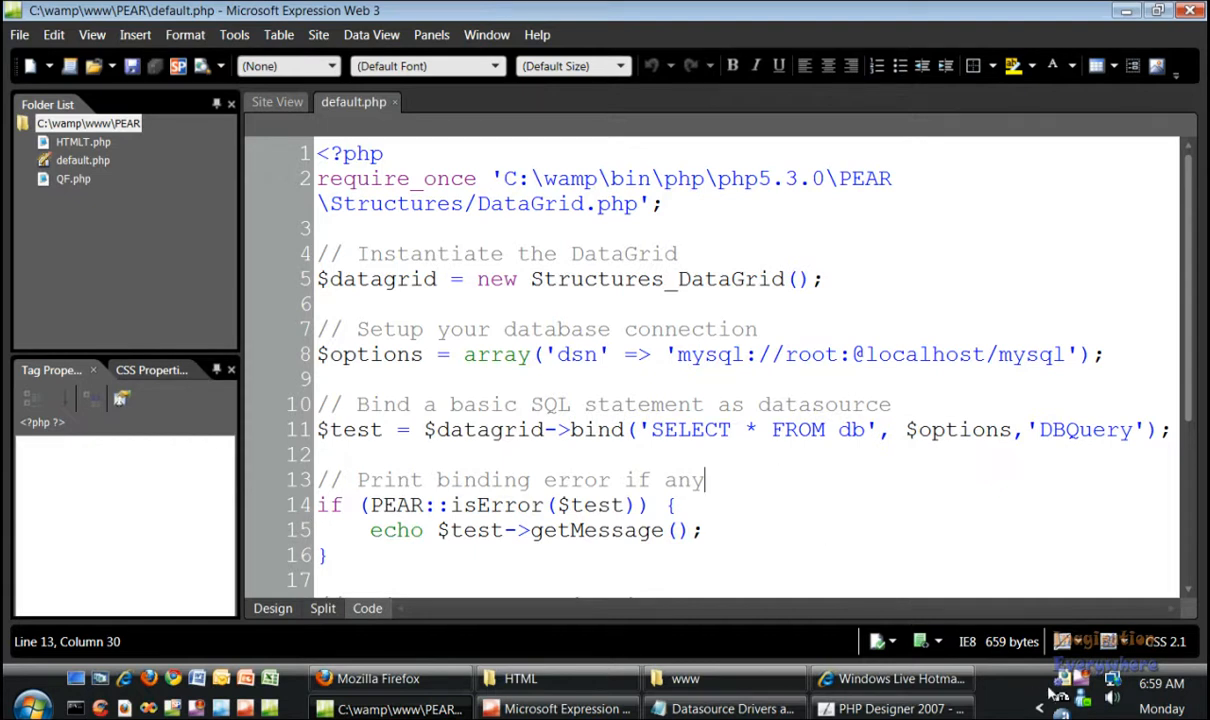
{"action": "mouse_move", "coordinate": [1088, 684]}
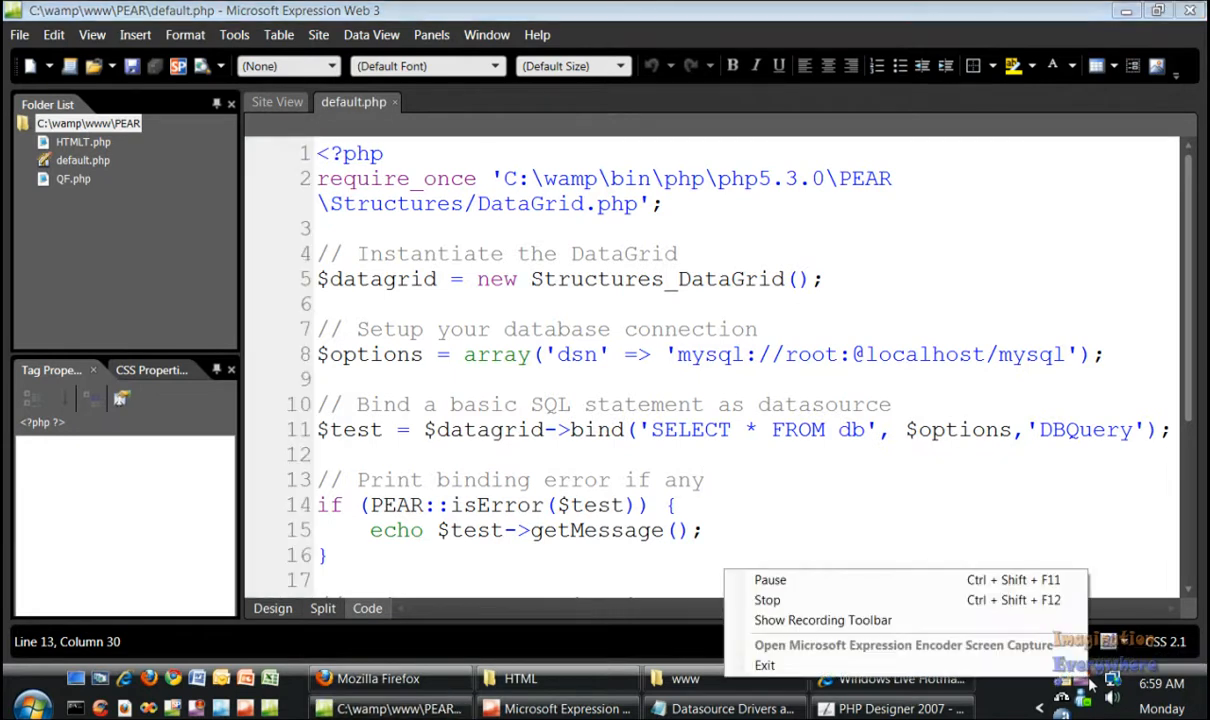
{"action": "mouse_move", "coordinate": [904, 600]}
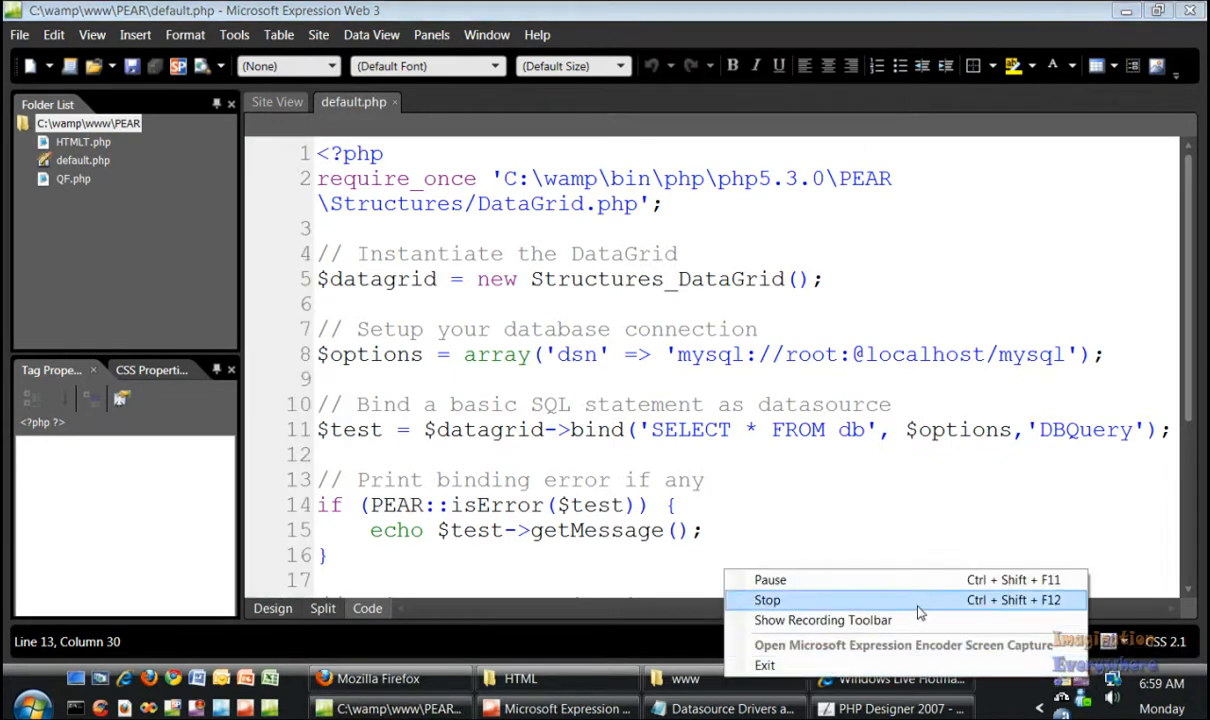